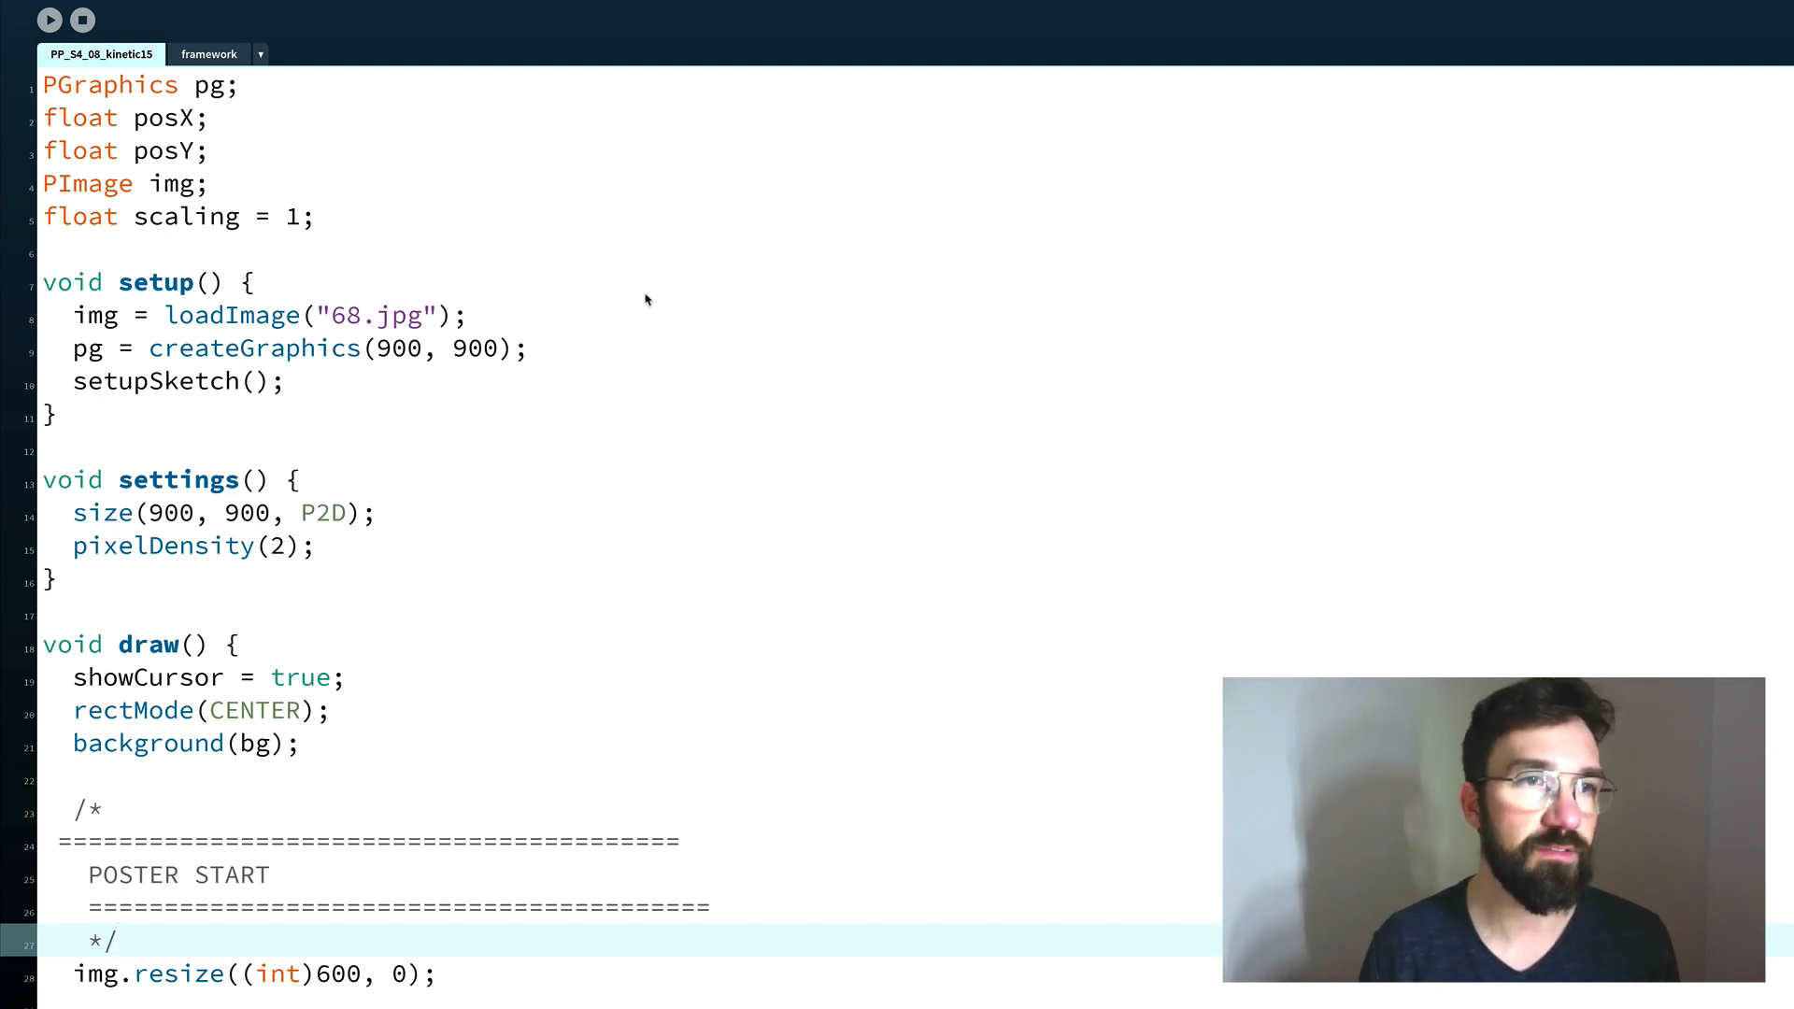
mouse_move(725, 325)
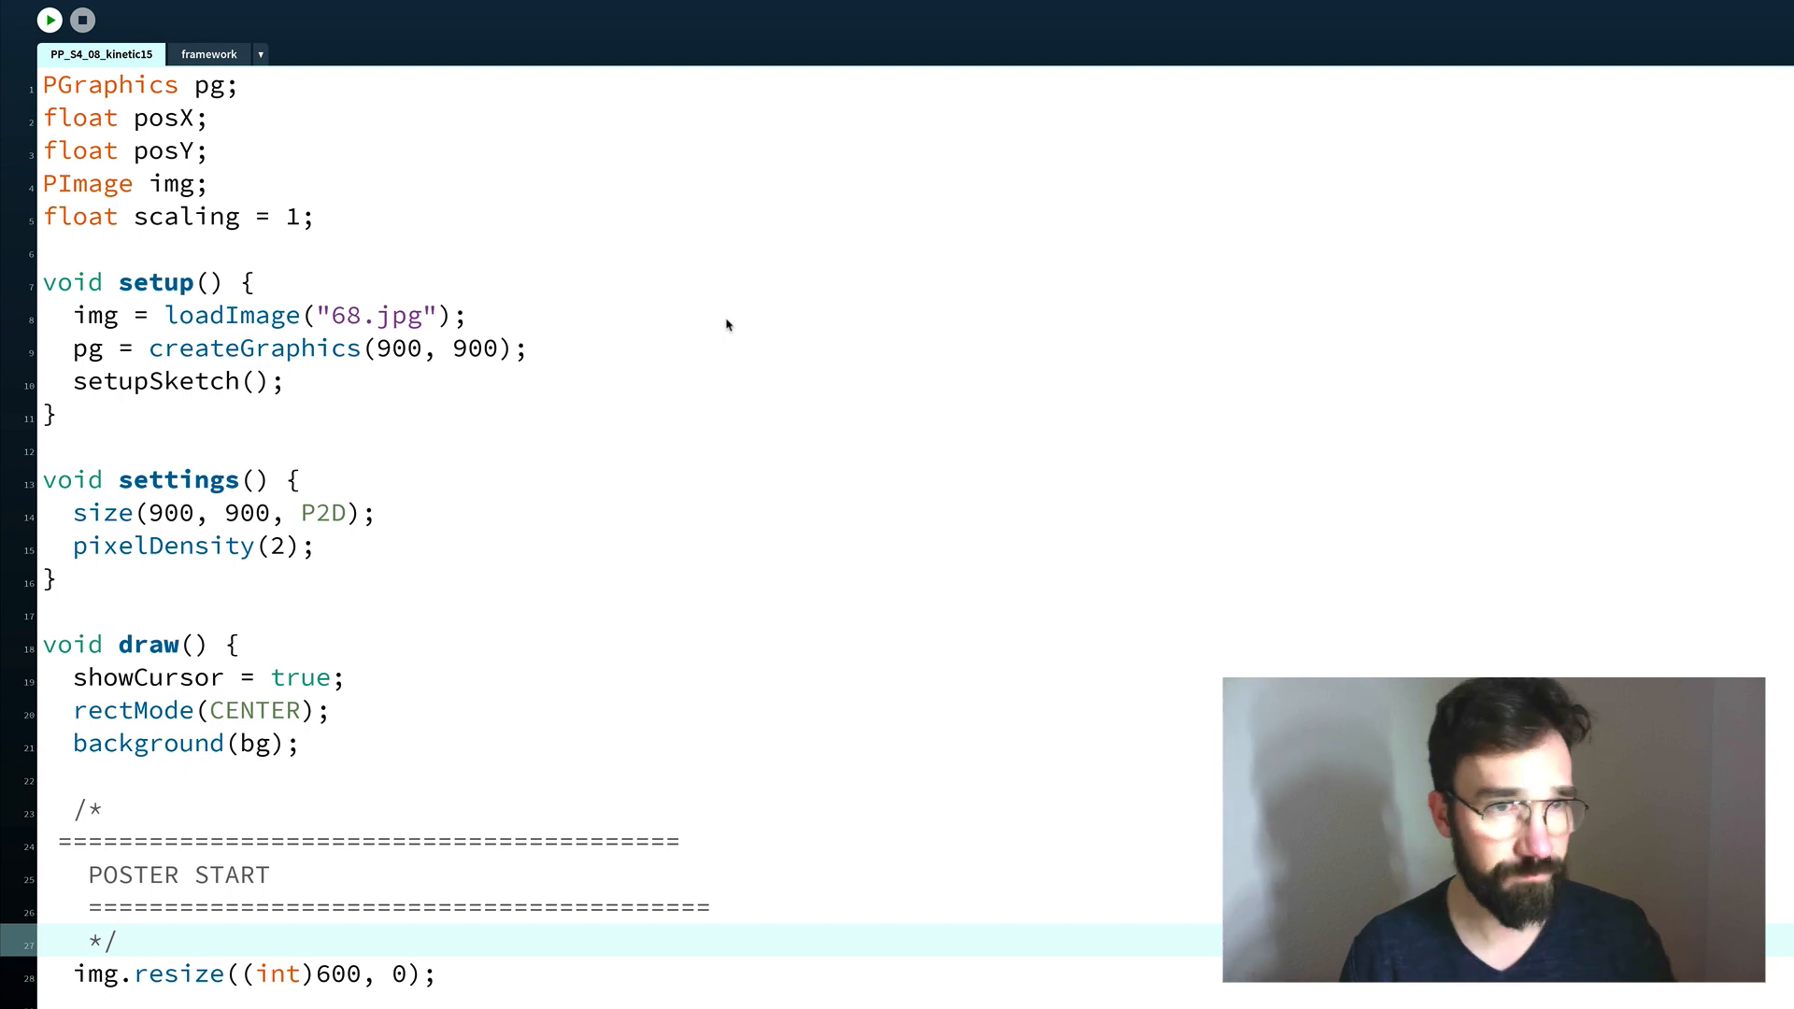
Run the poster sketch to render the photo as a blue rectangle grid.
click(49, 20)
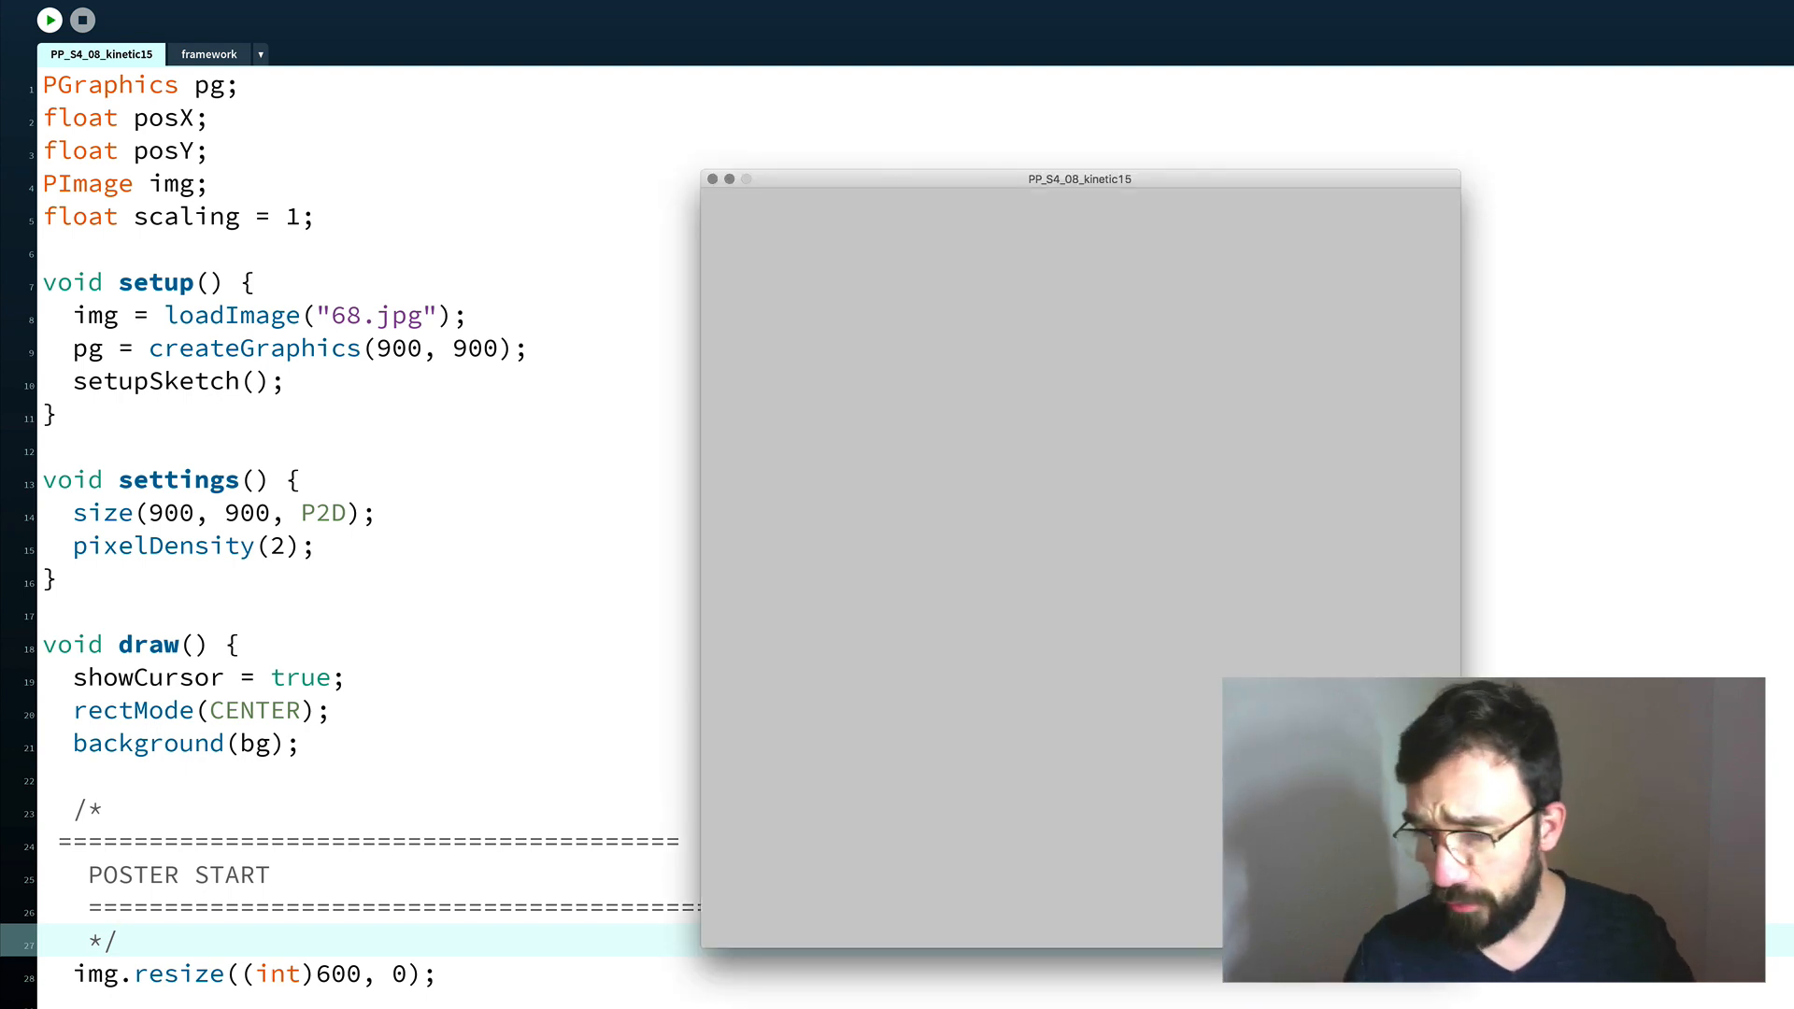
click(51, 20)
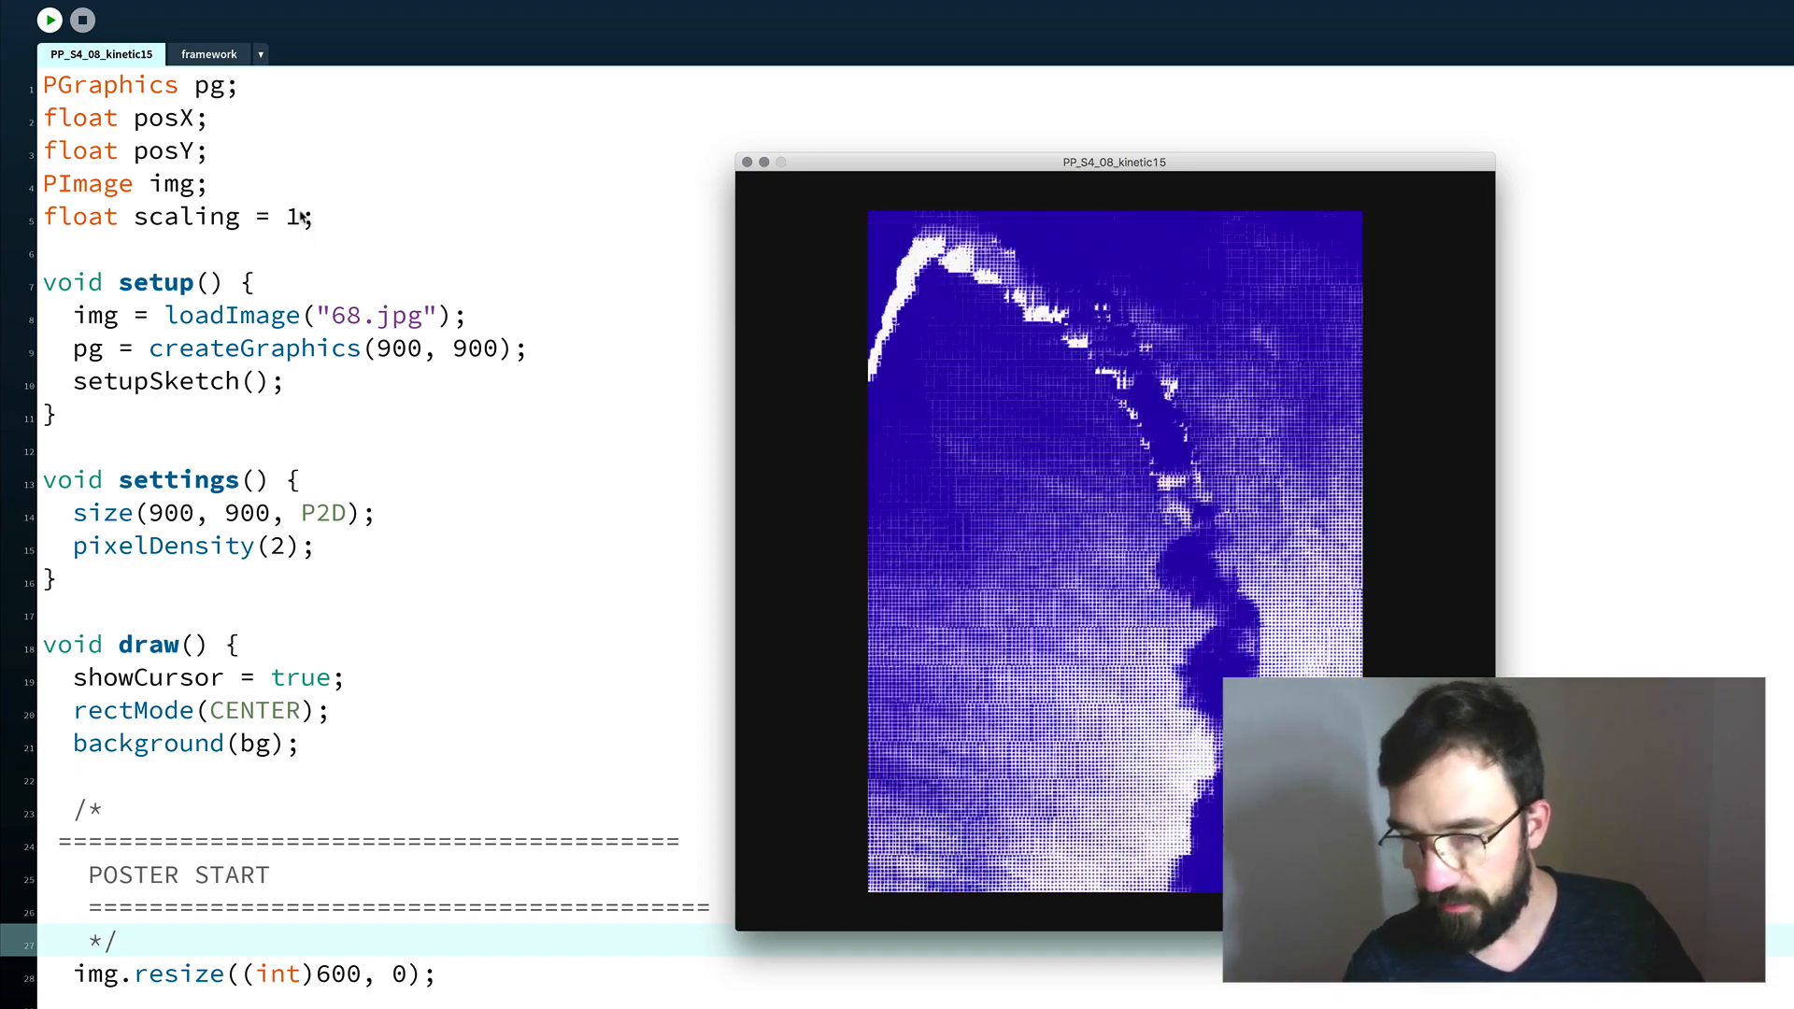
Stop the running poster sketch before switching to Firefox.
click(49, 19)
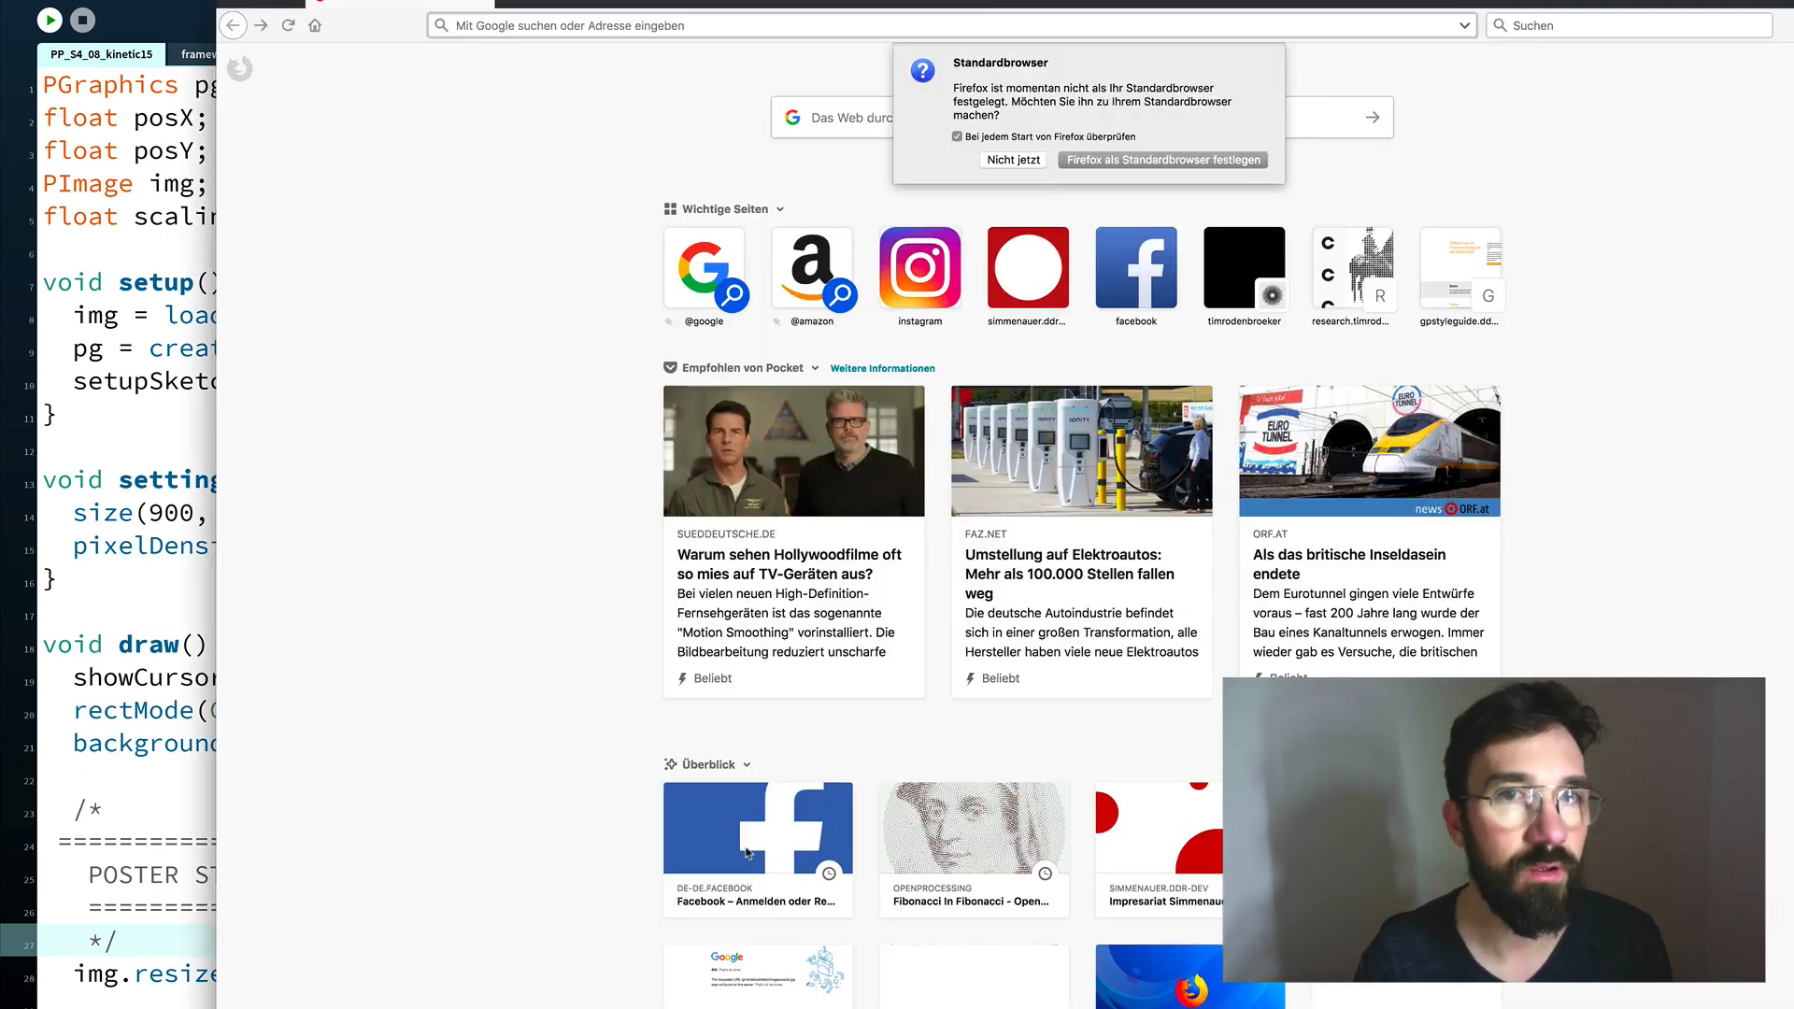
Return from Firefox to the Processing sketch code.
click(51, 20)
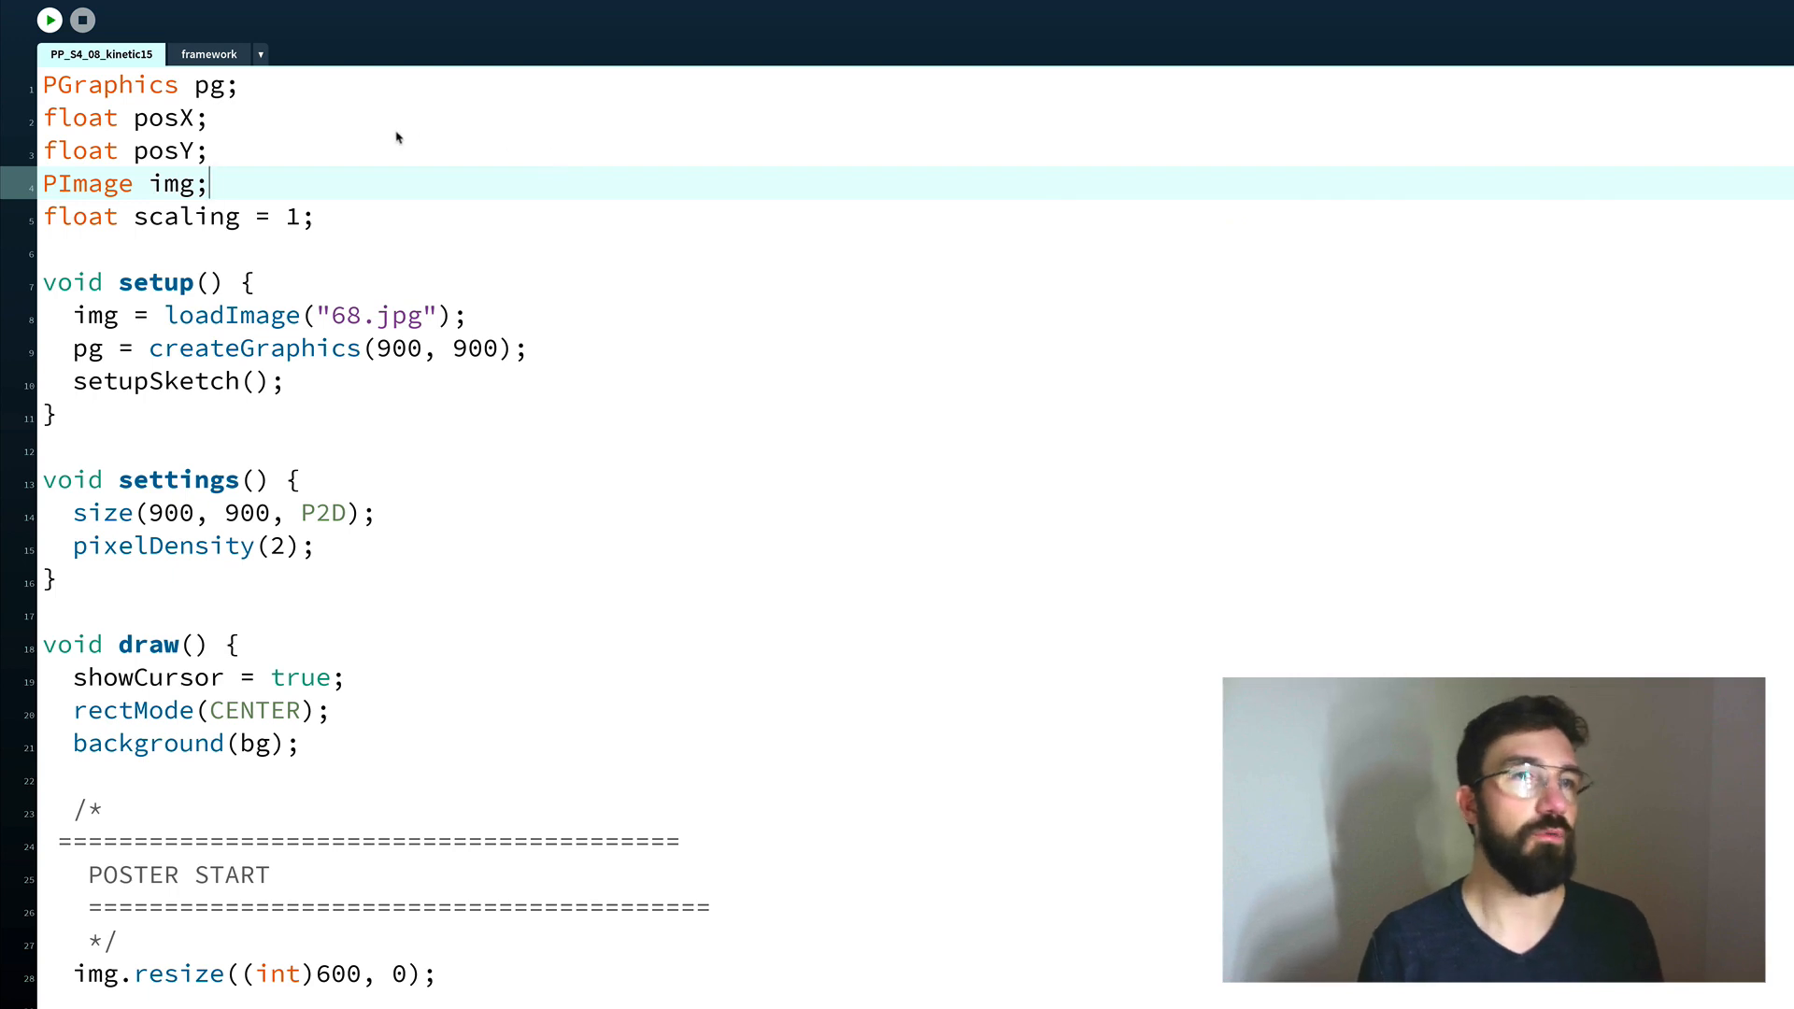
Point out the loadImage and createGraphics lines, then switch to the framework tab.
click(240, 85)
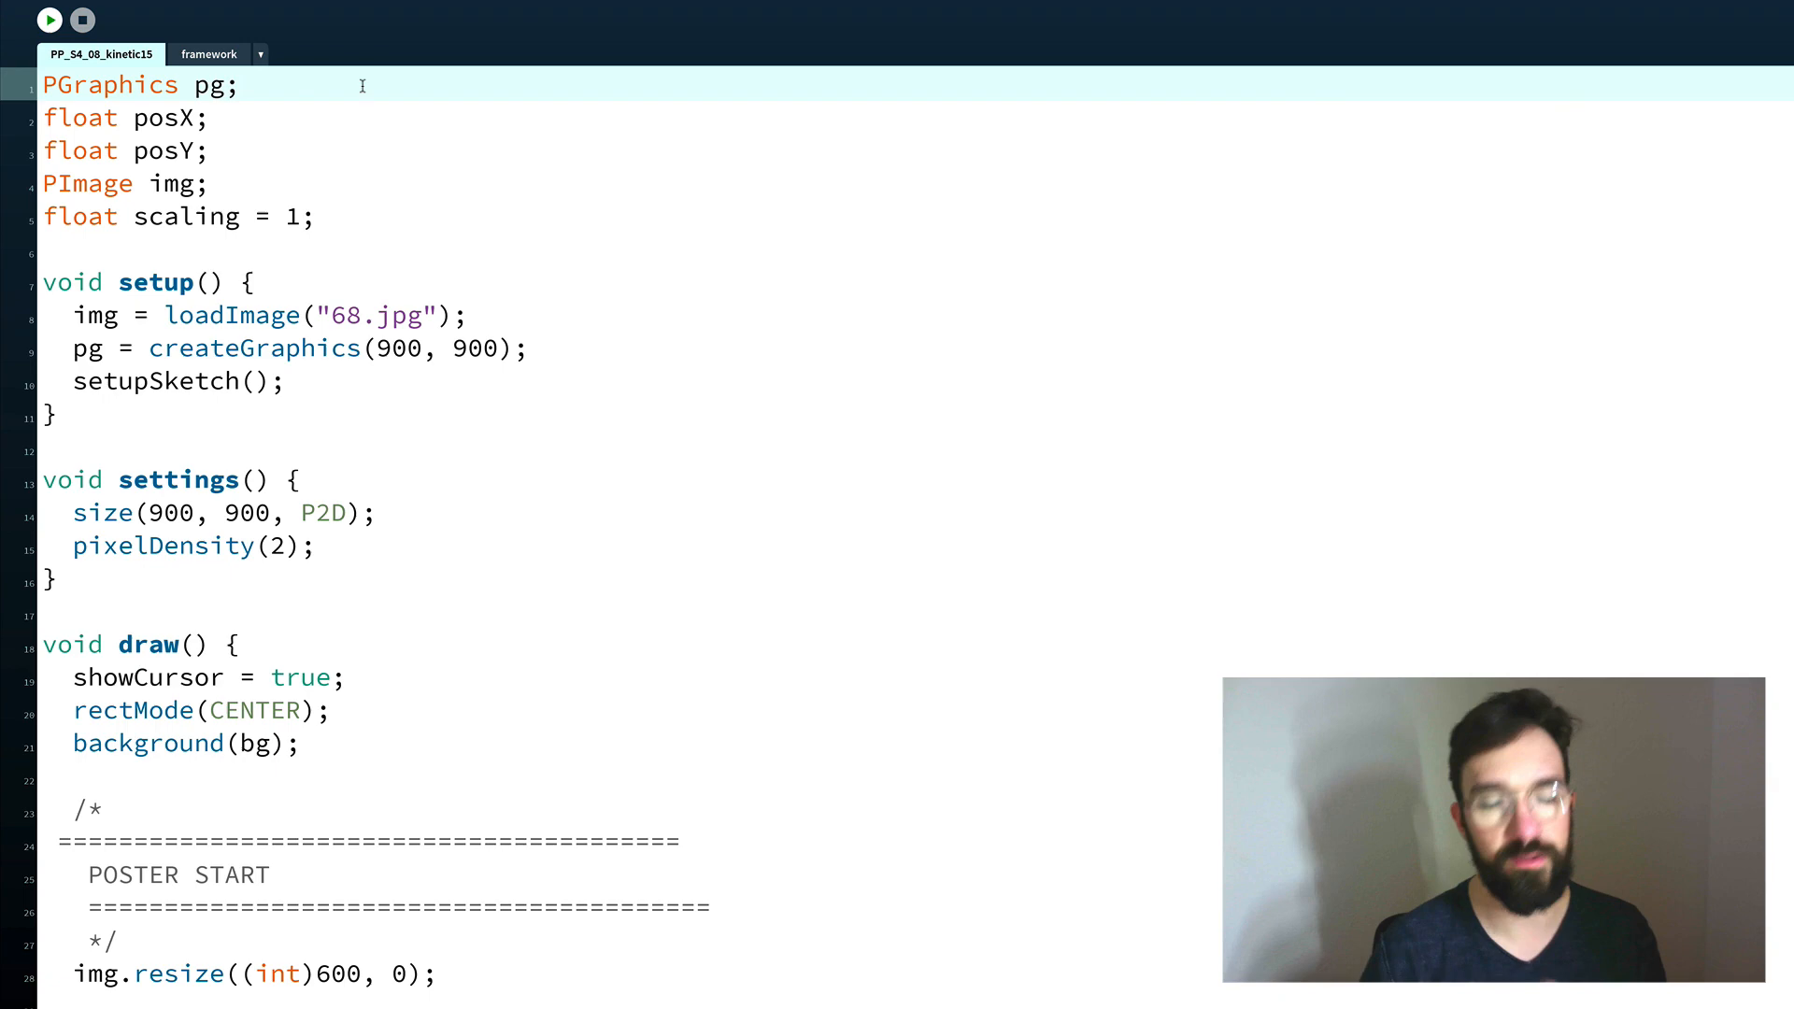
mouse_move(341, 150)
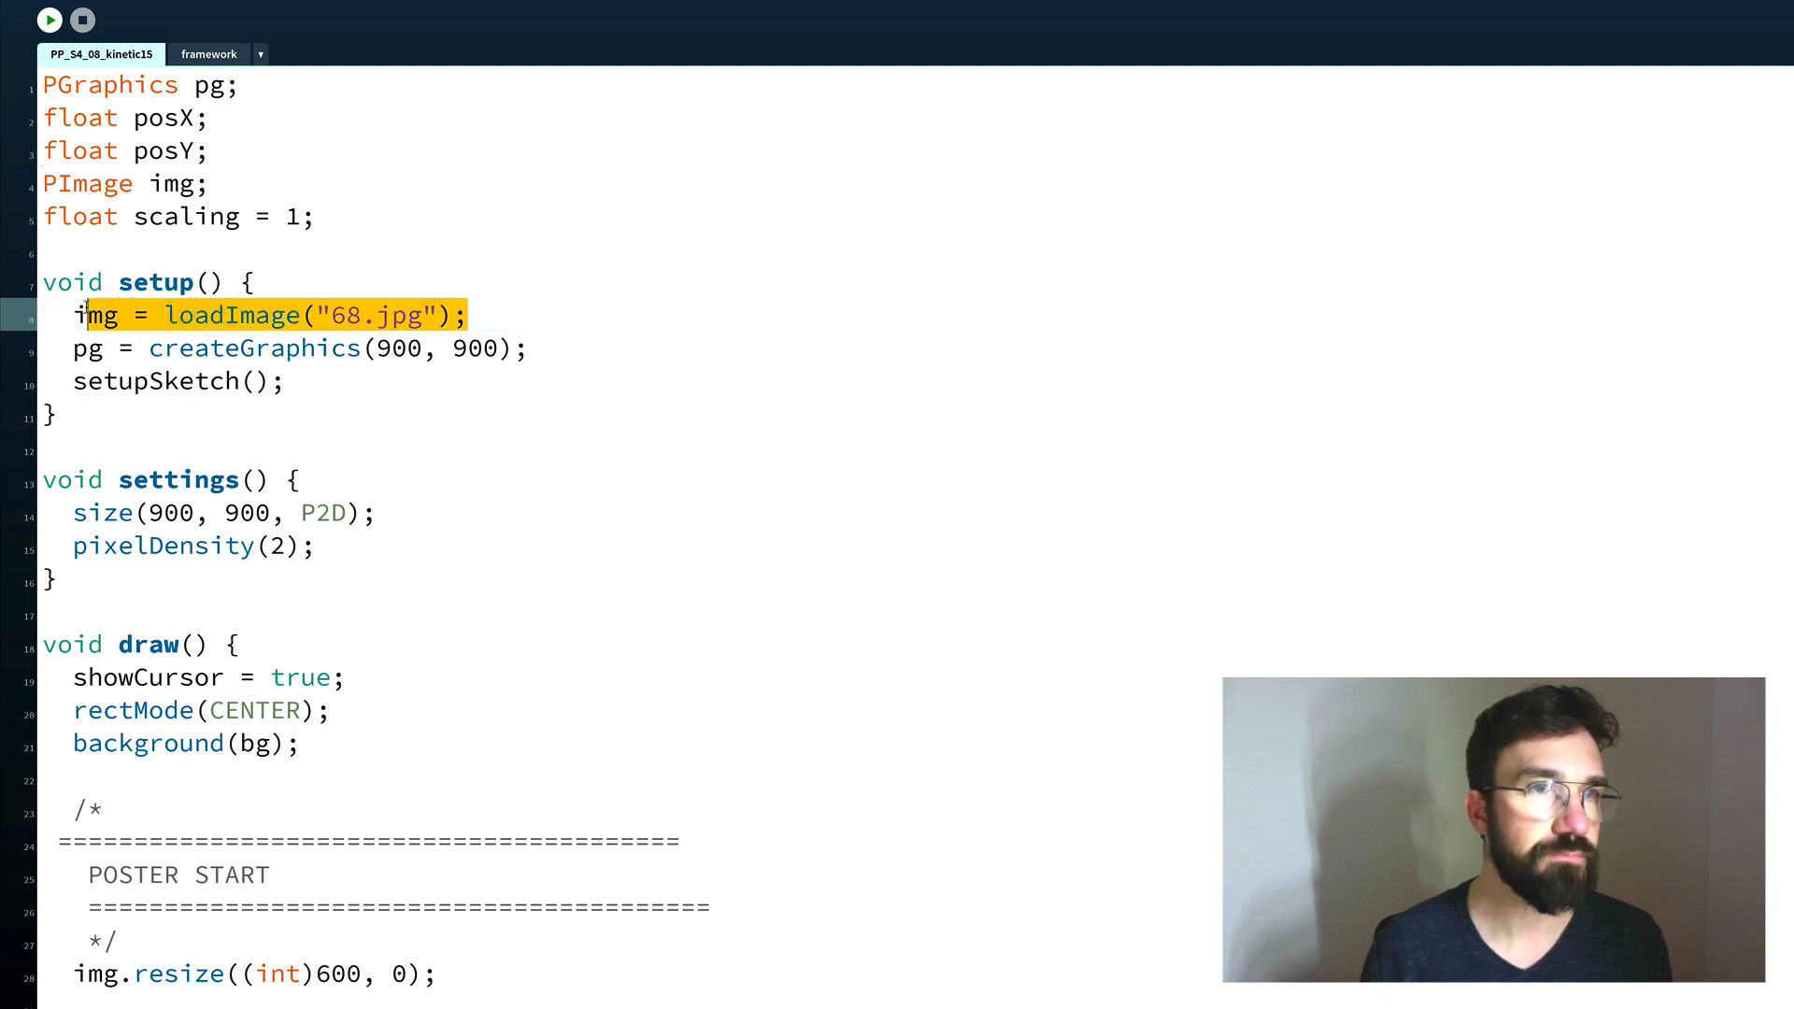
click(526, 347)
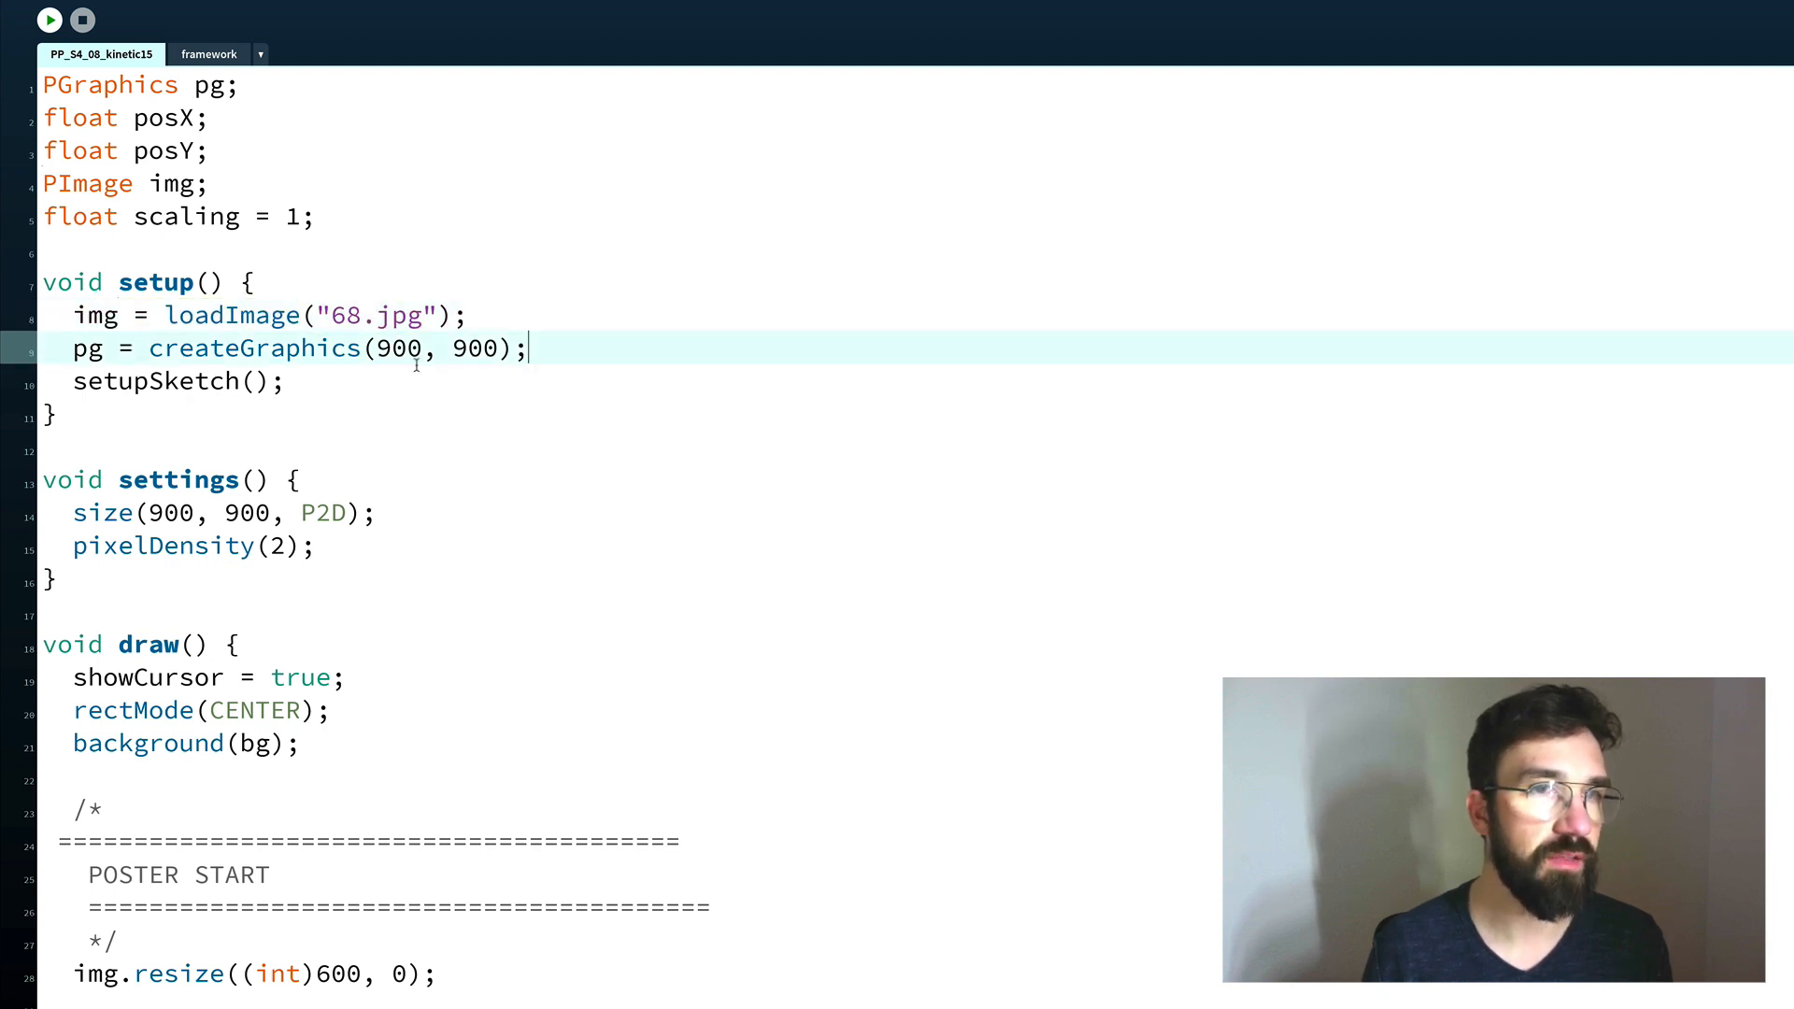
drag(91, 347, 526, 348)
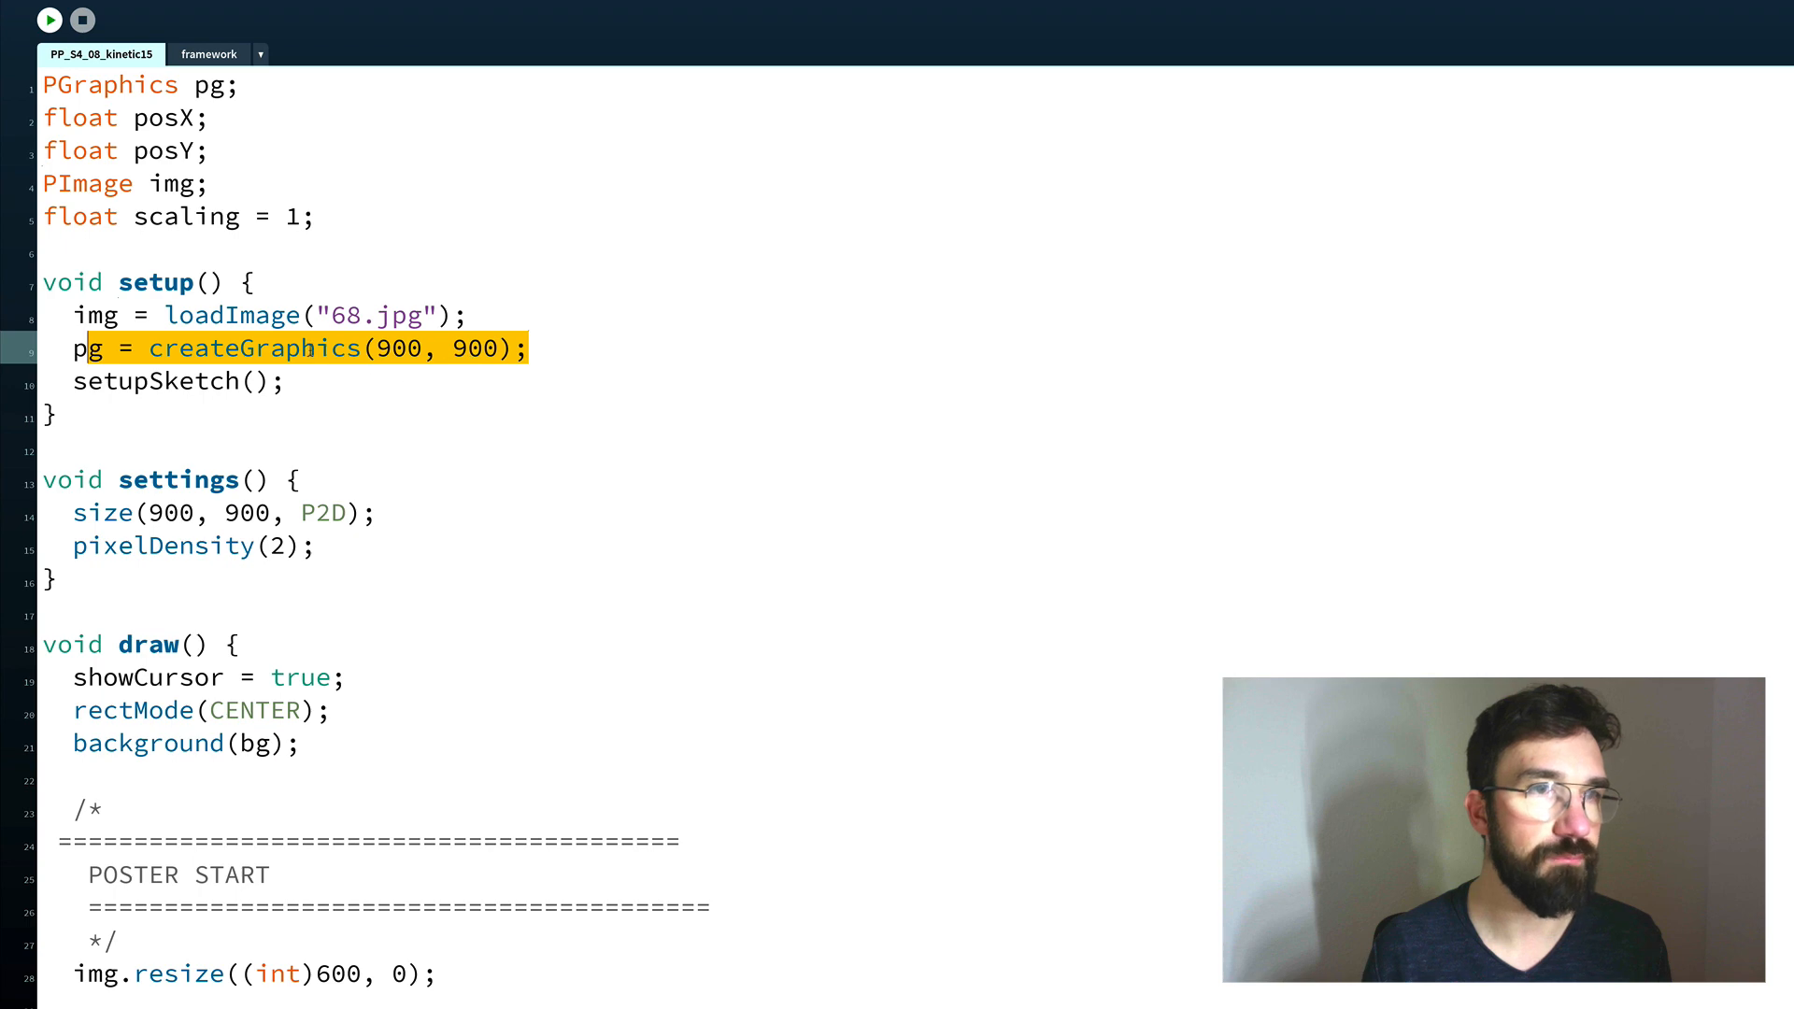
scroll(down, 3)
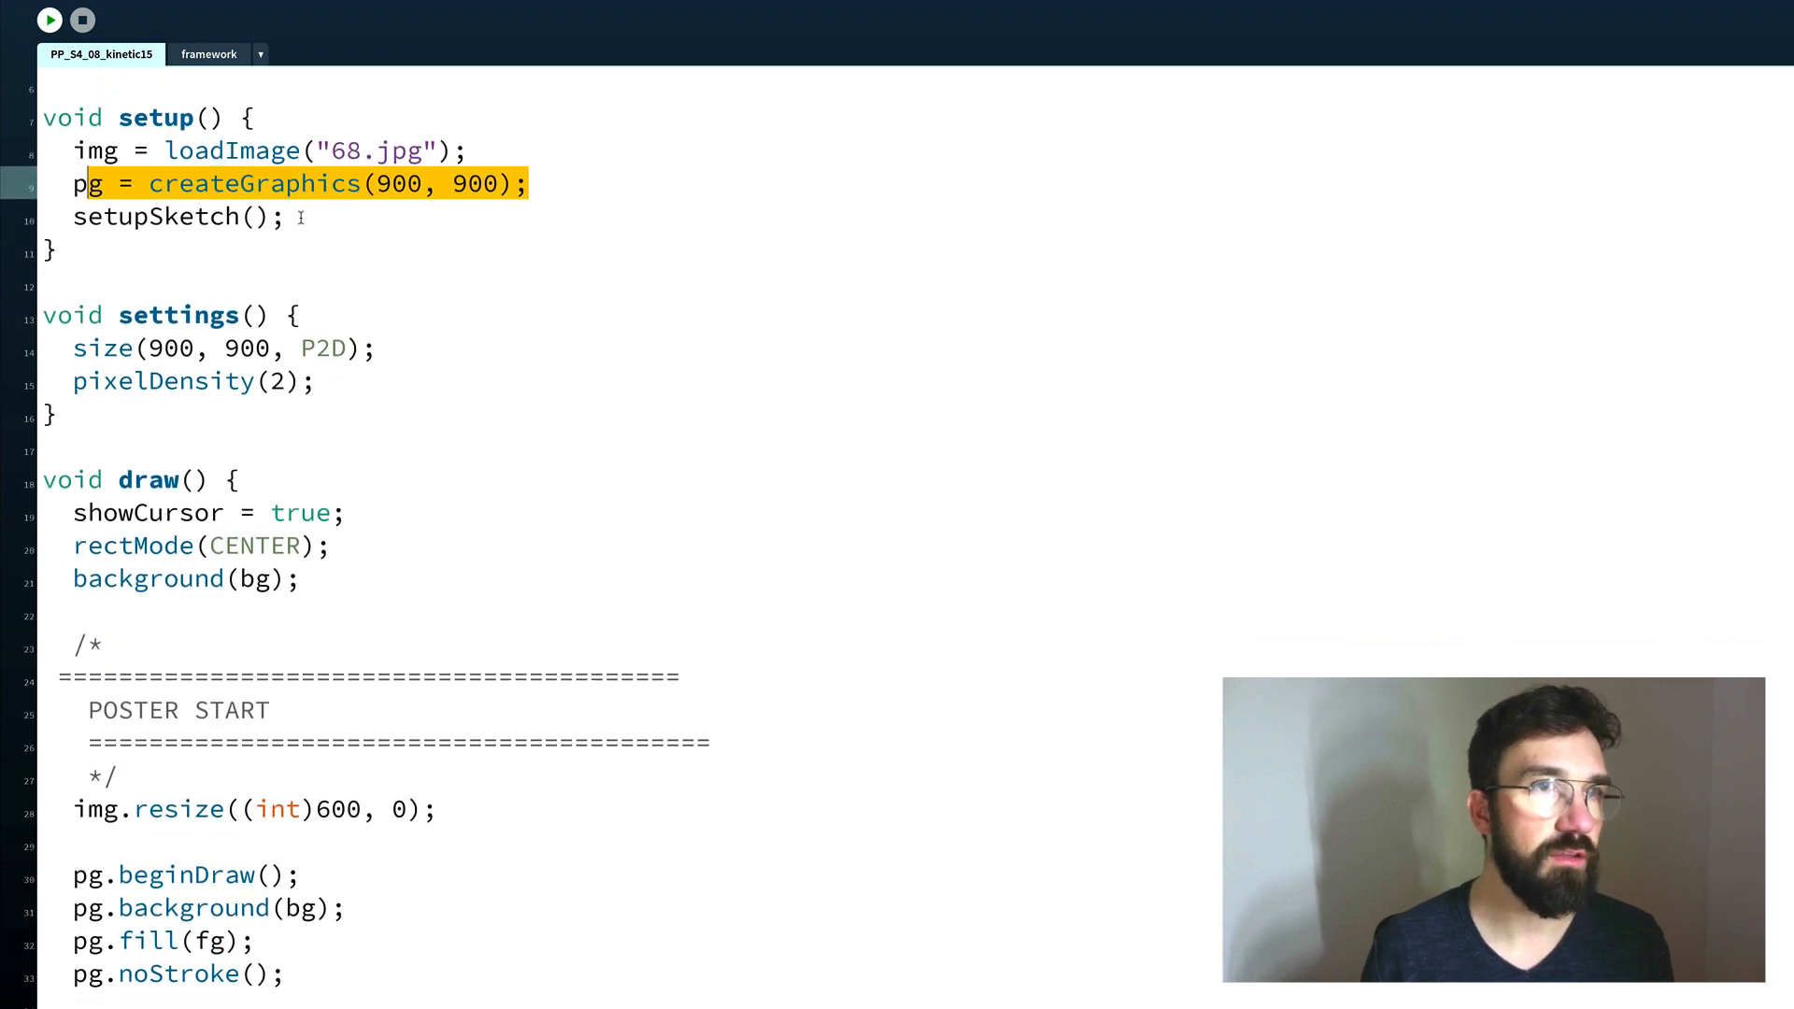
click(209, 54)
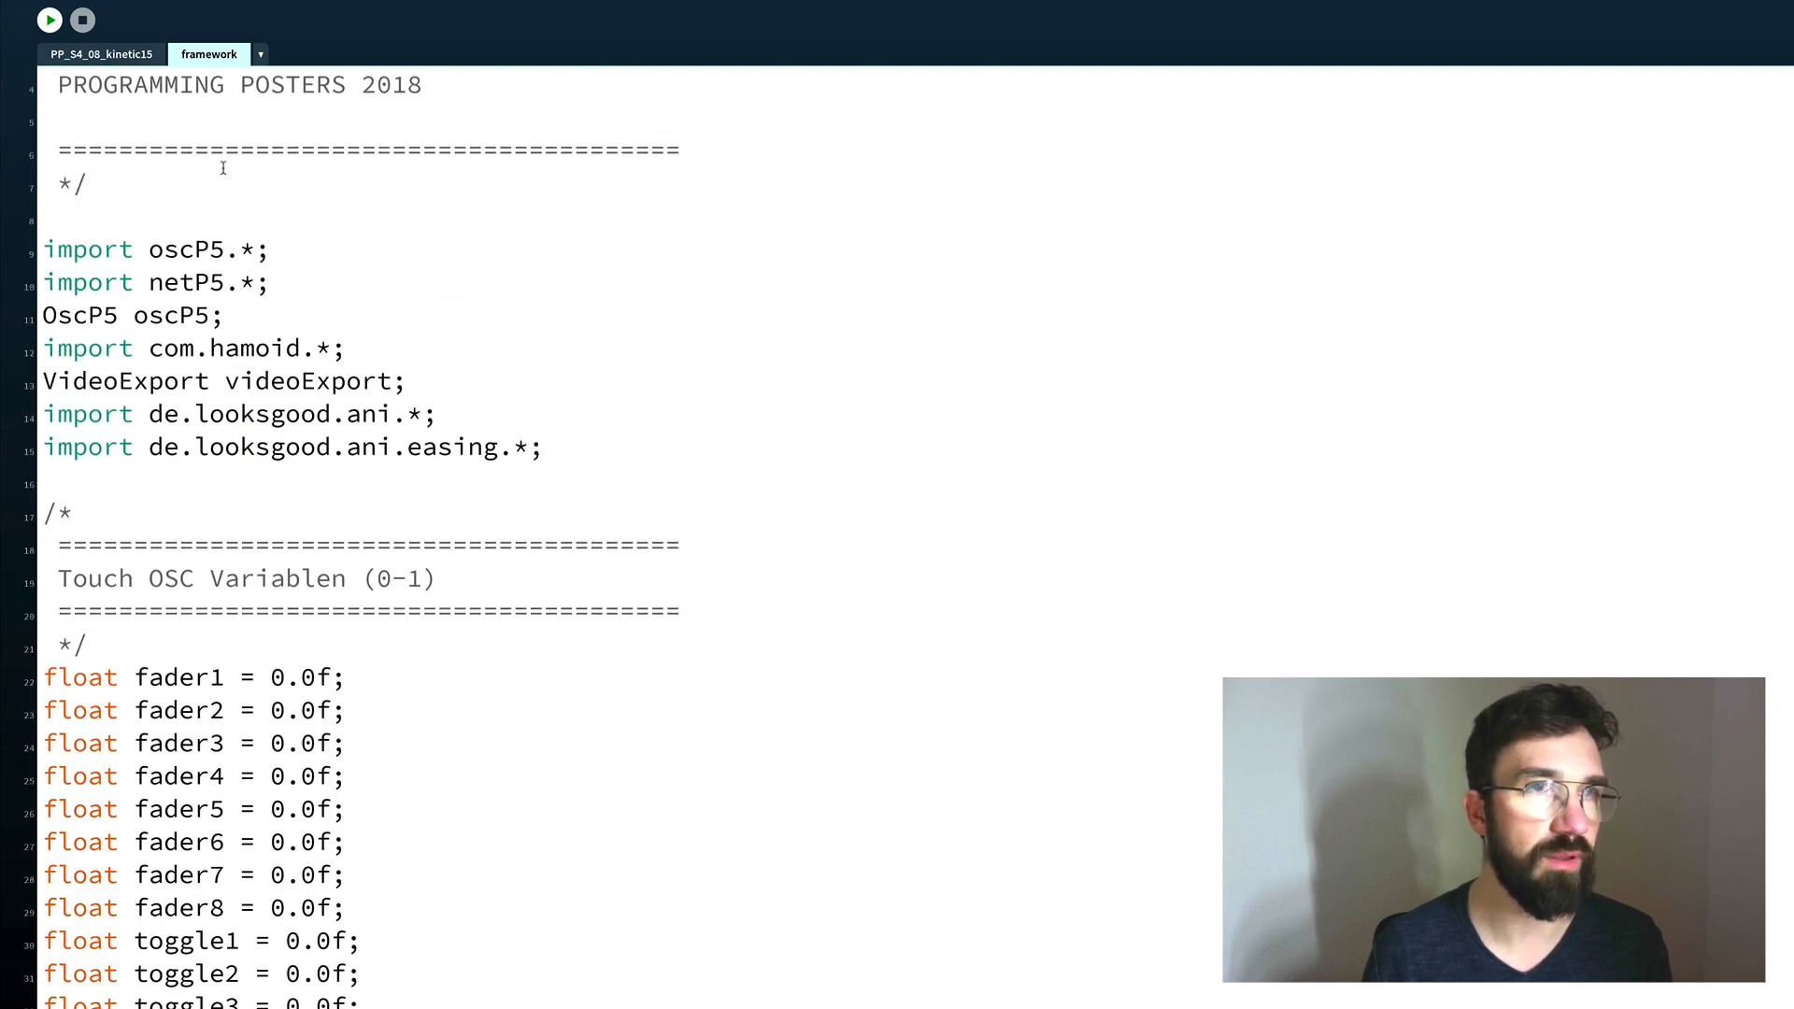
Scroll through the framework file's imports and fader variables.
scroll(down, 3)
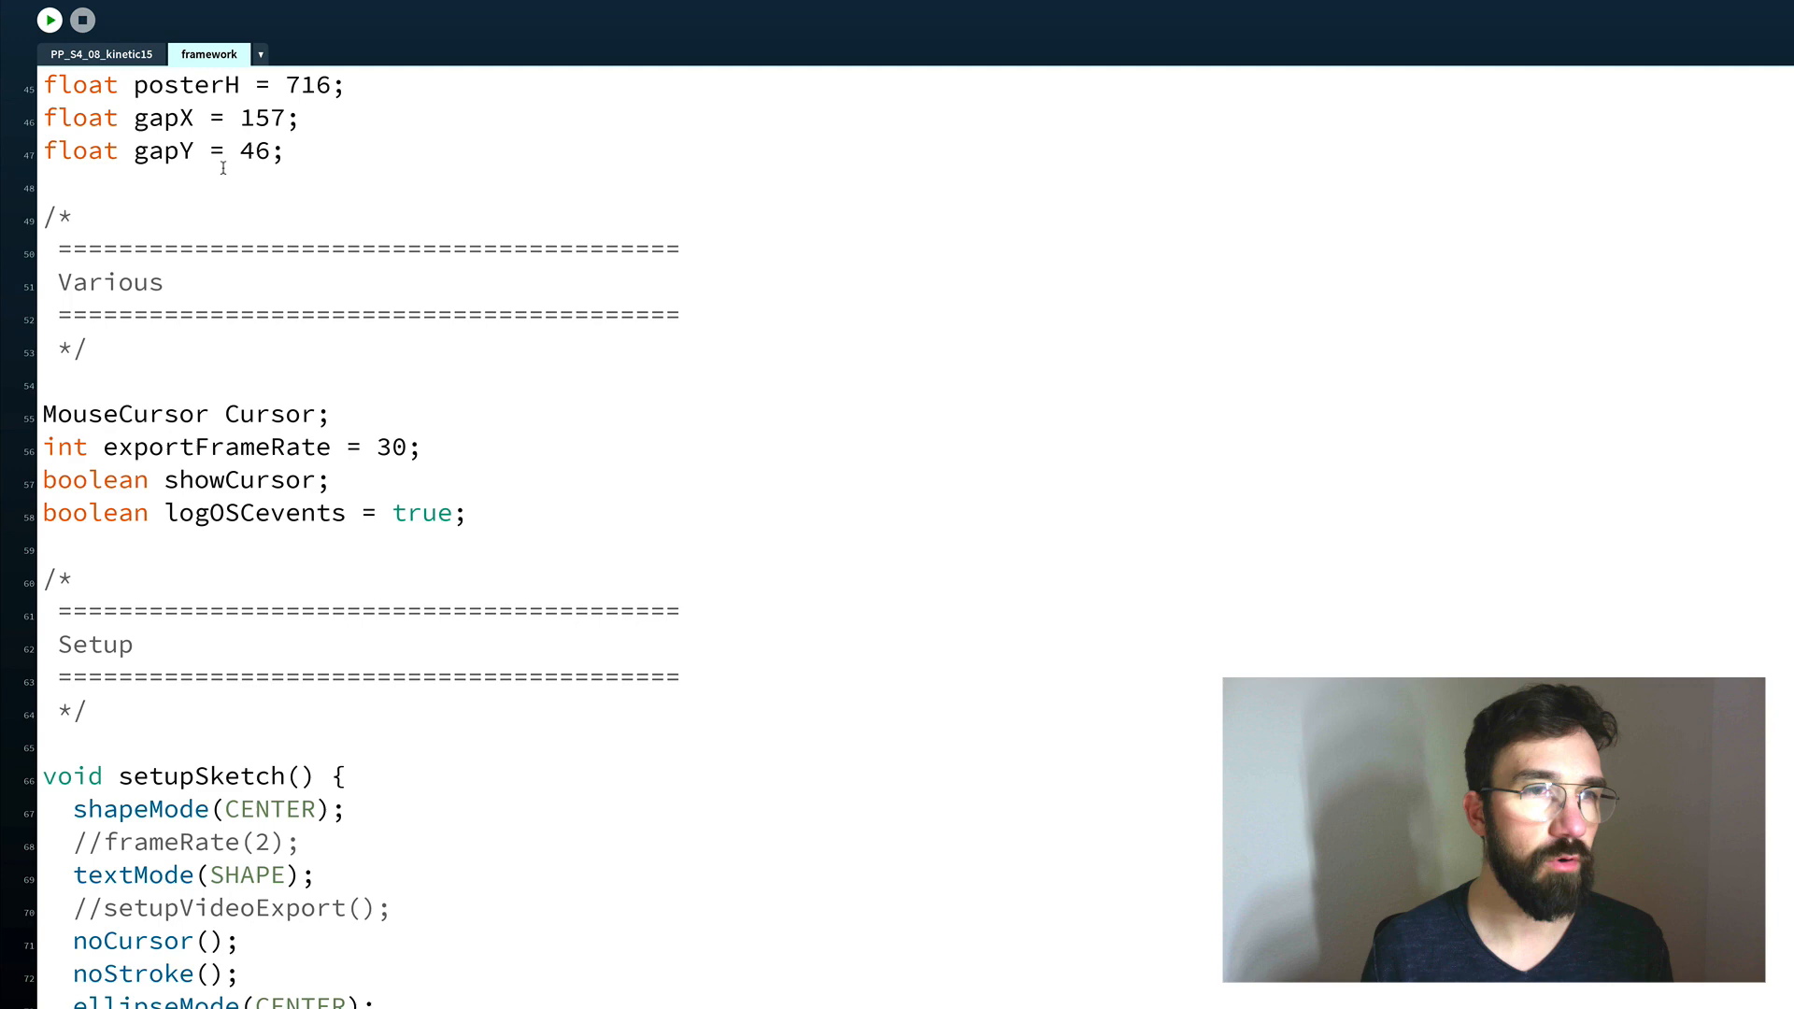
scroll(down, 3)
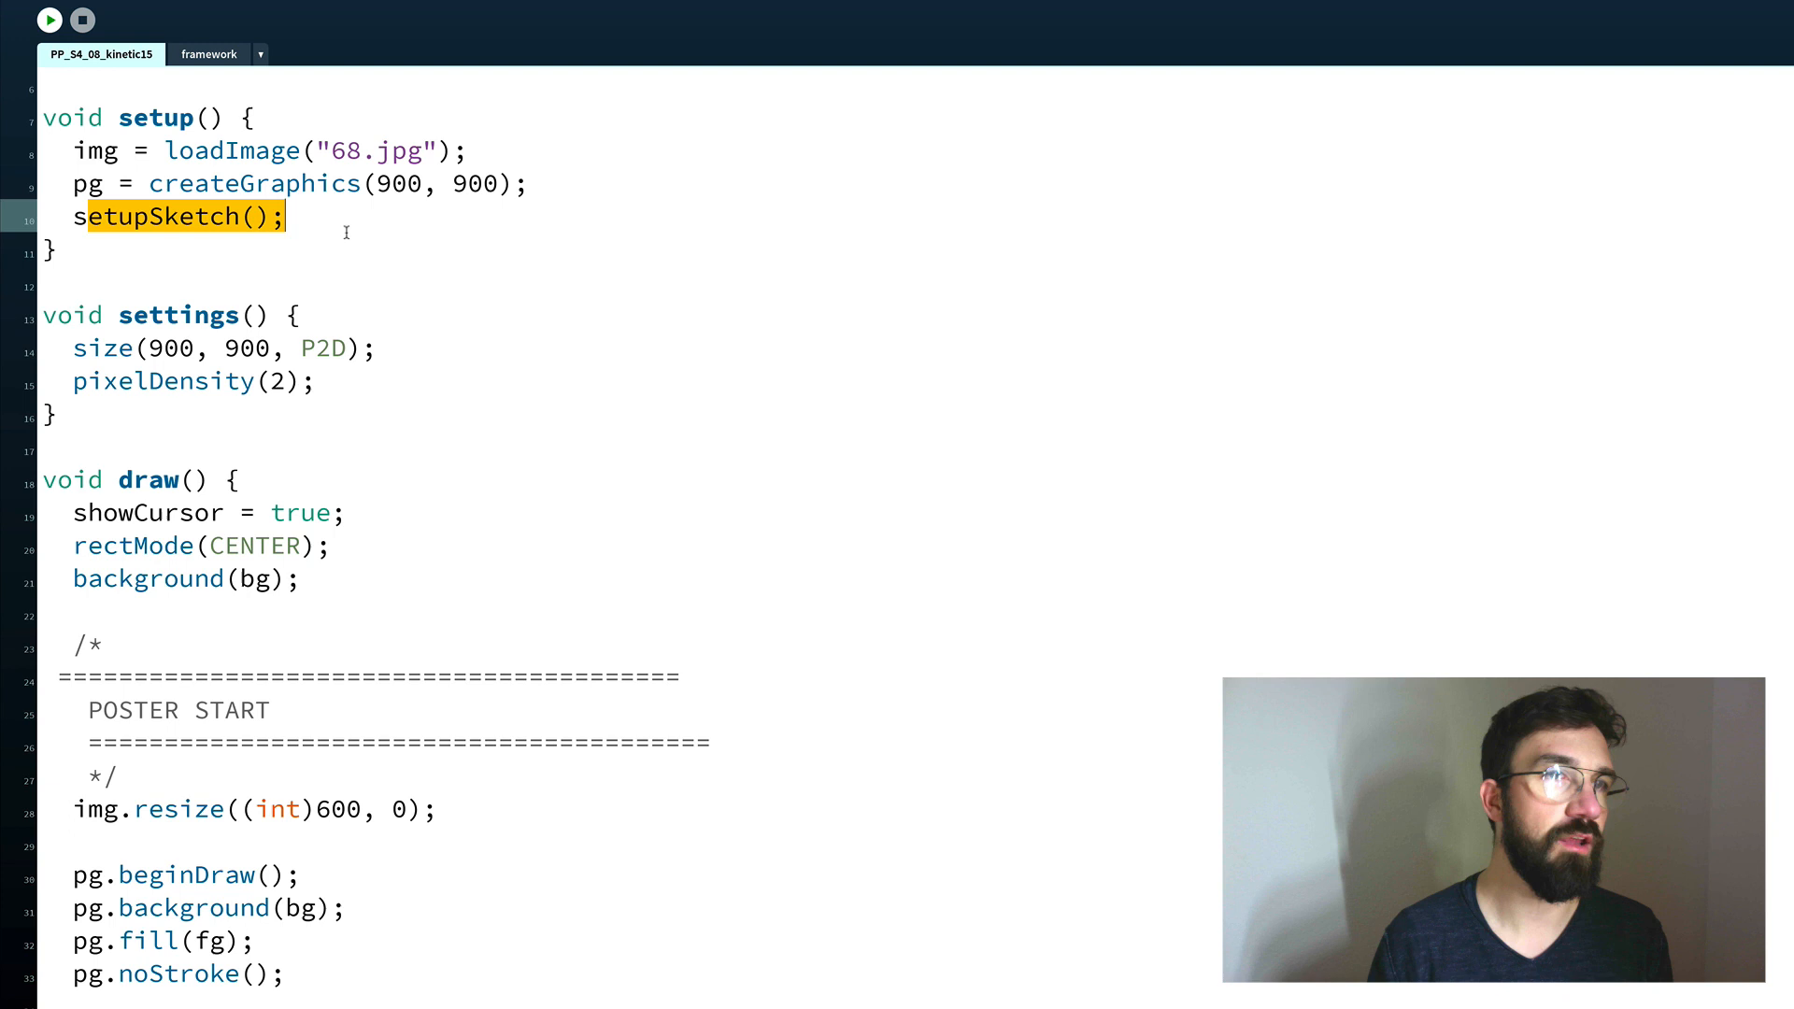
click(303, 217)
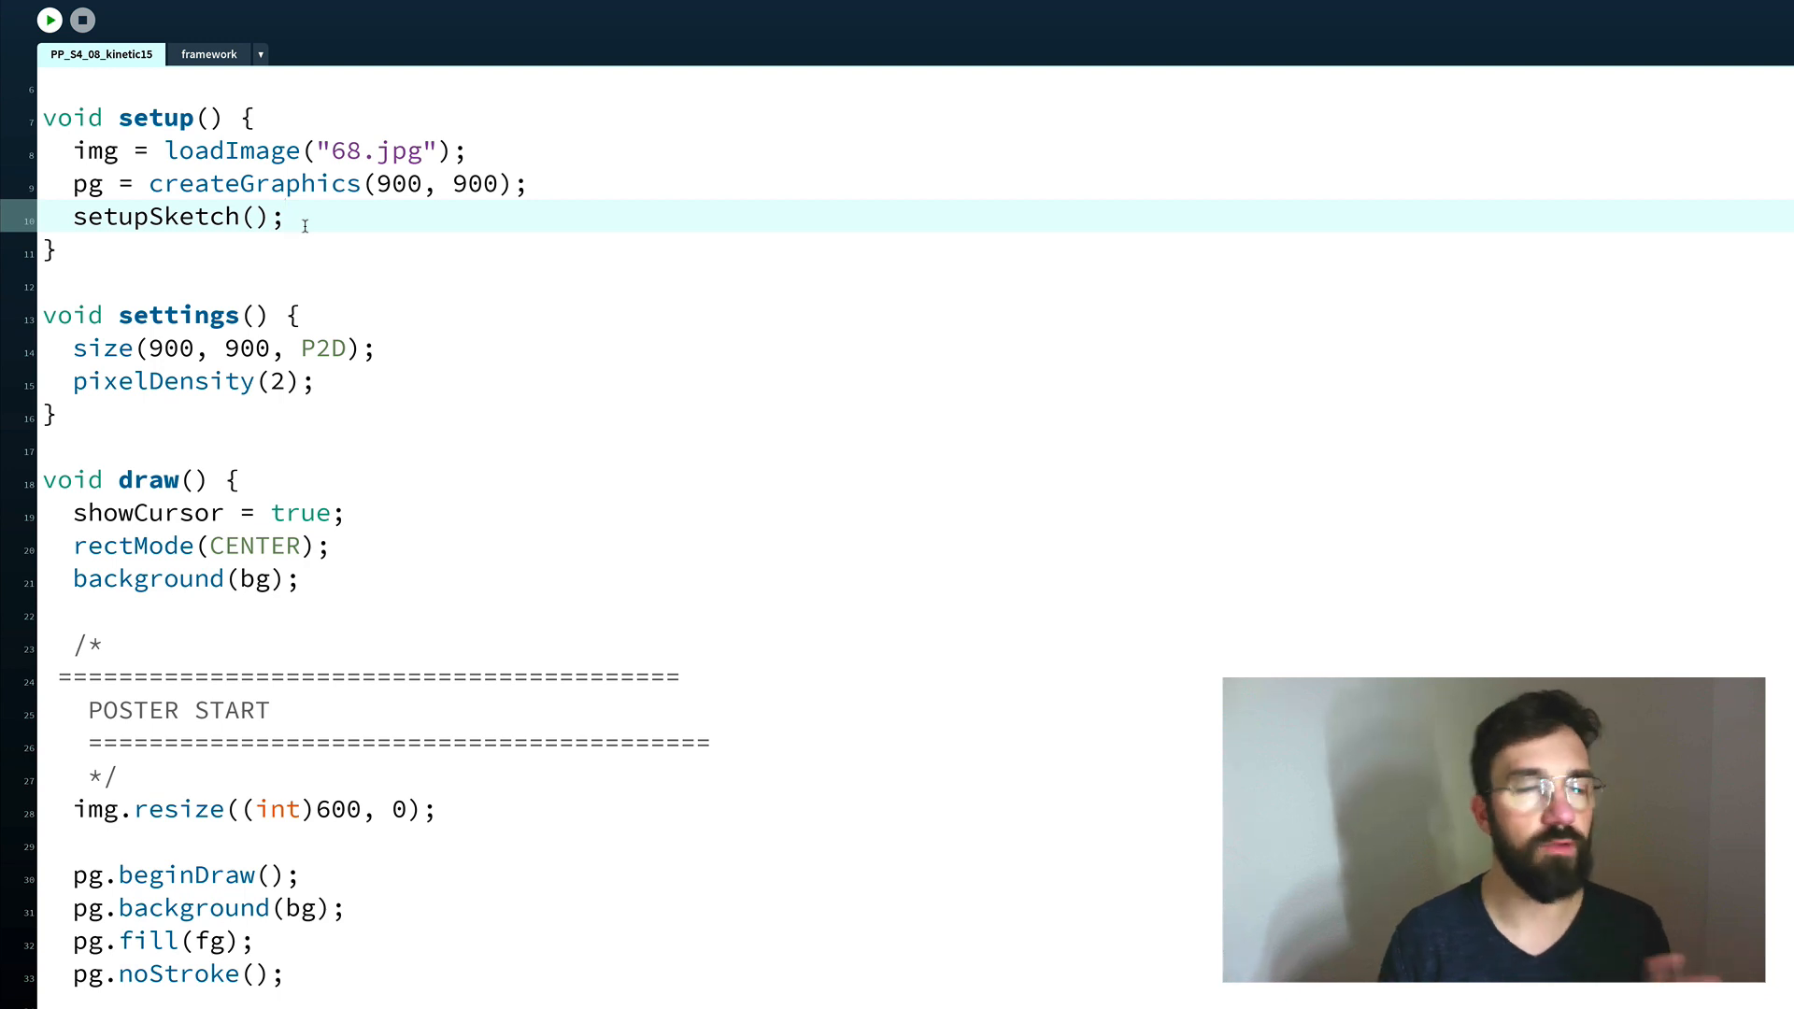
mouse_move(330, 265)
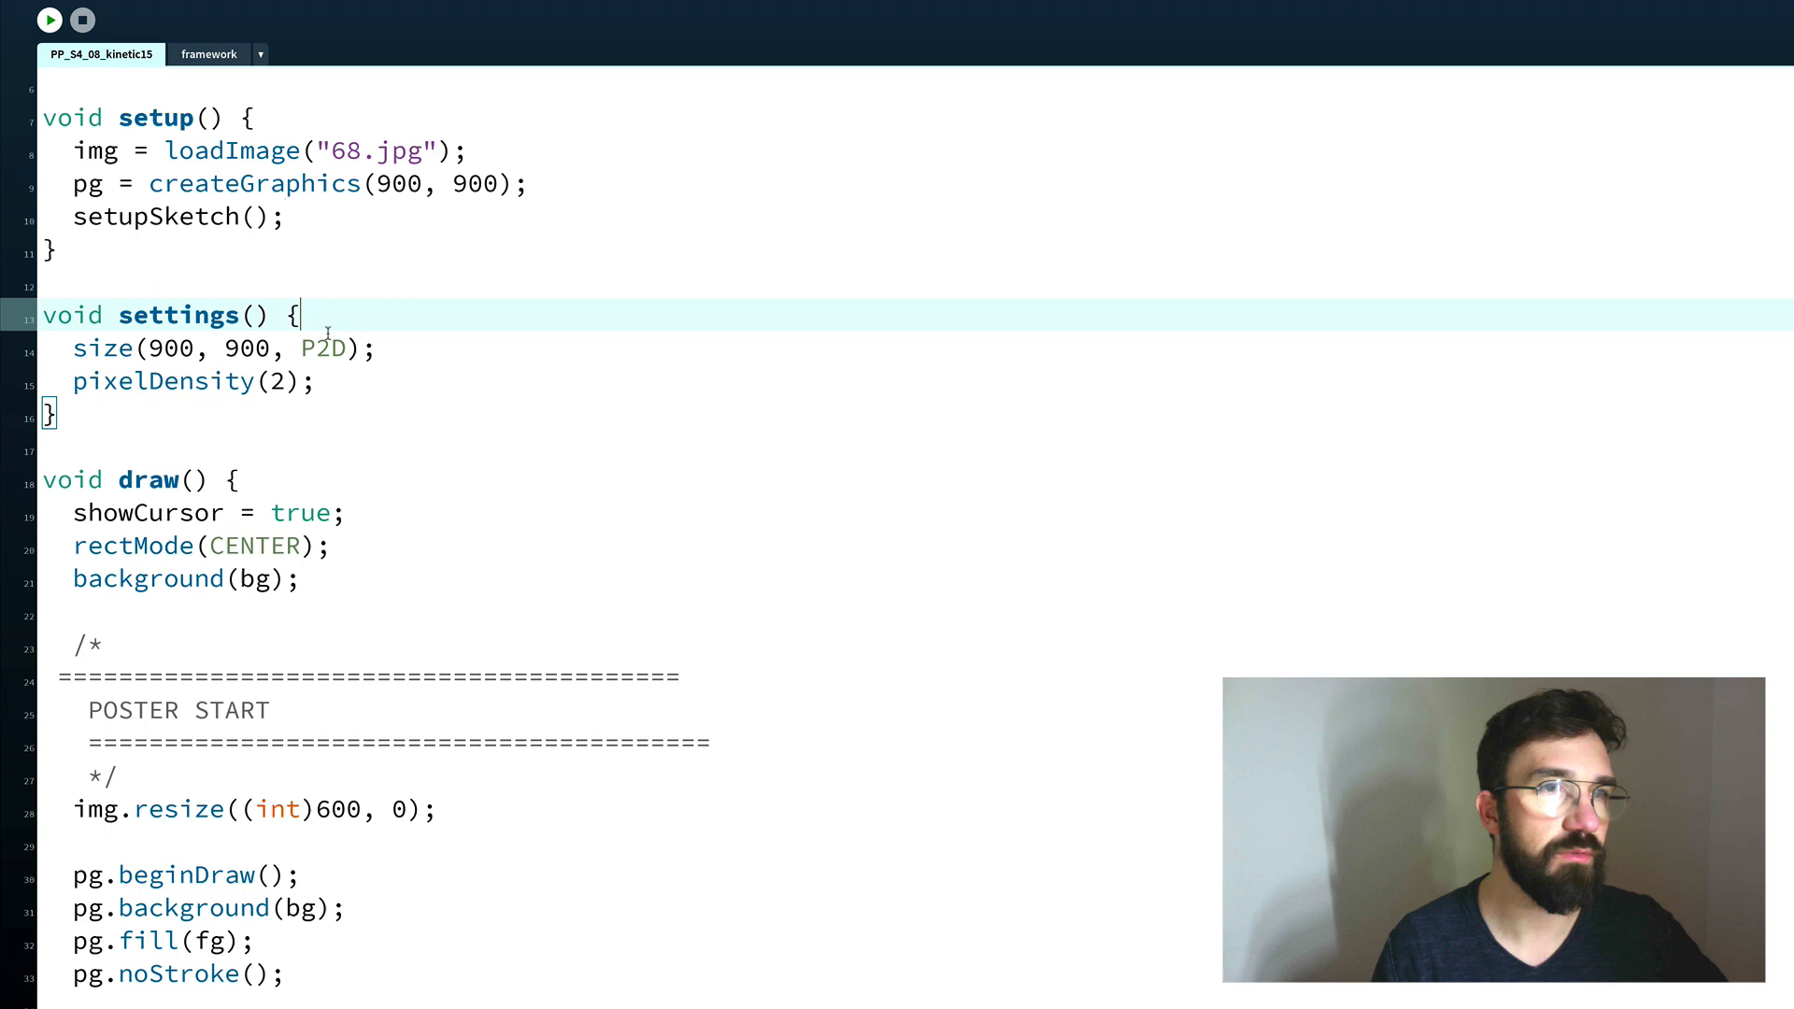
double_click(178, 315)
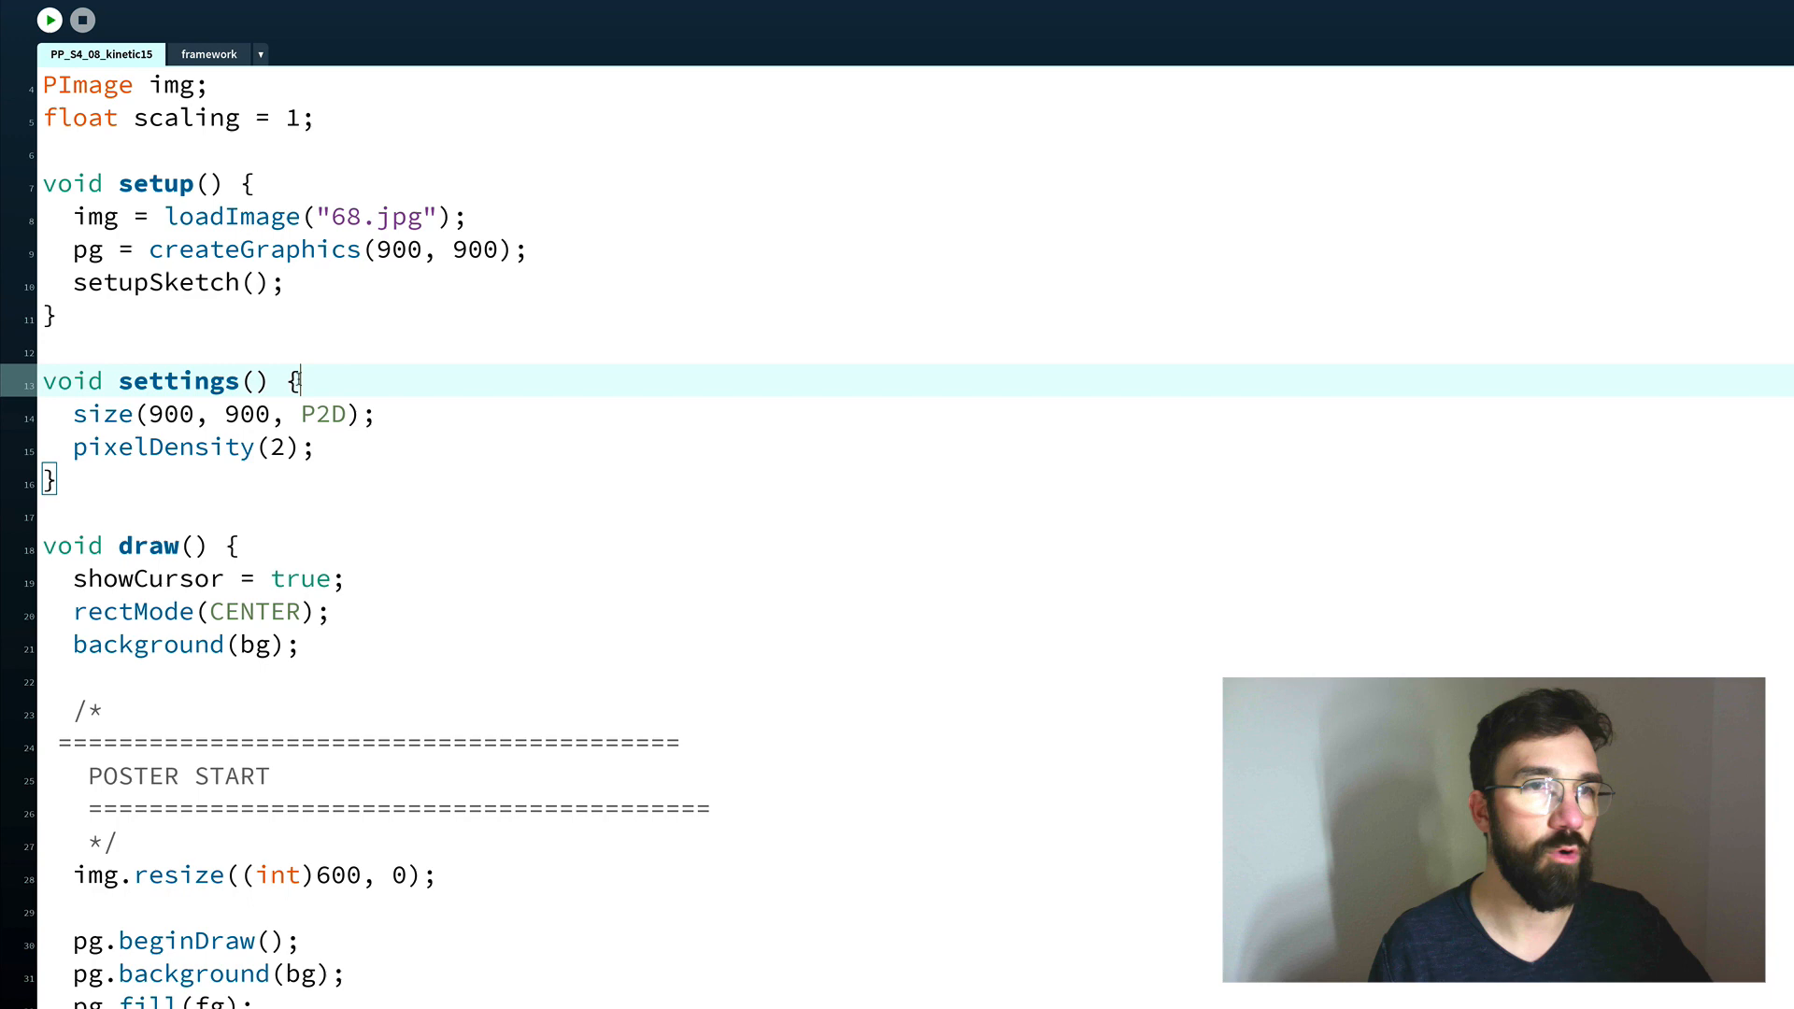
double_click(177, 381)
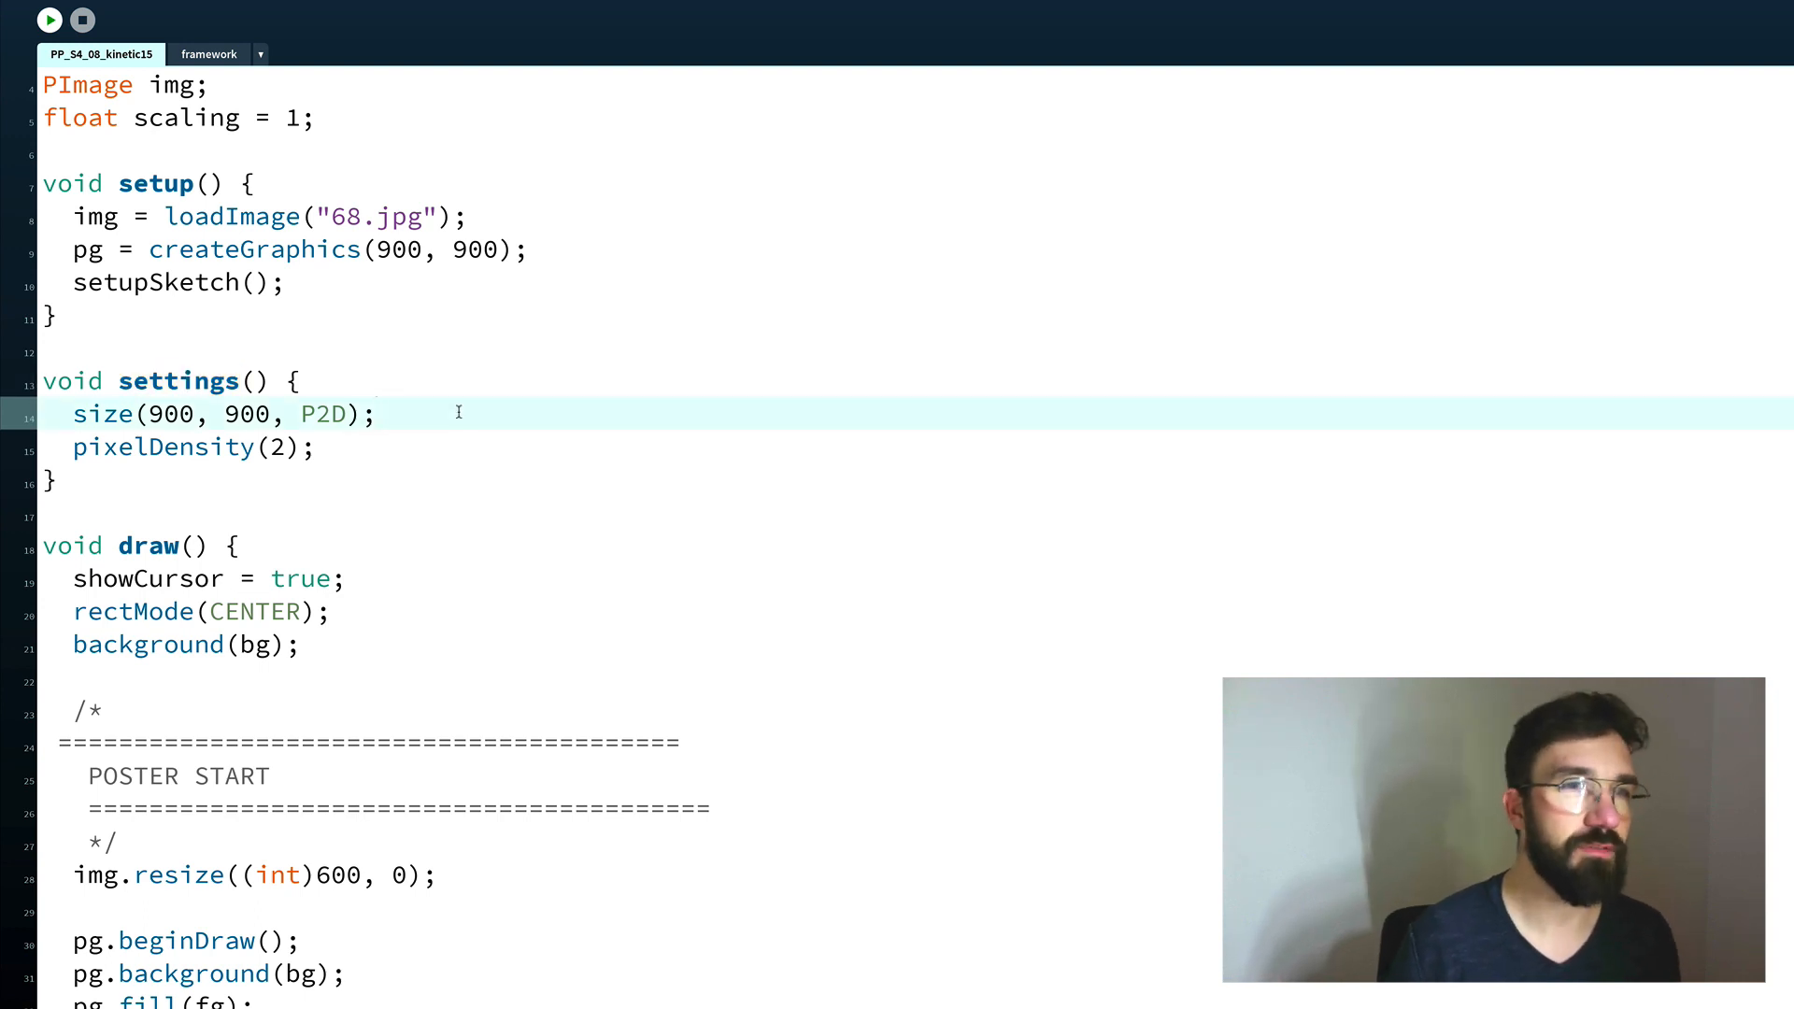
click(316, 448)
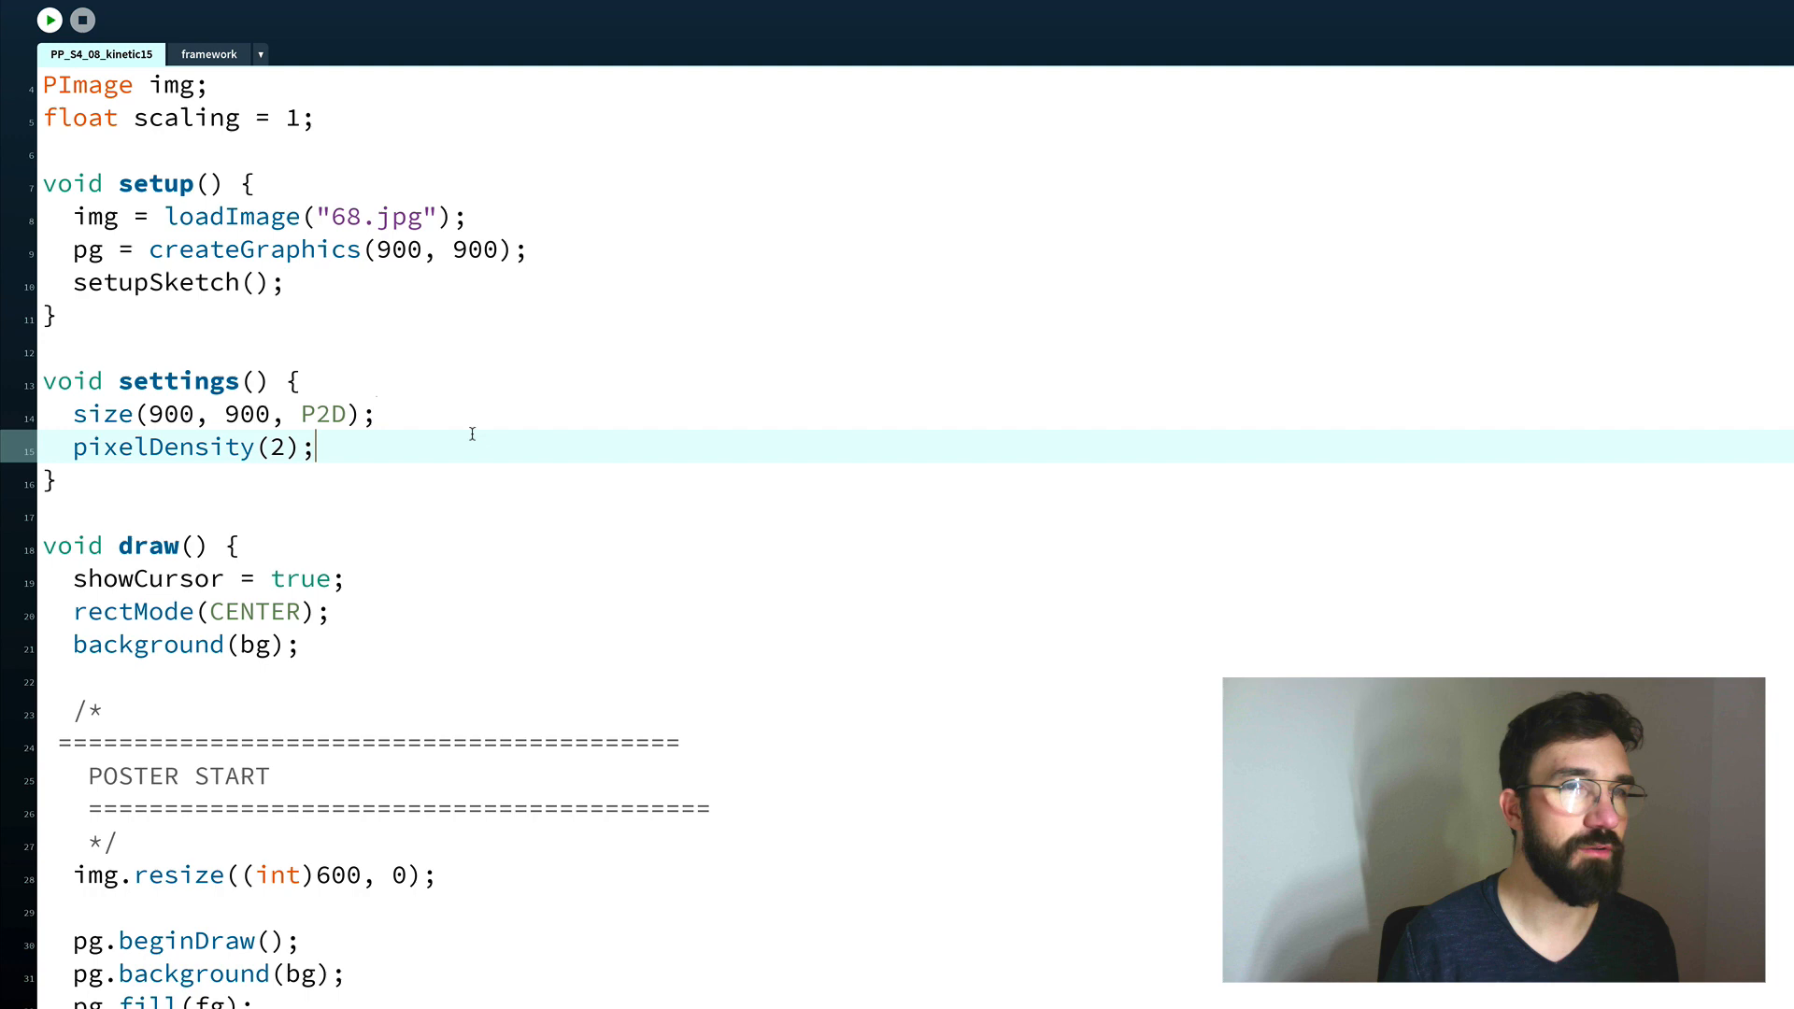
Write size(900, 900, P2D); at the top of setup() in place of settings().
click(378, 413)
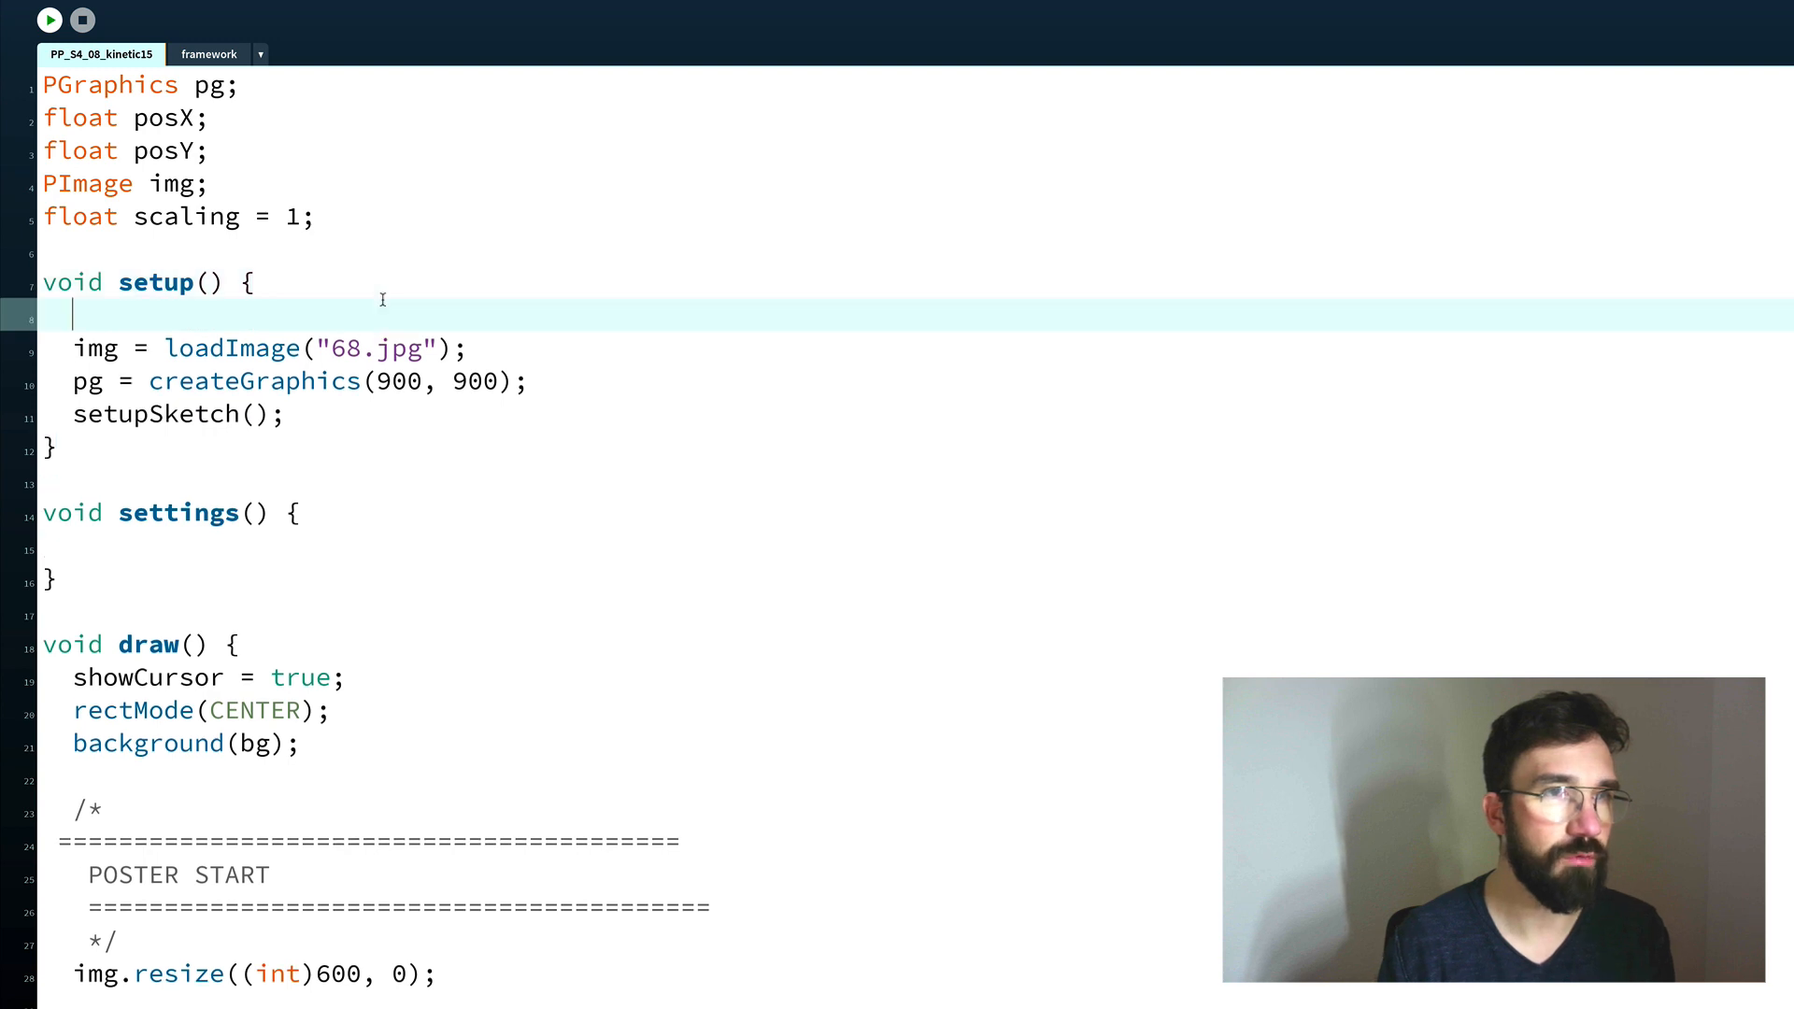
text(size(900, 900, P2D);)
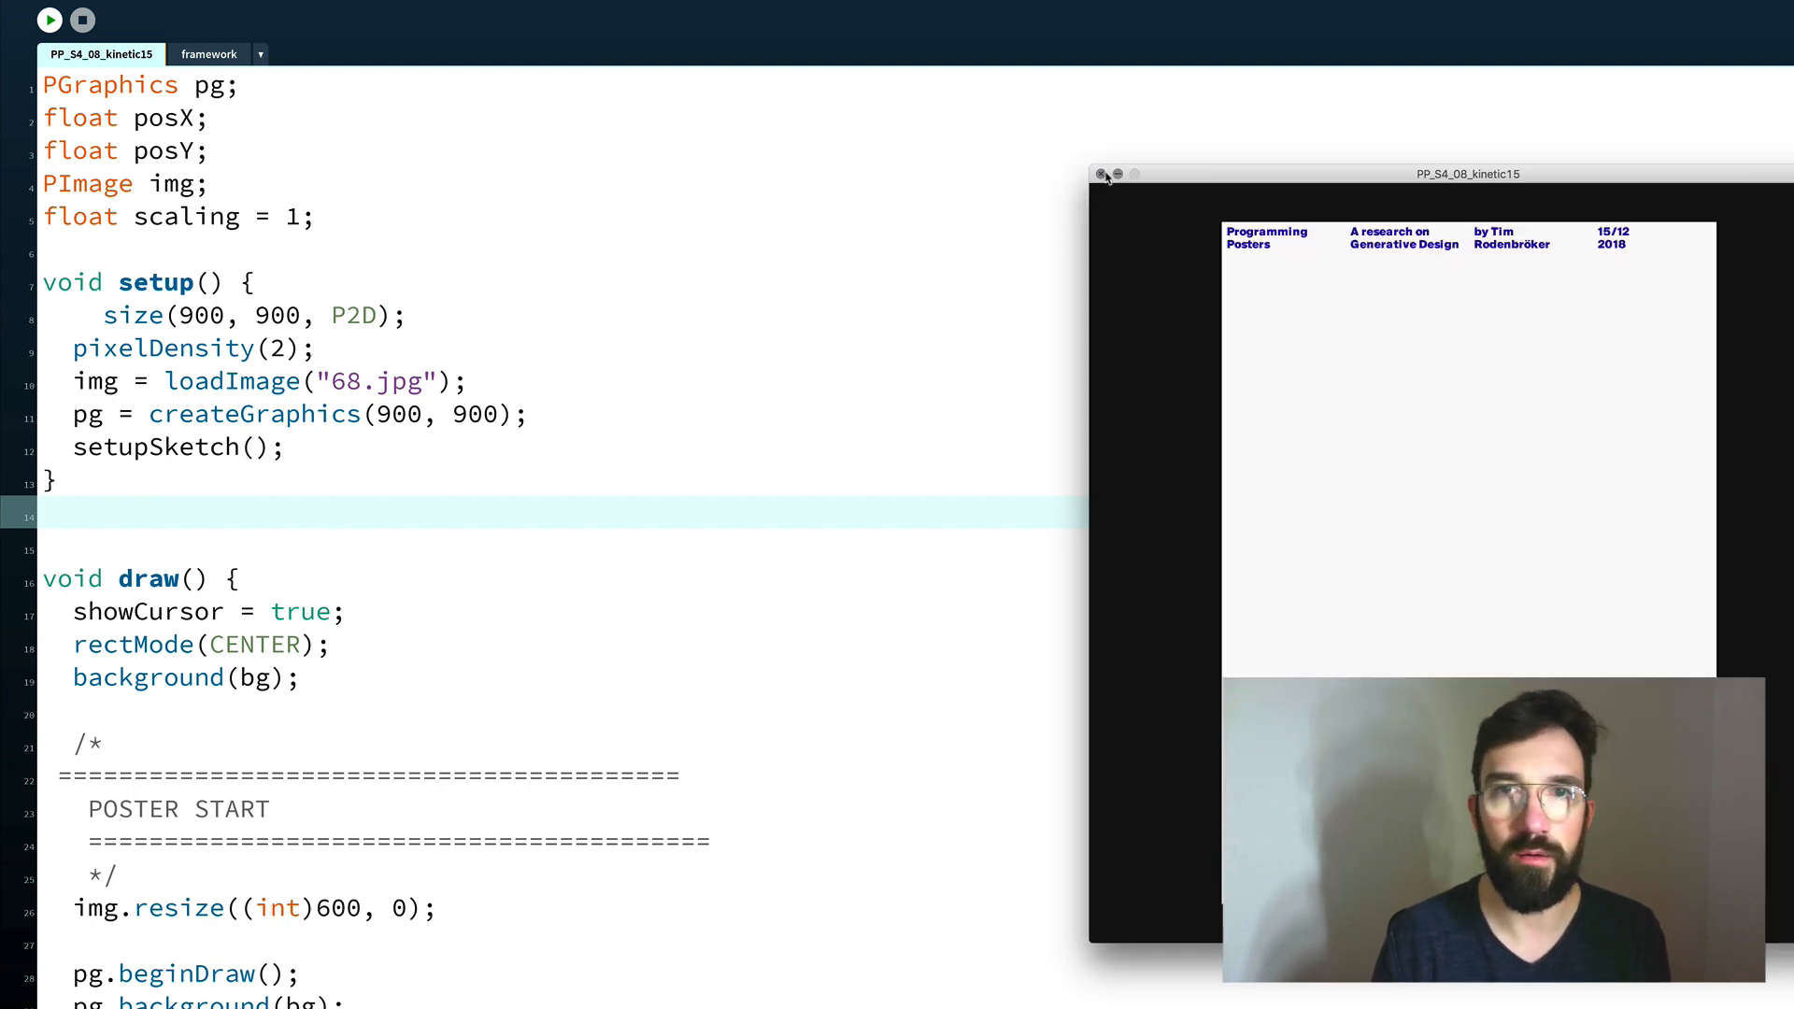
scroll(down, 3)
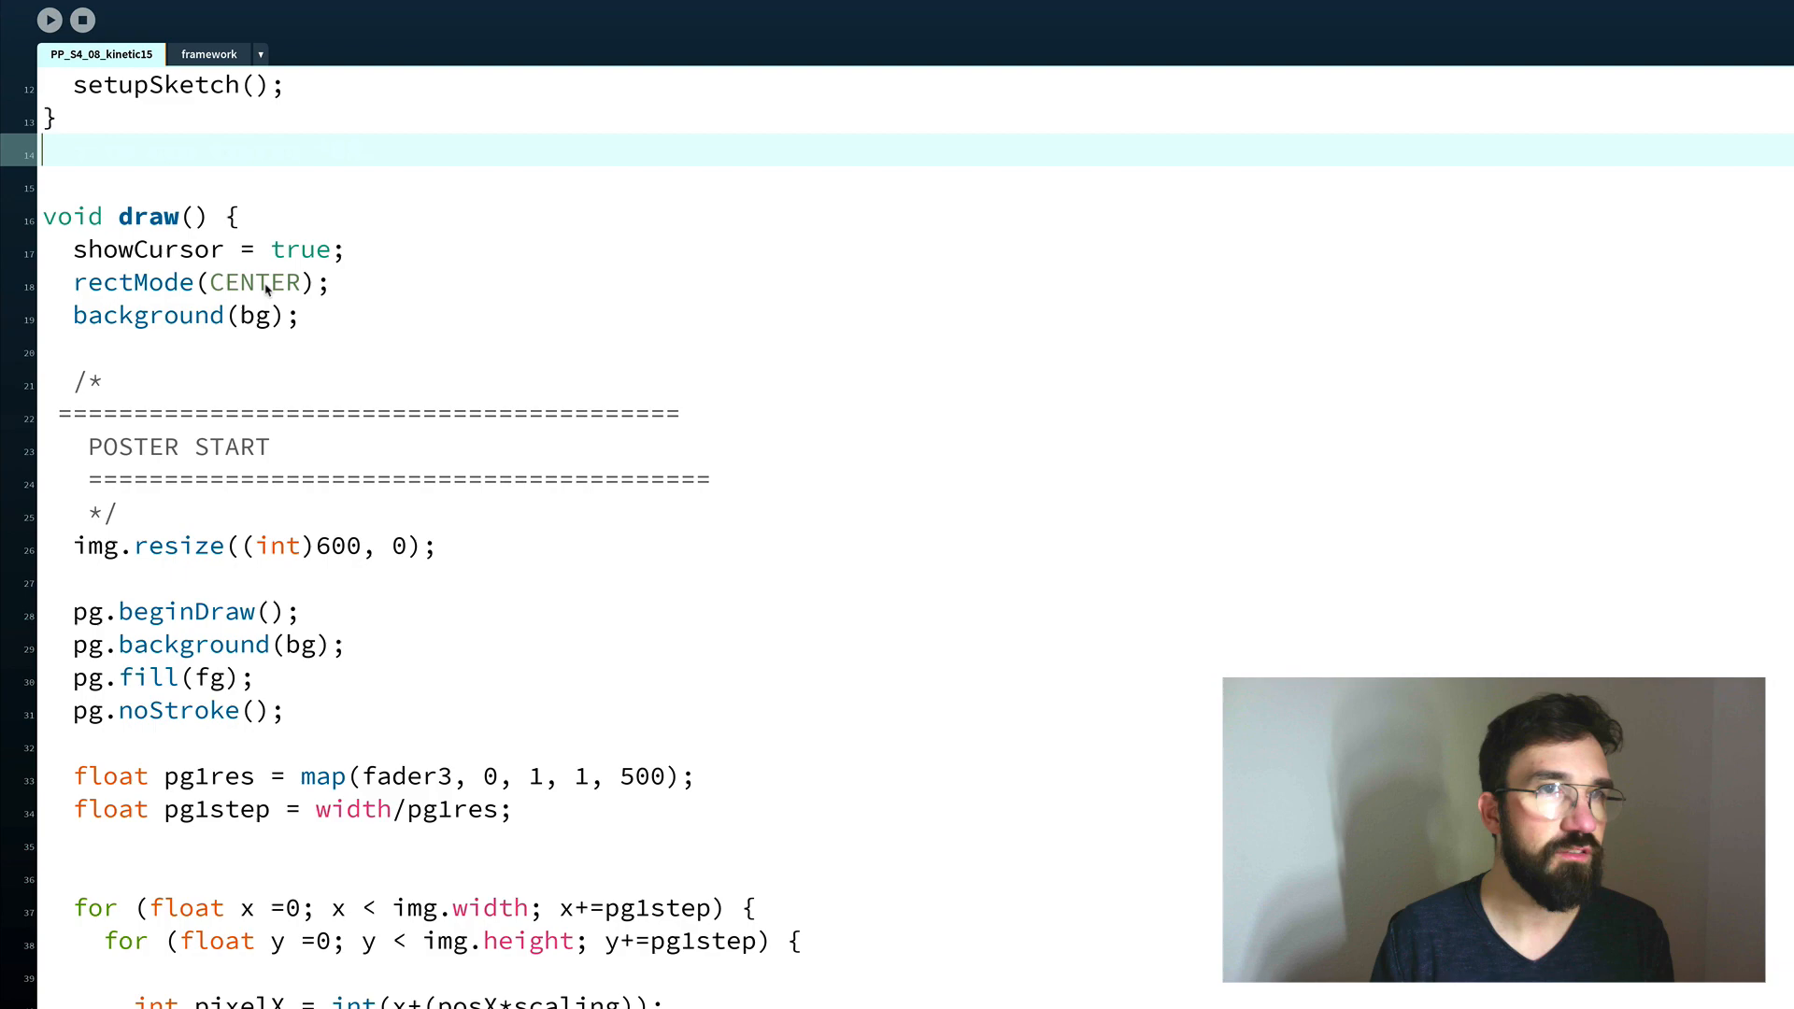
scroll(down, 3)
text(//)
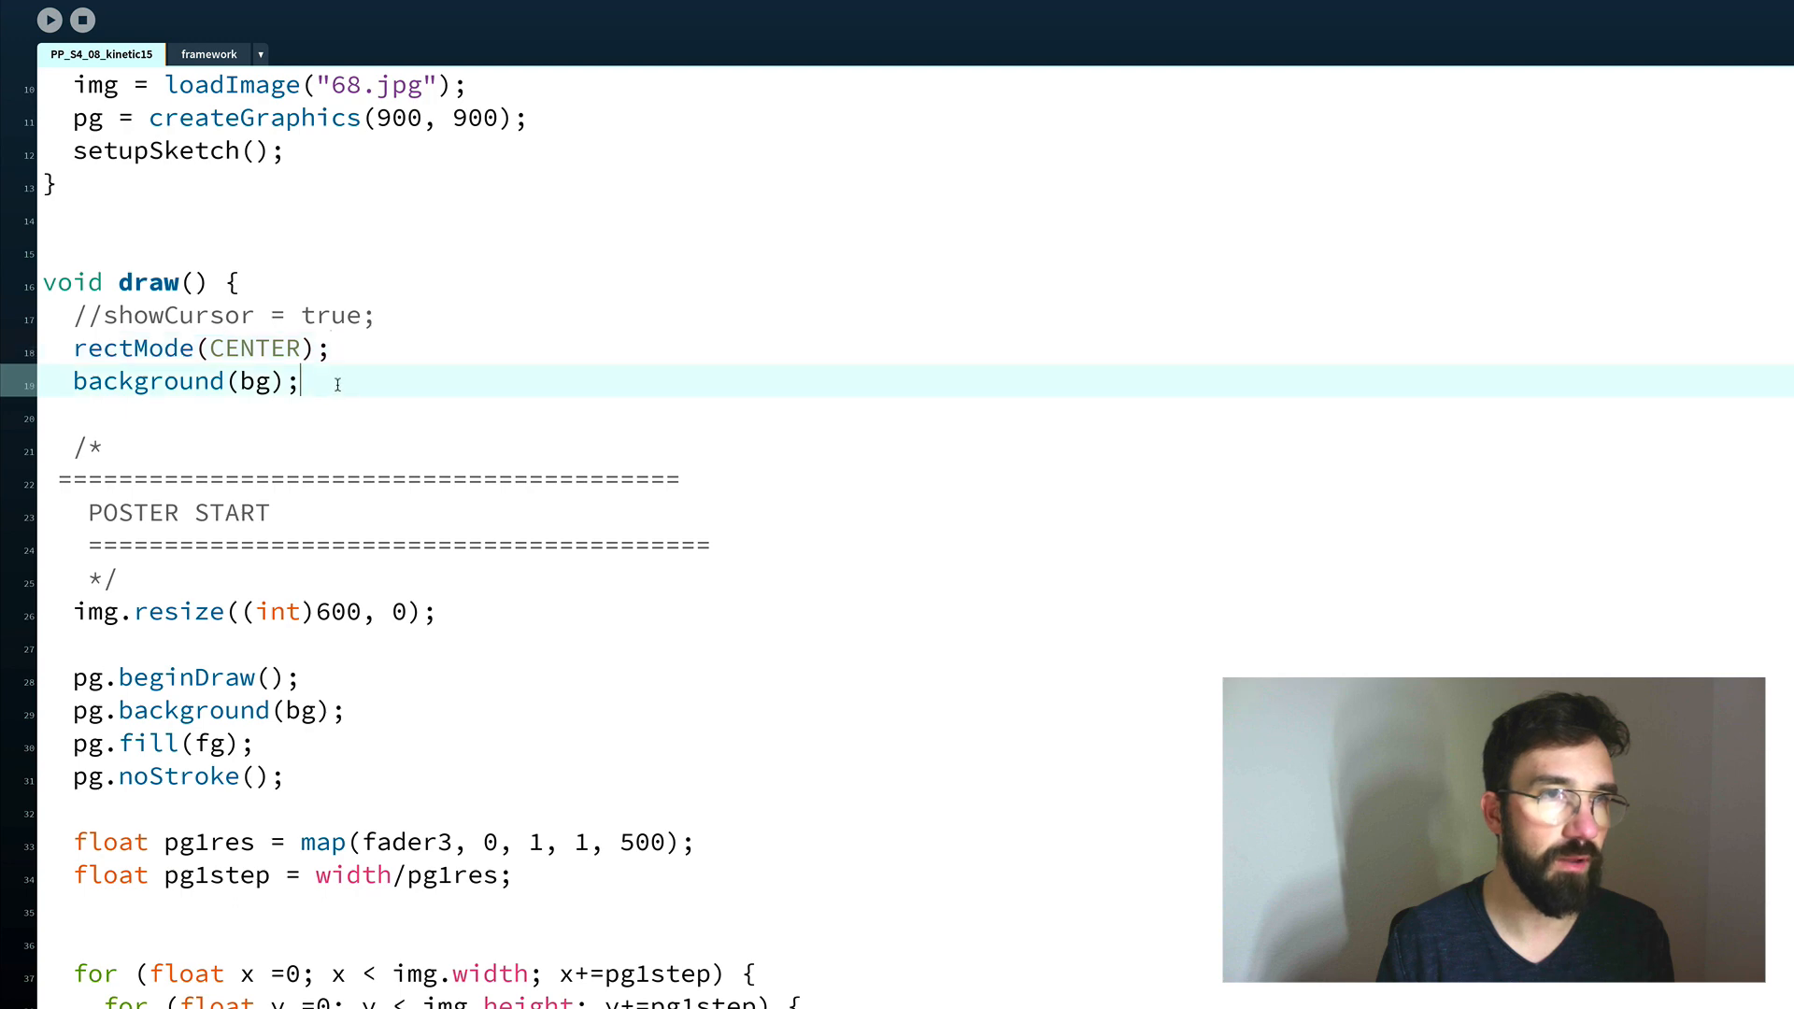
scroll(down, 3)
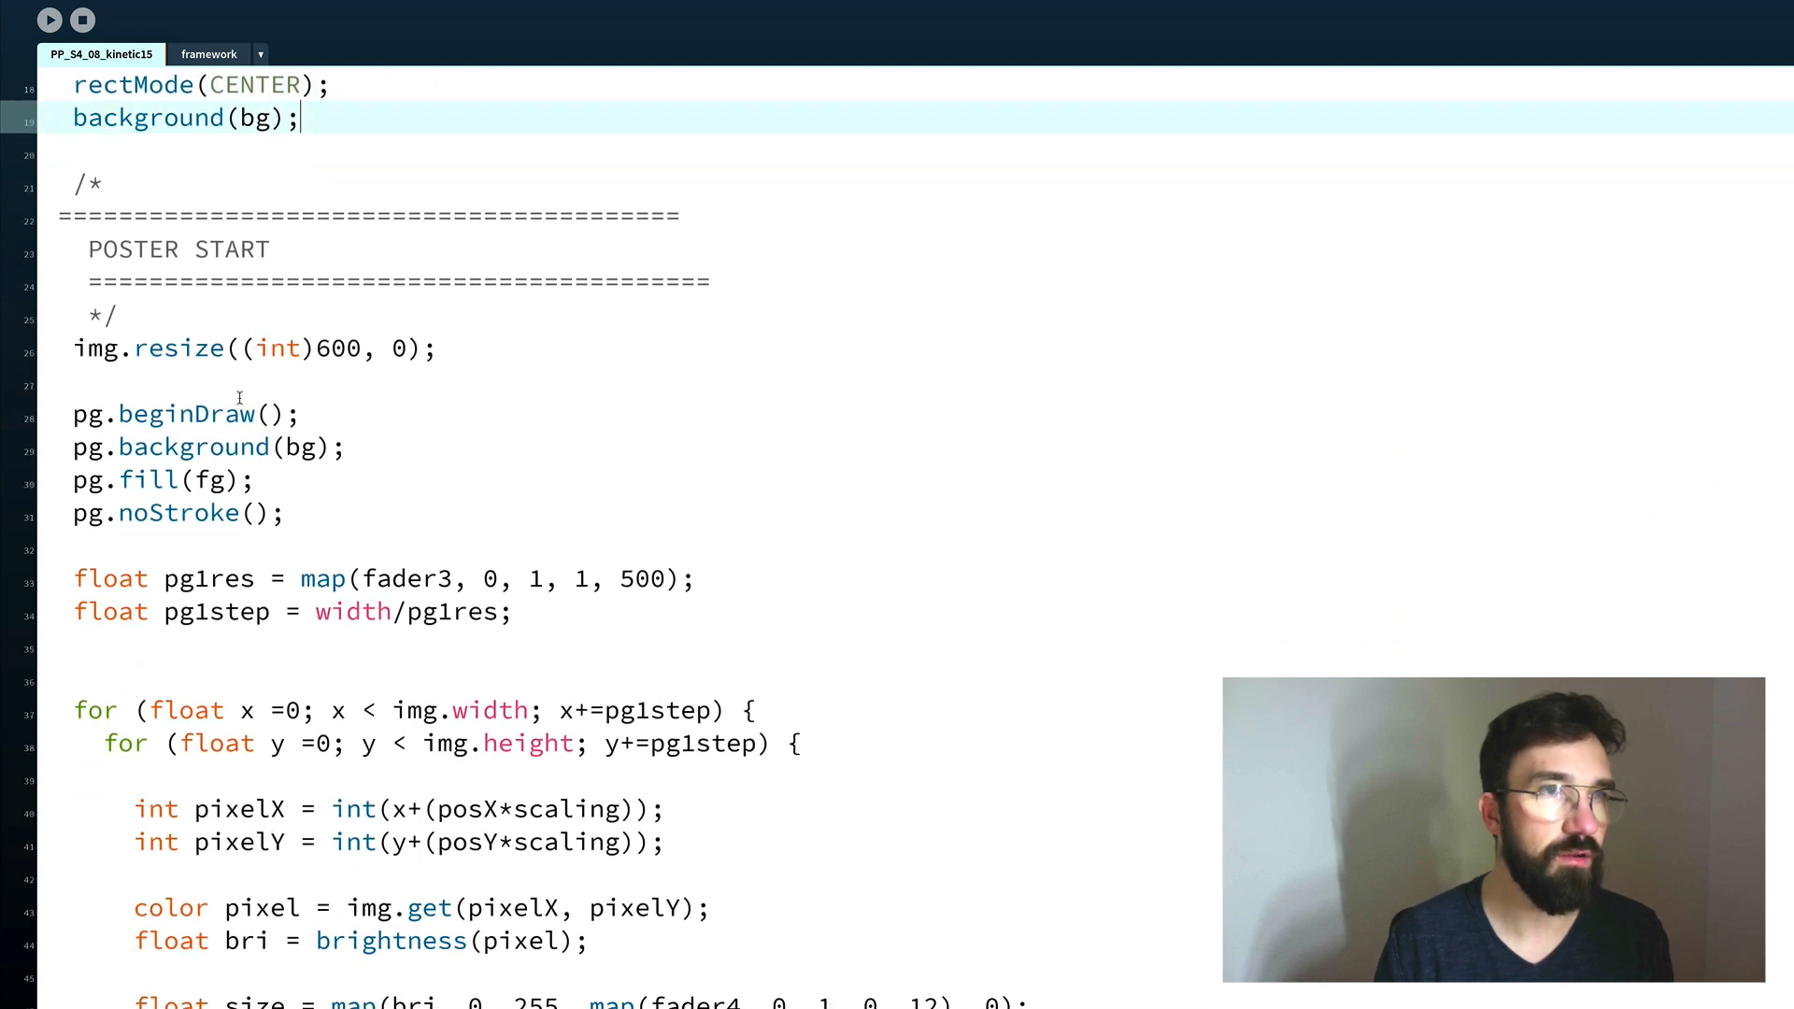
click(272, 250)
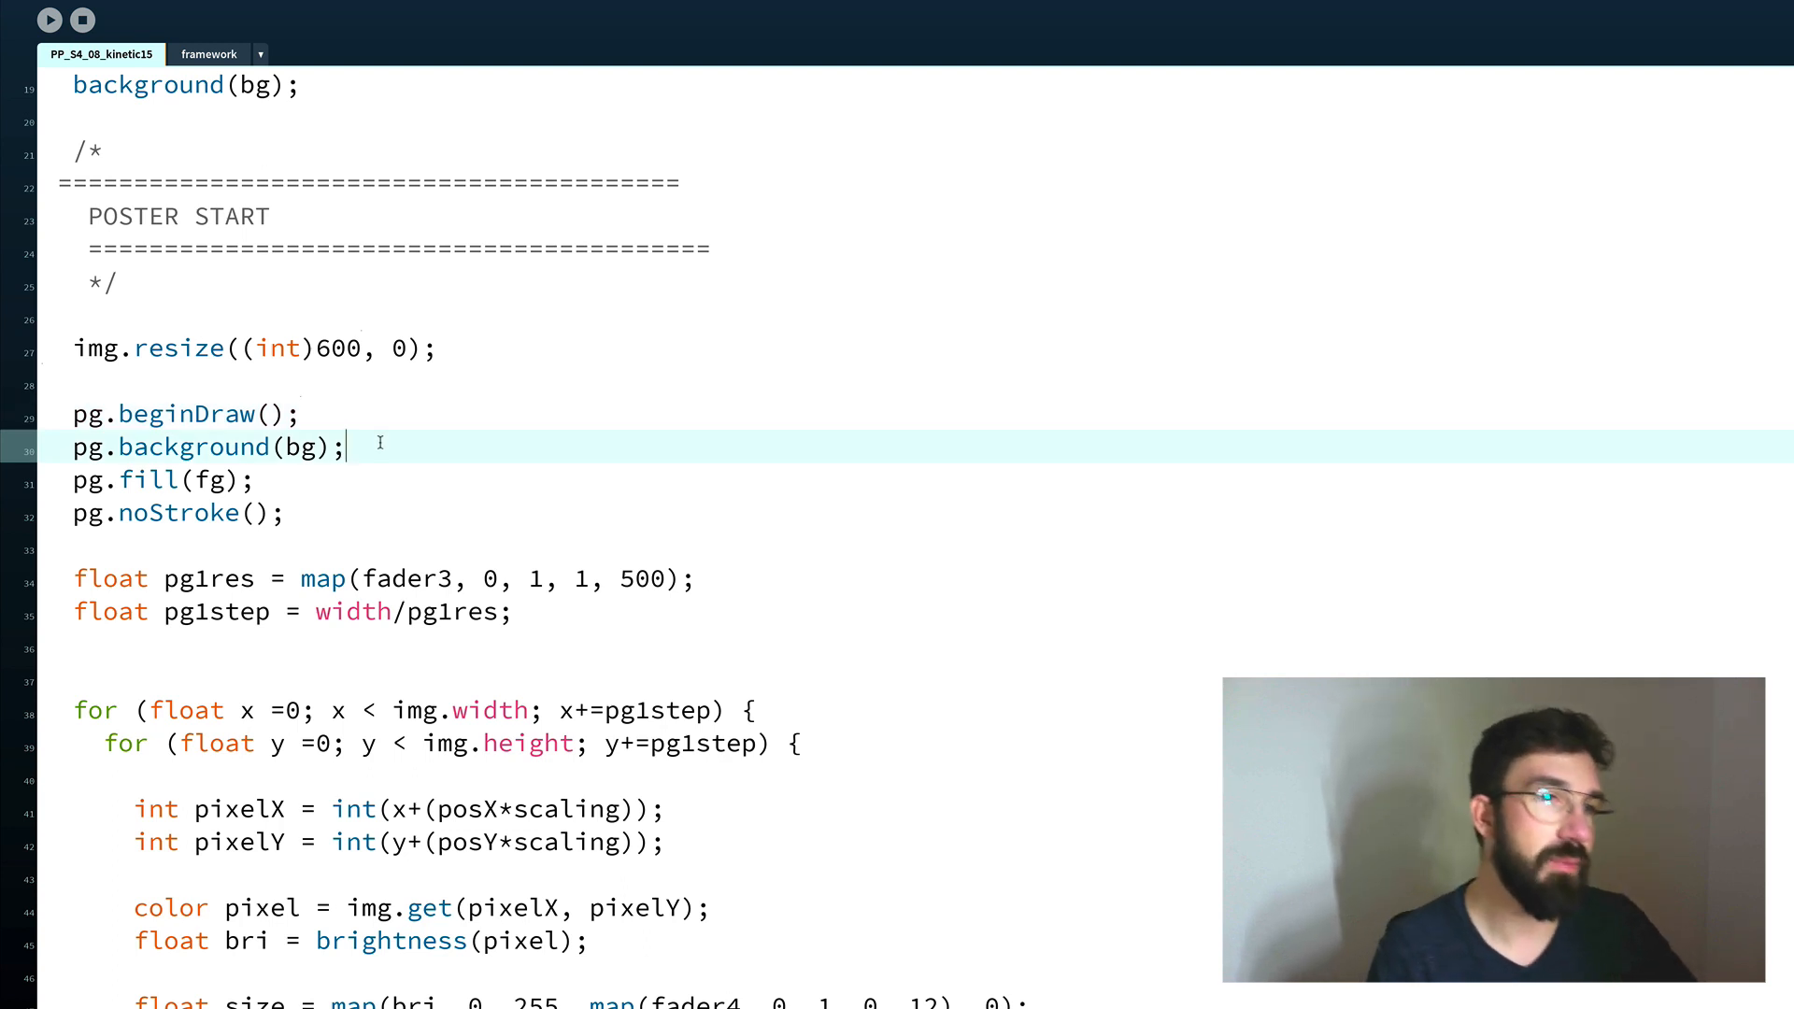
double_click(195, 446)
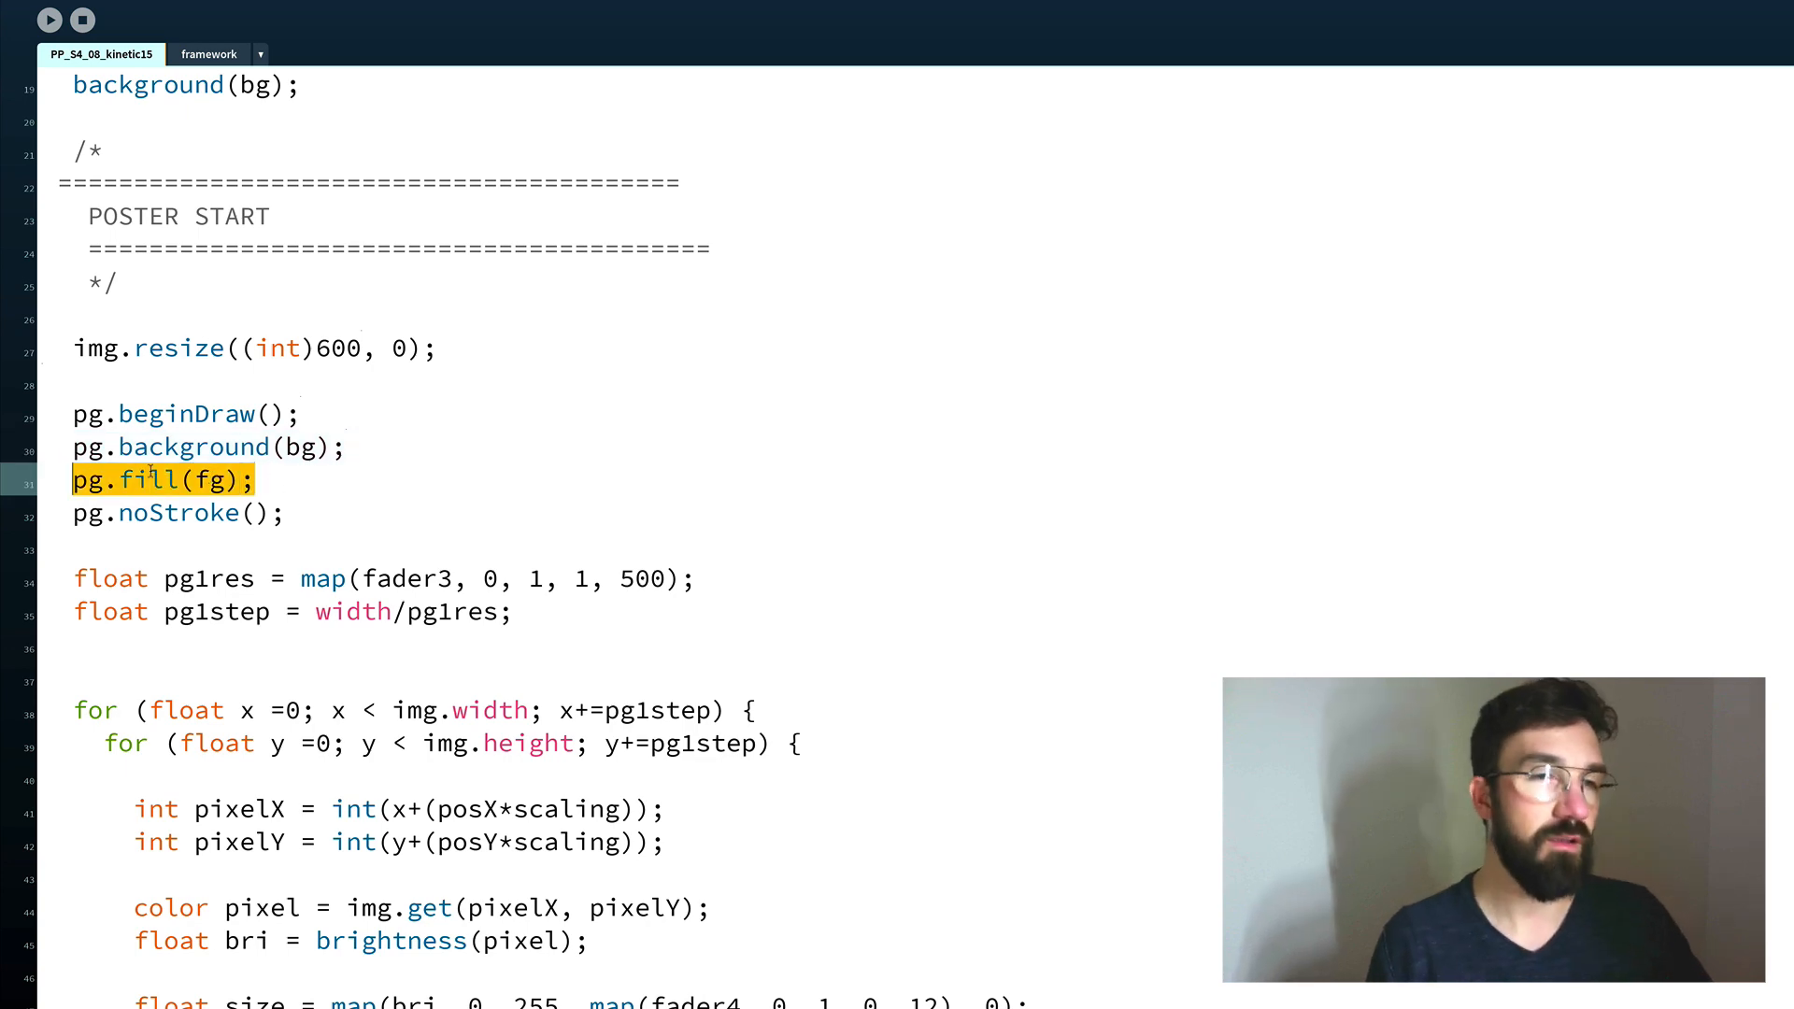
click(213, 481)
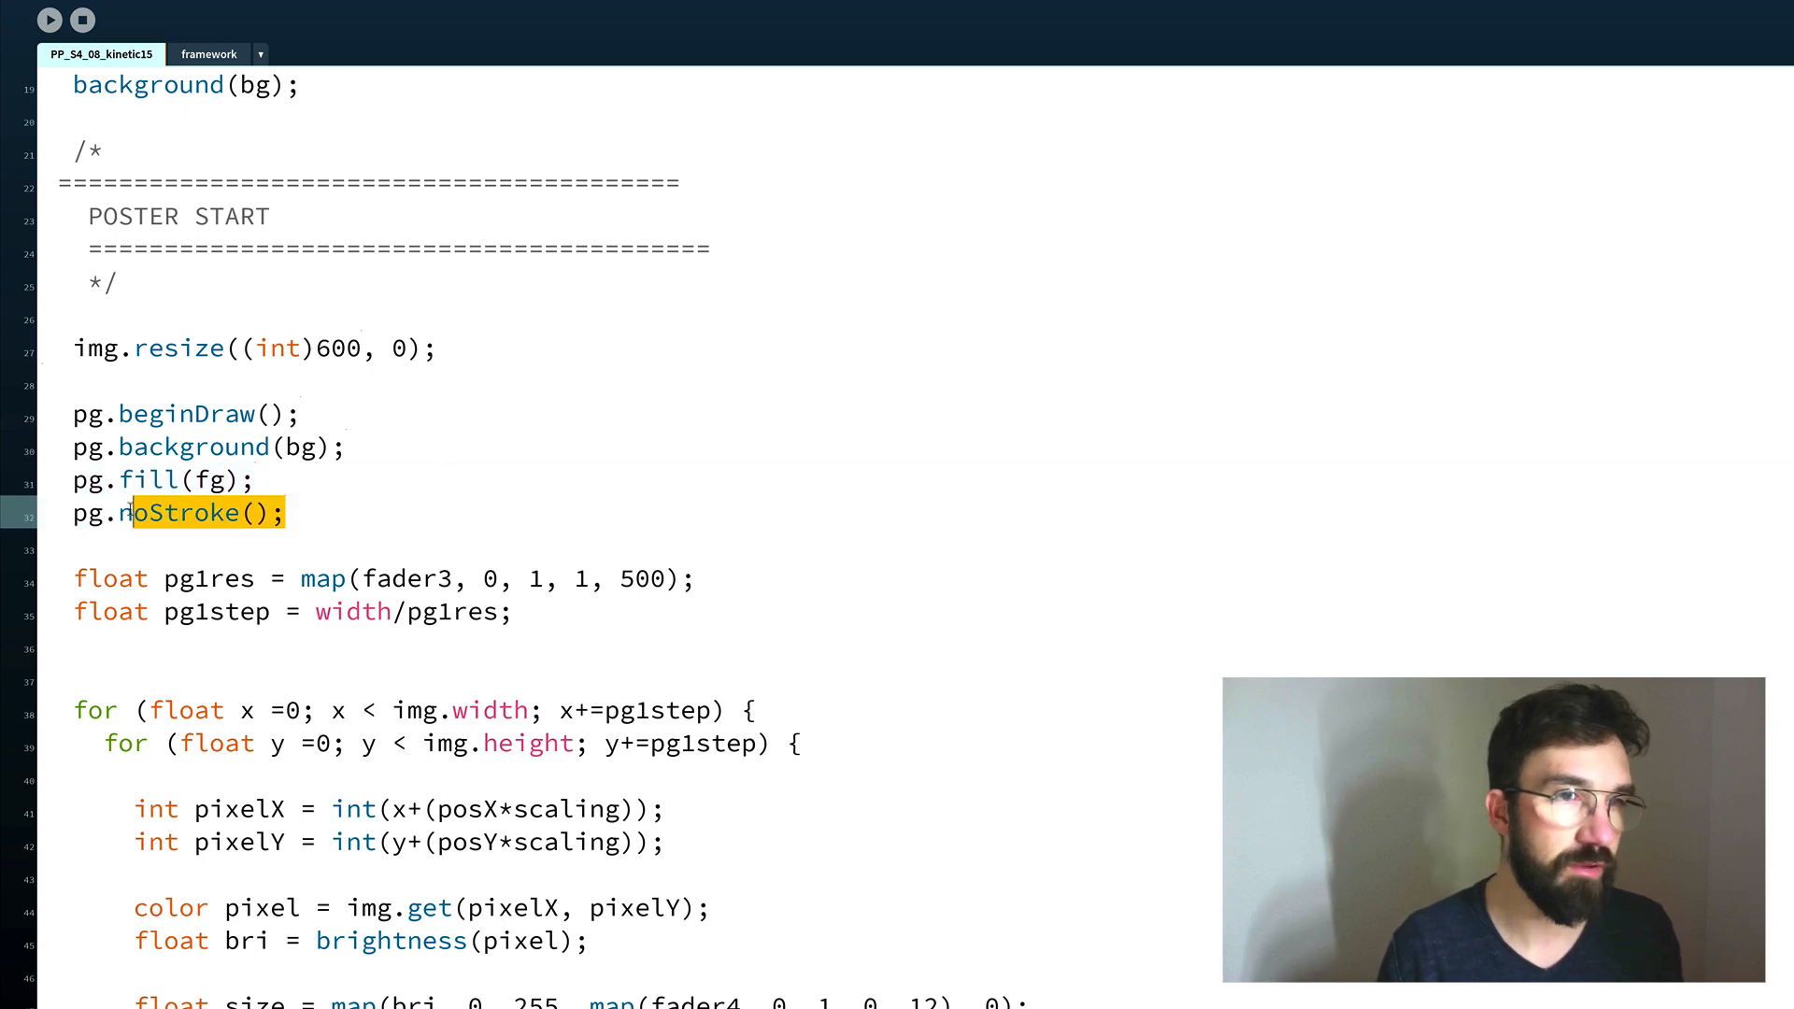
scroll(down, 3)
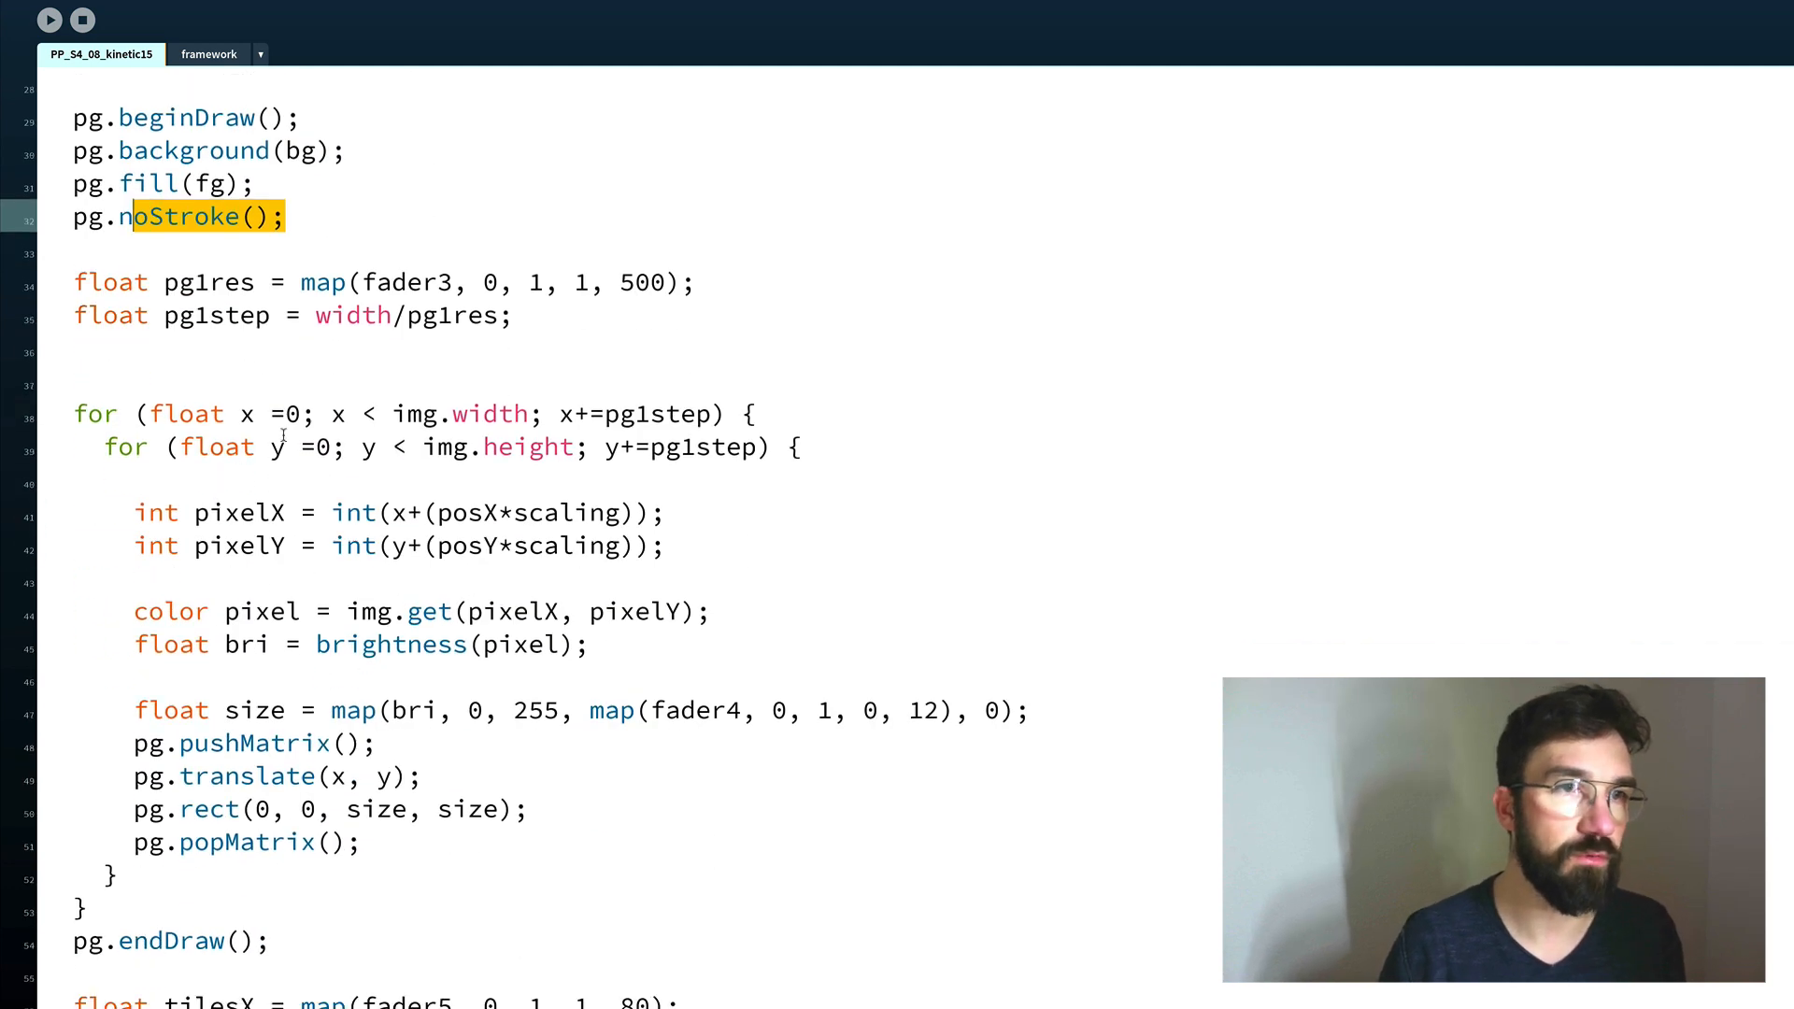
double_click(208, 282)
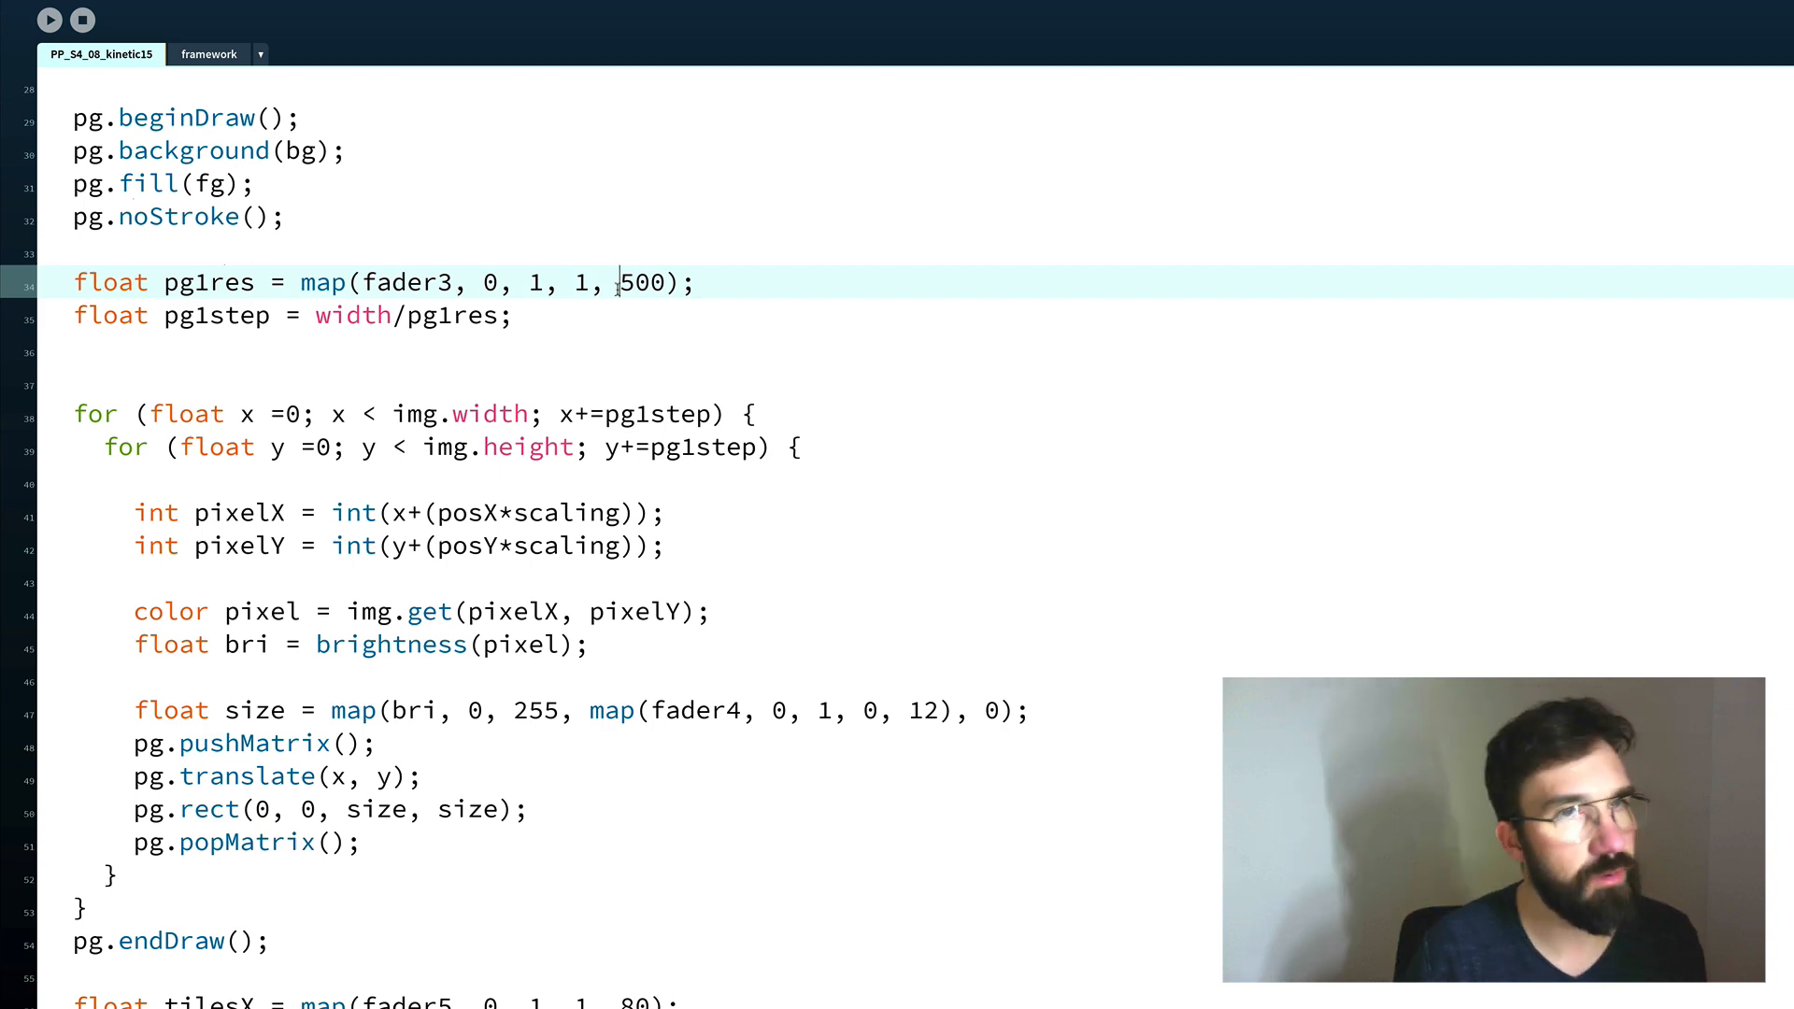
scroll(down, 3)
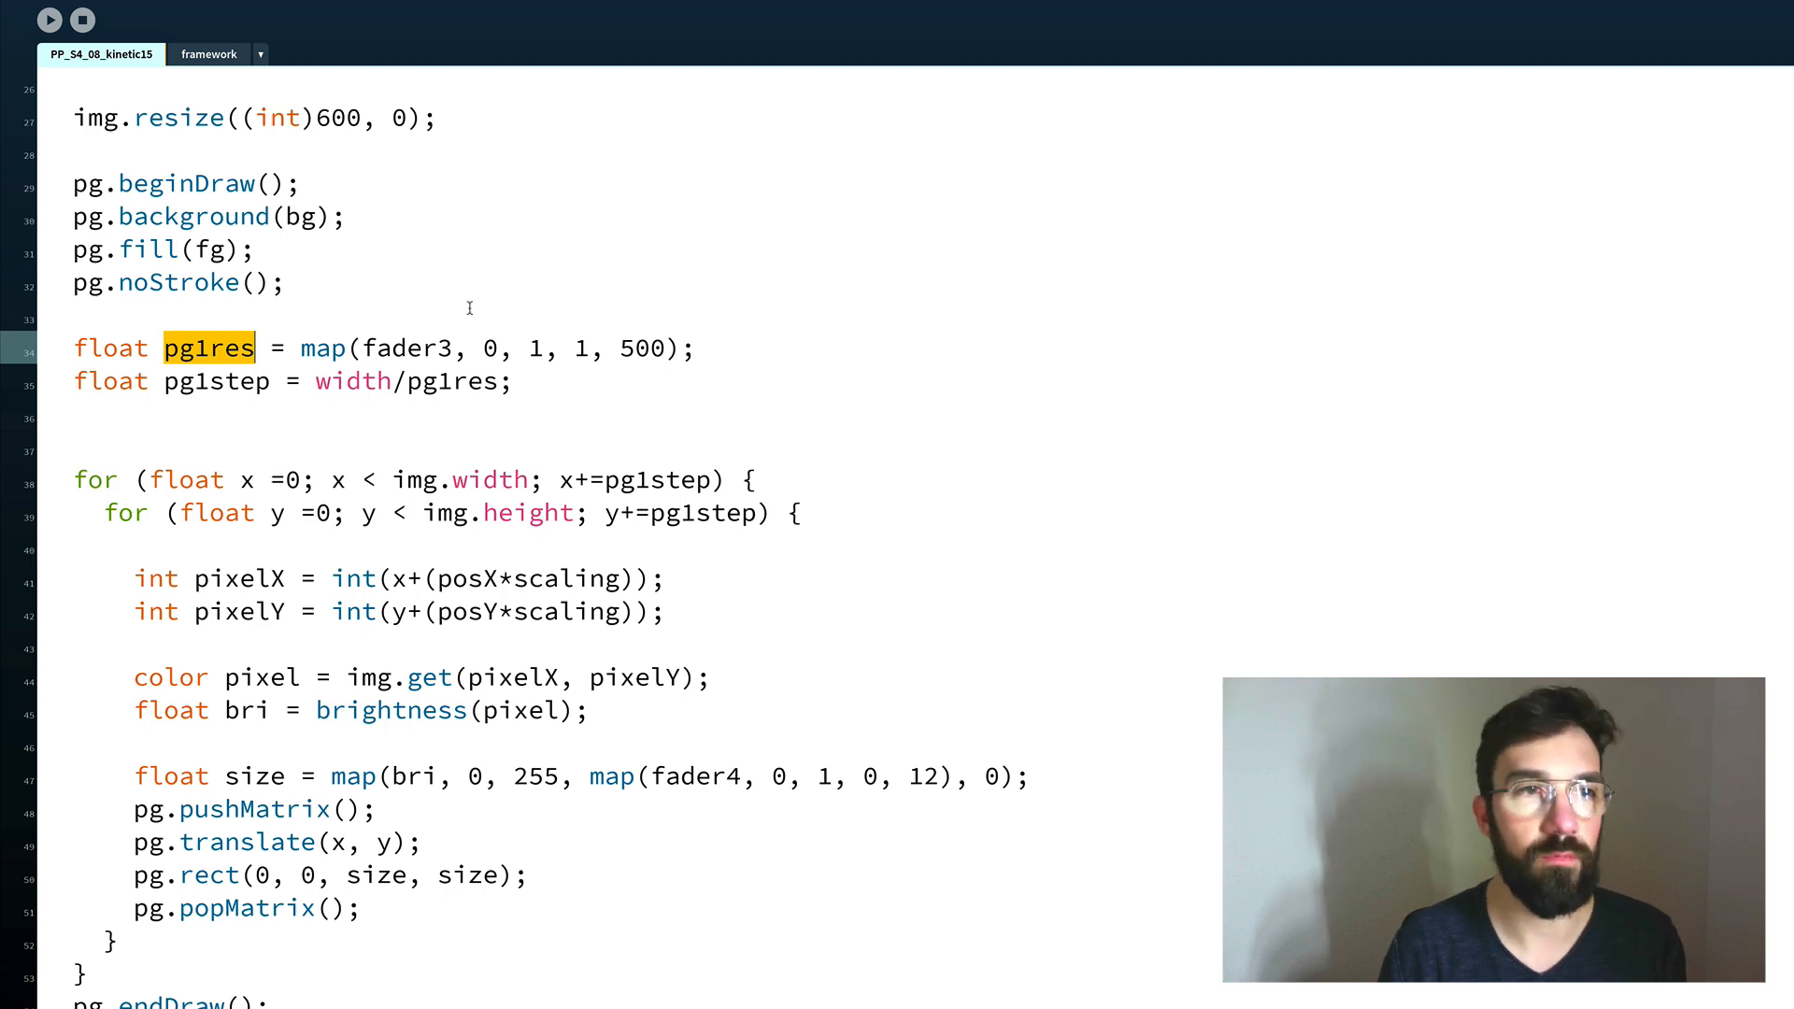
click(429, 349)
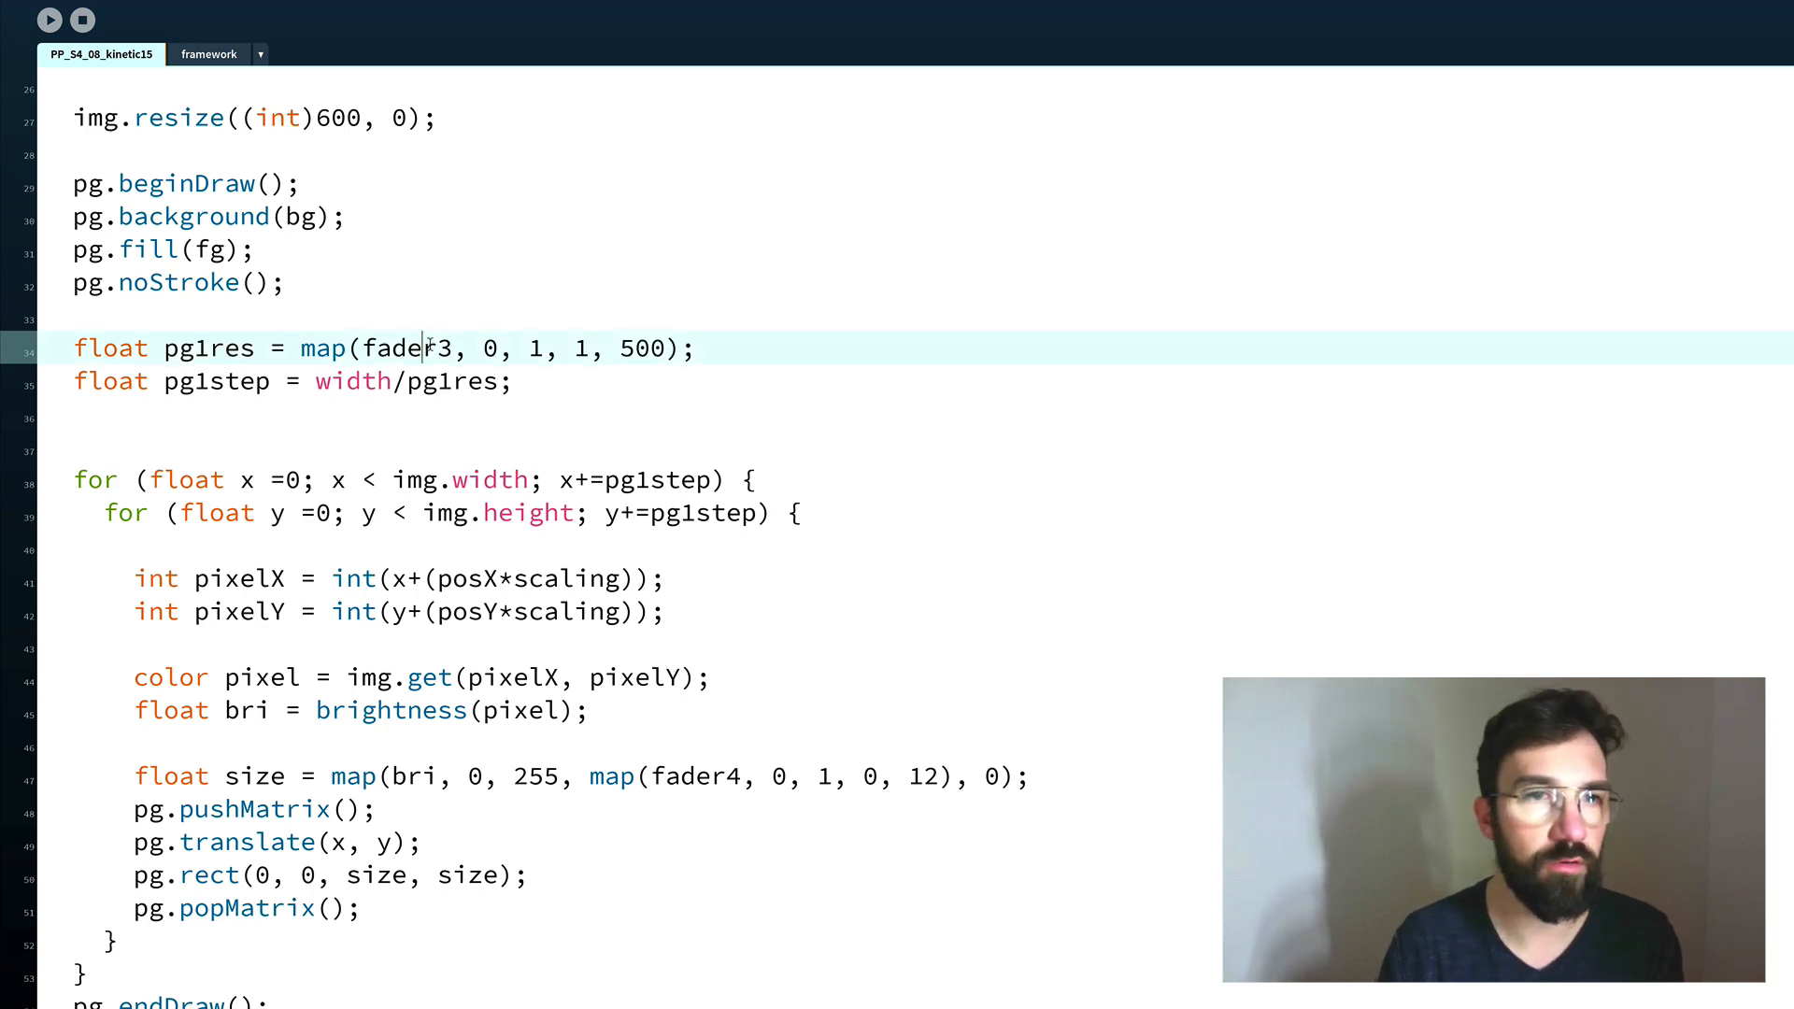
double_click(401, 347)
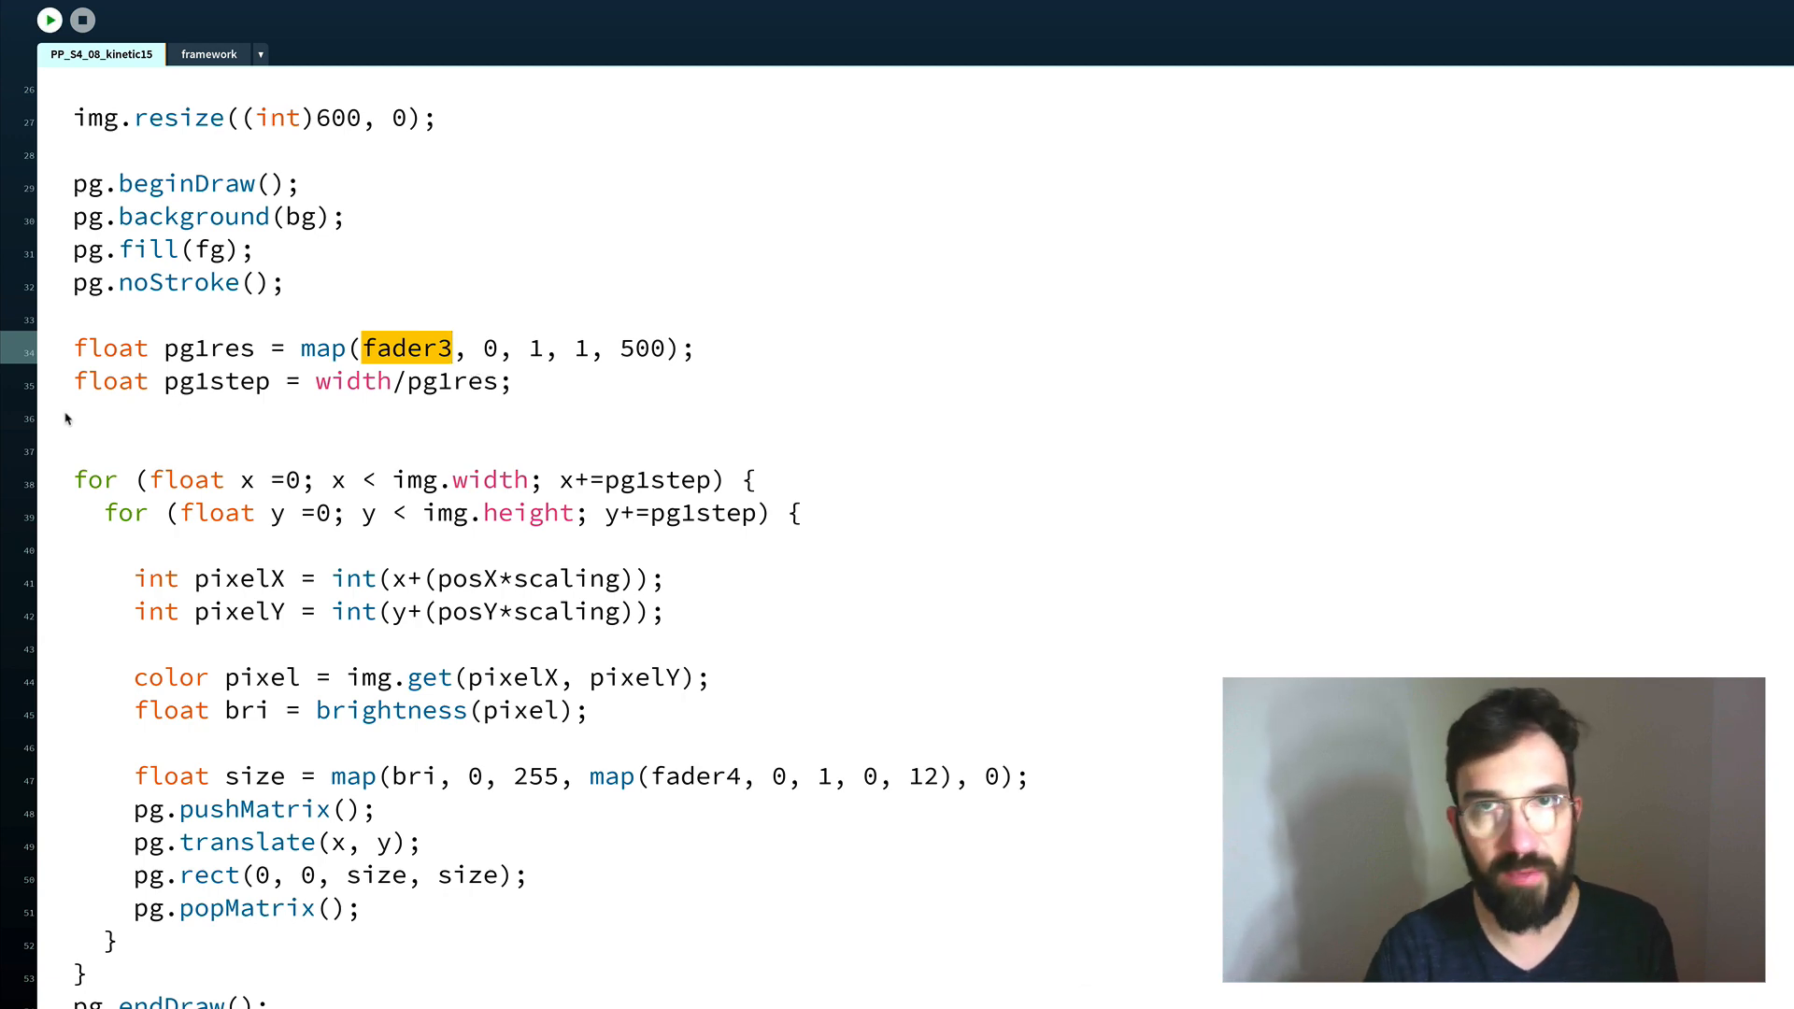
click(50, 19)
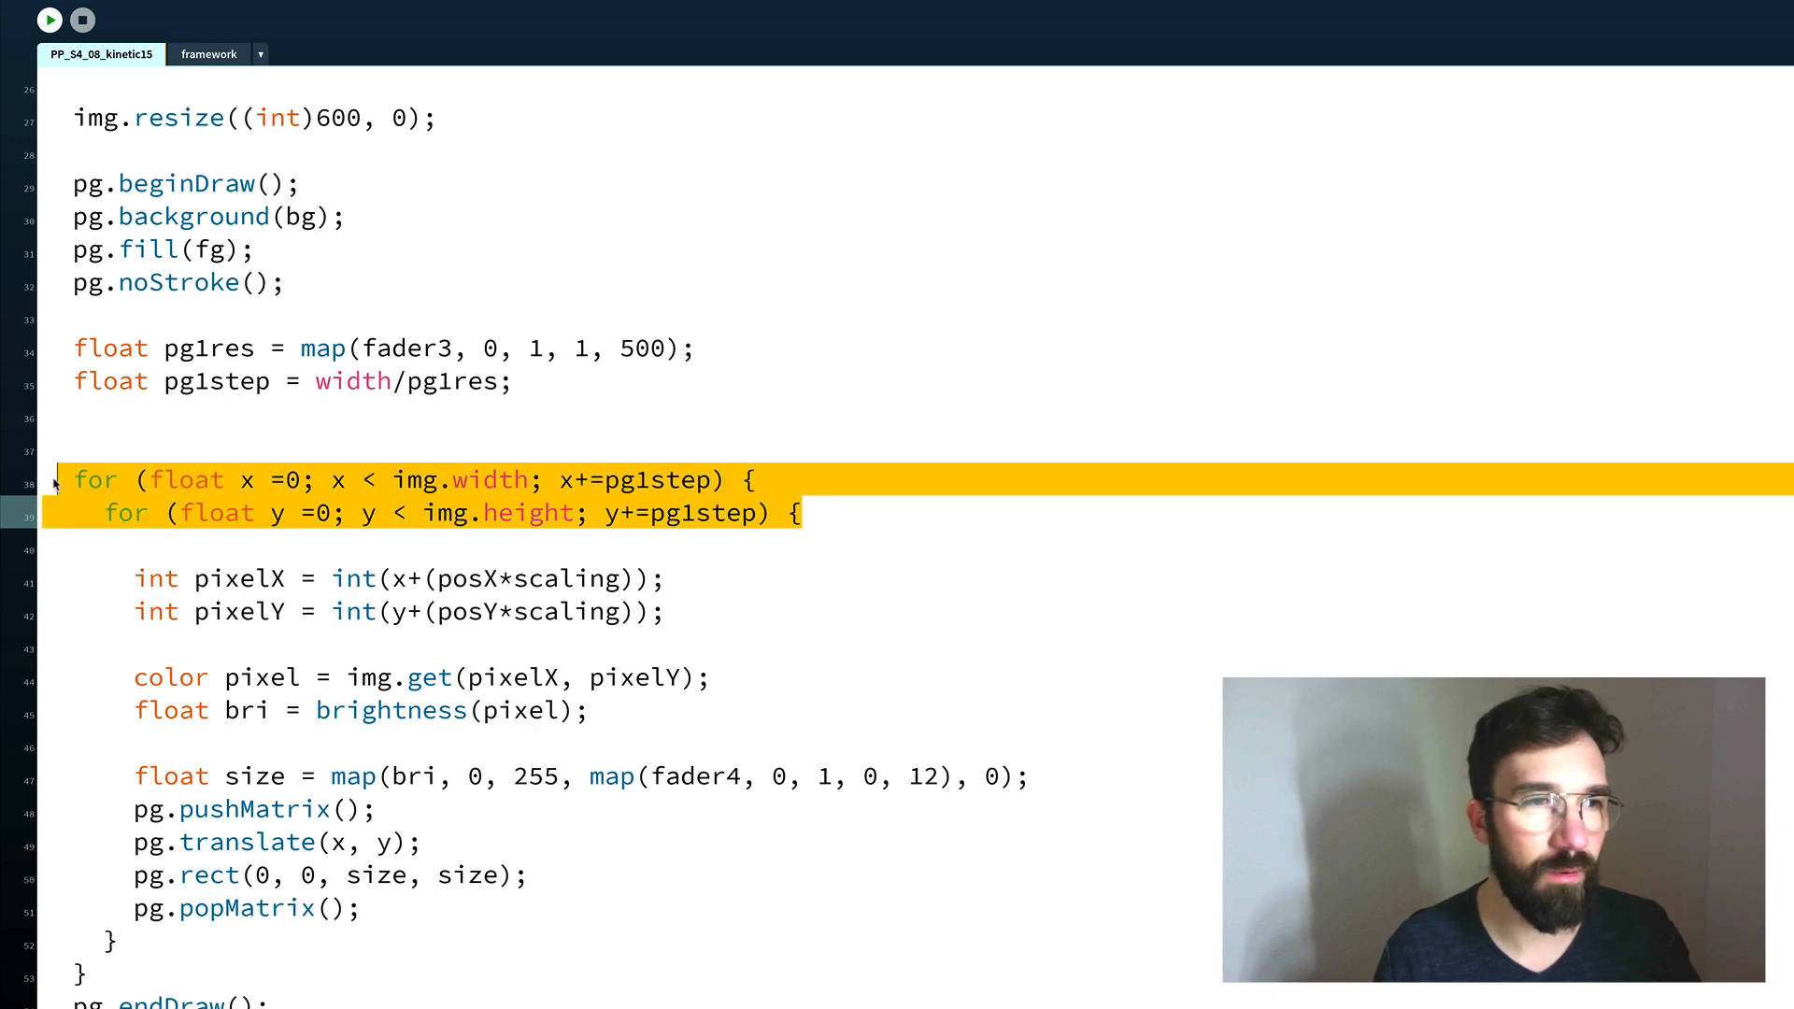
scroll(down, 3)
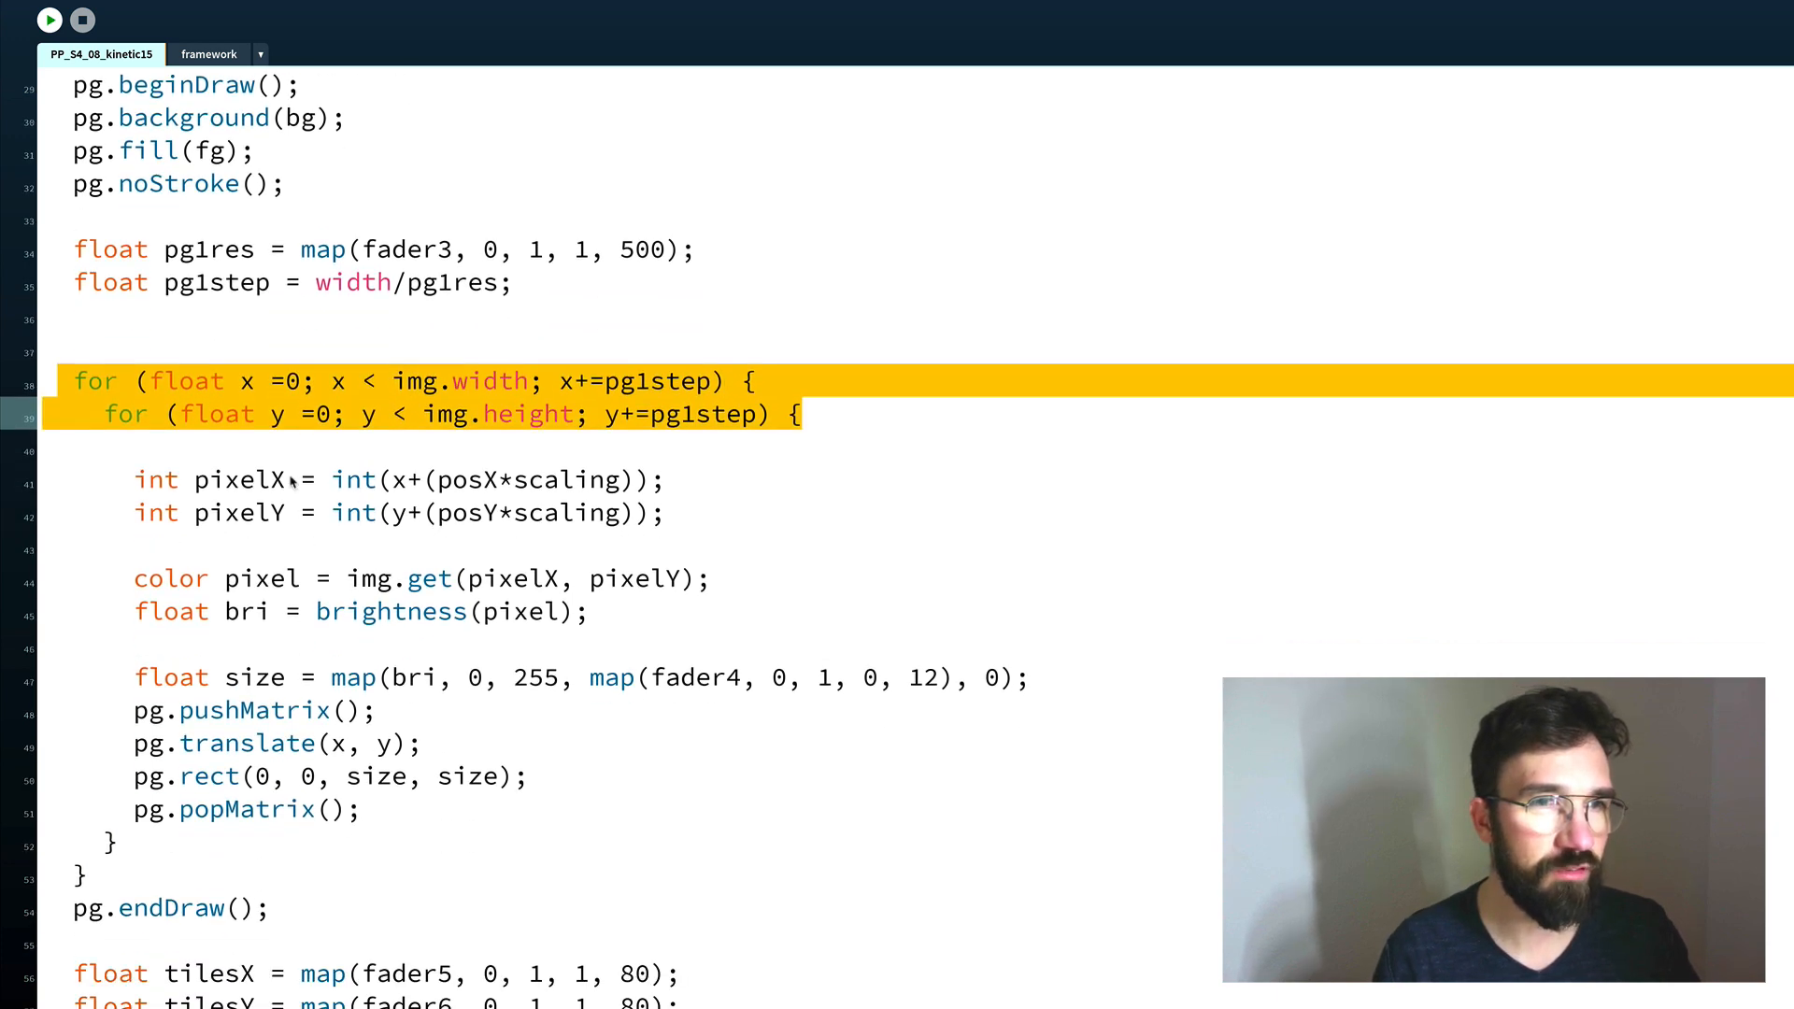
click(264, 479)
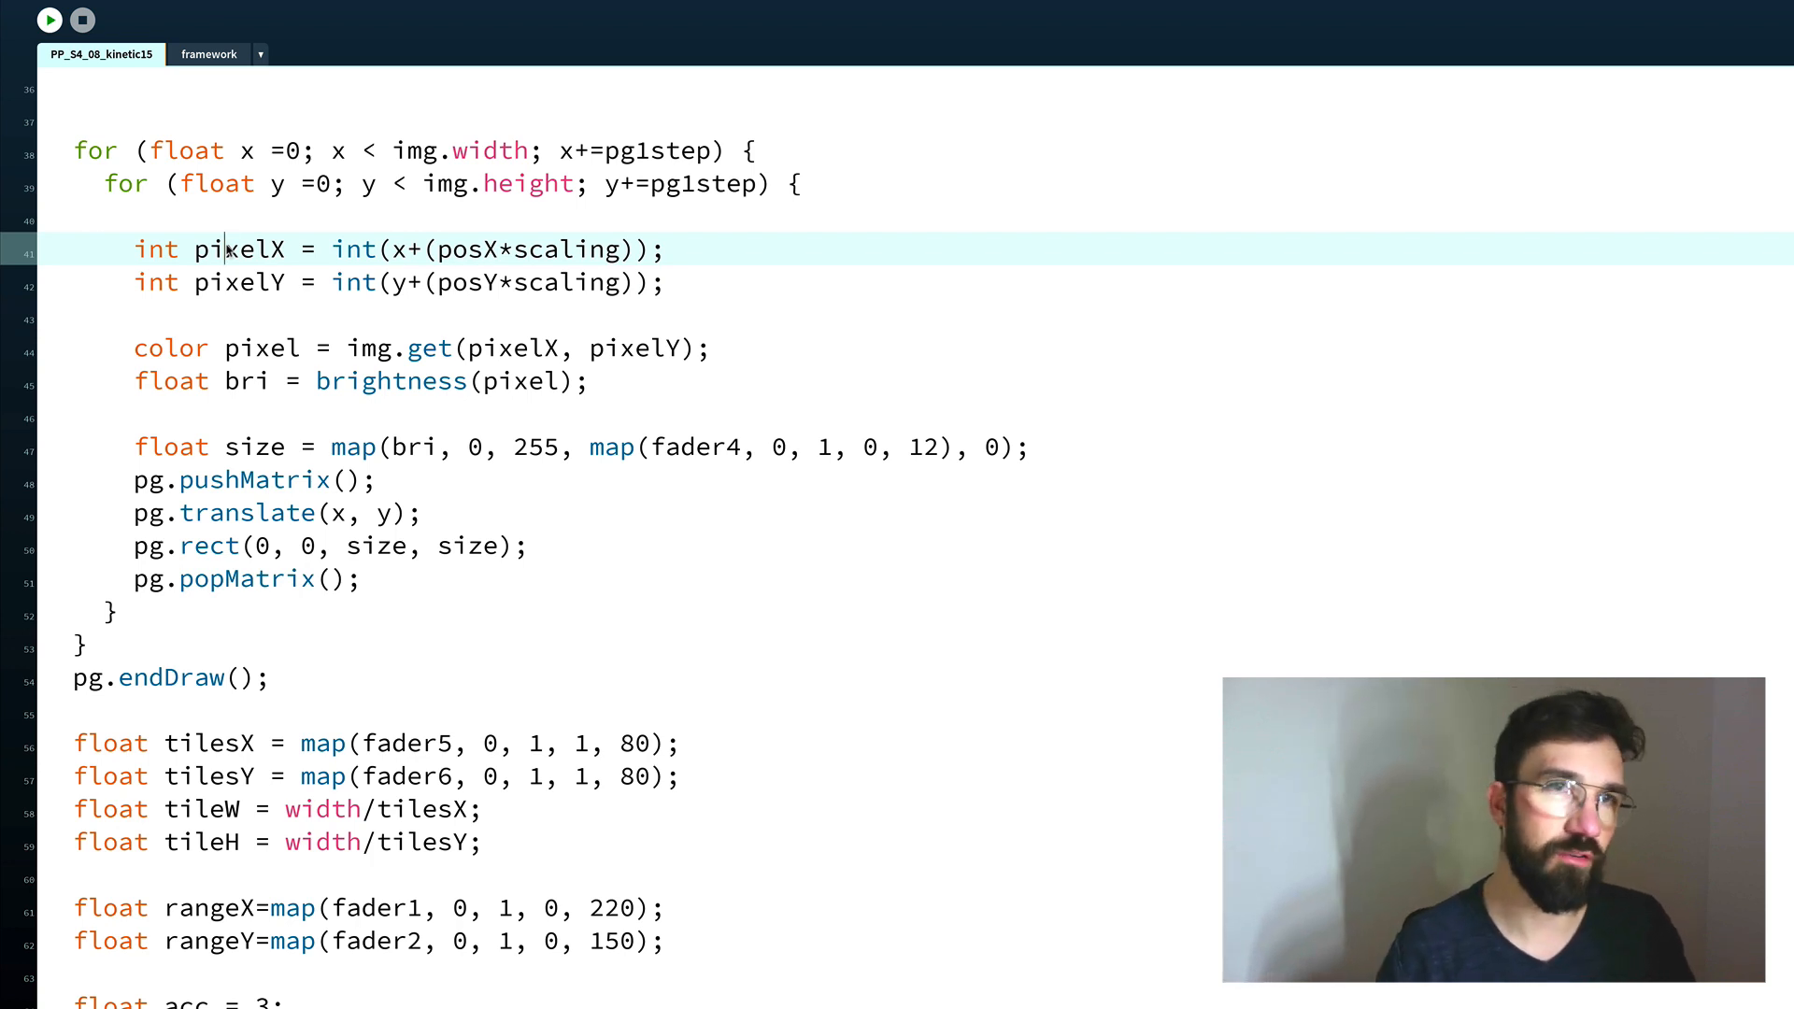
scroll(down, 3)
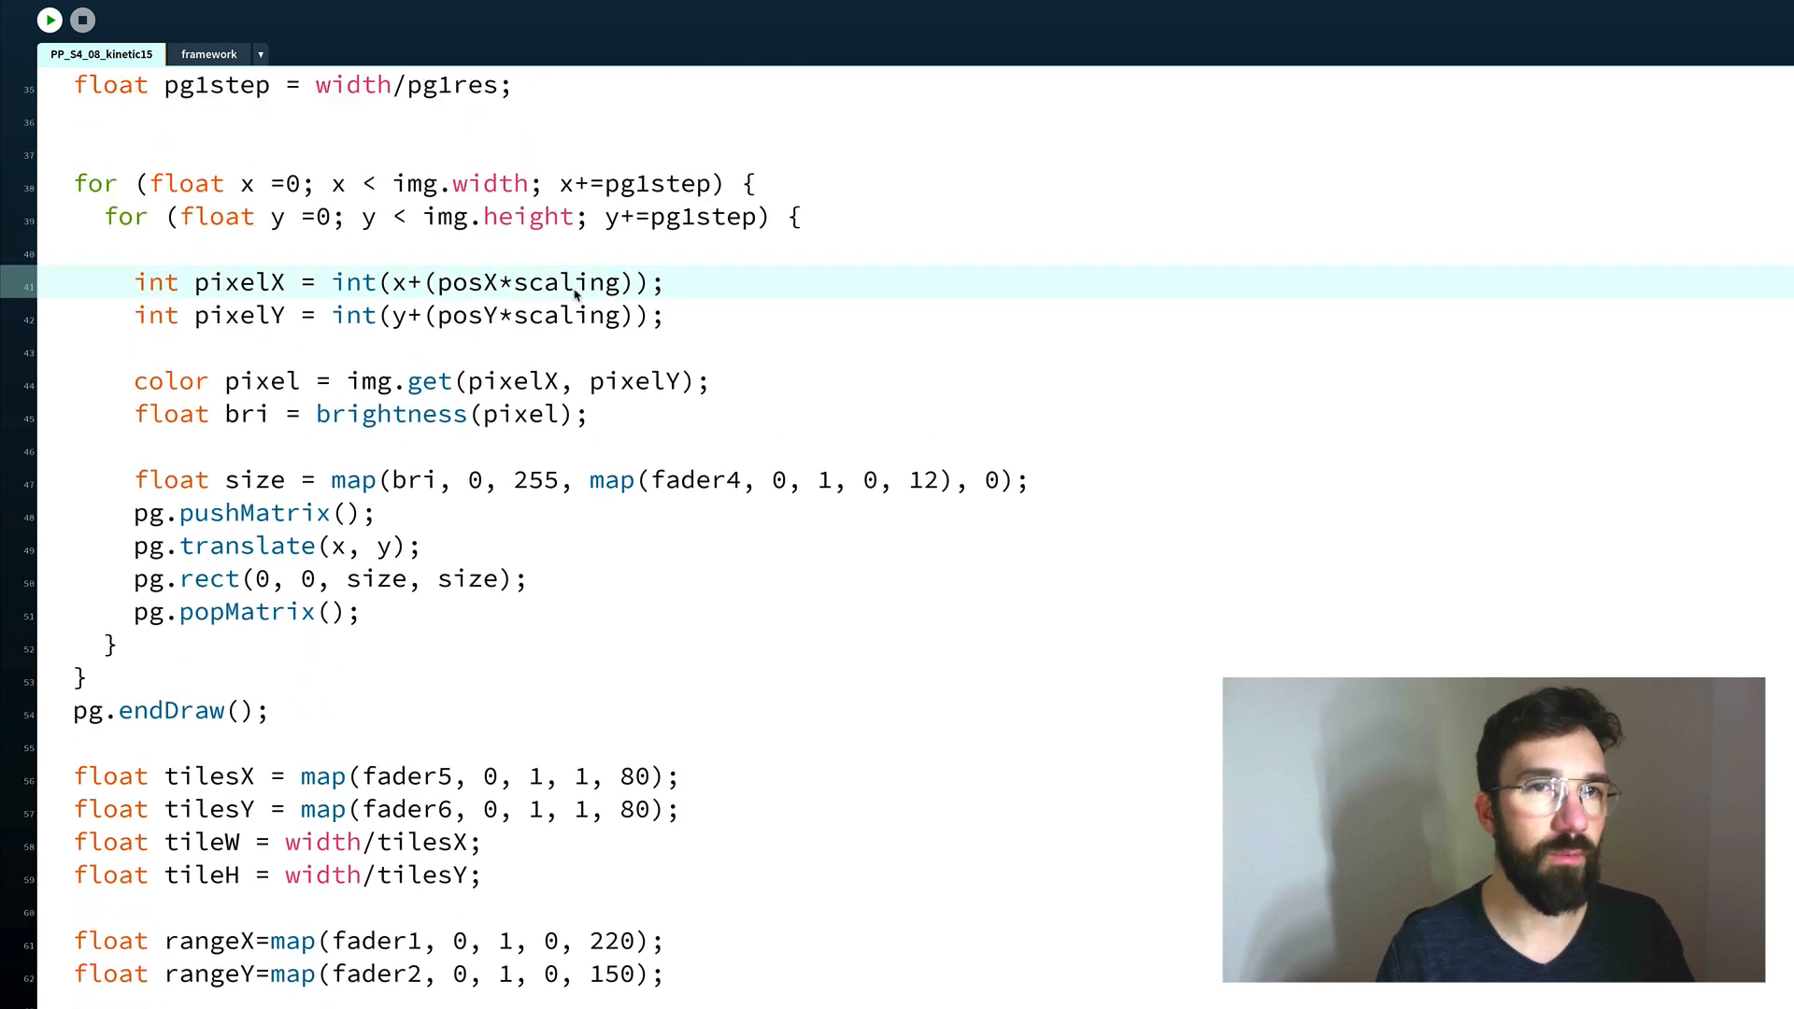
scroll(down, 3)
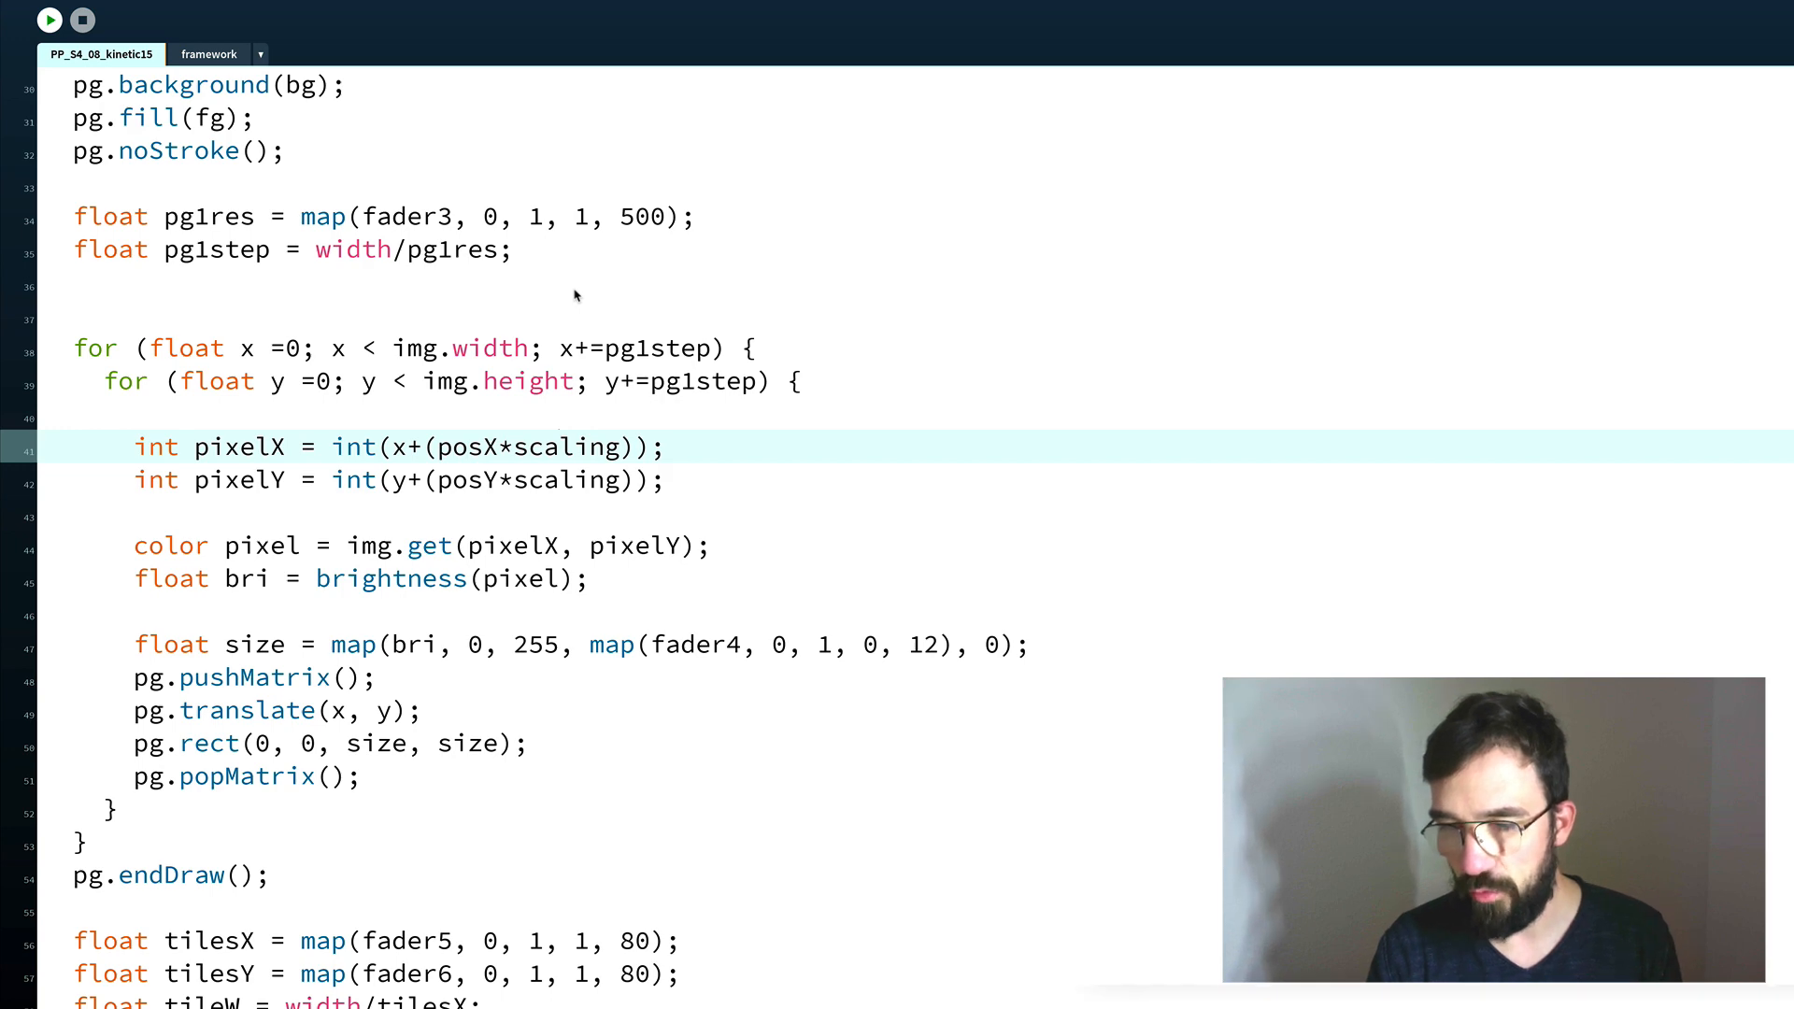
click(49, 19)
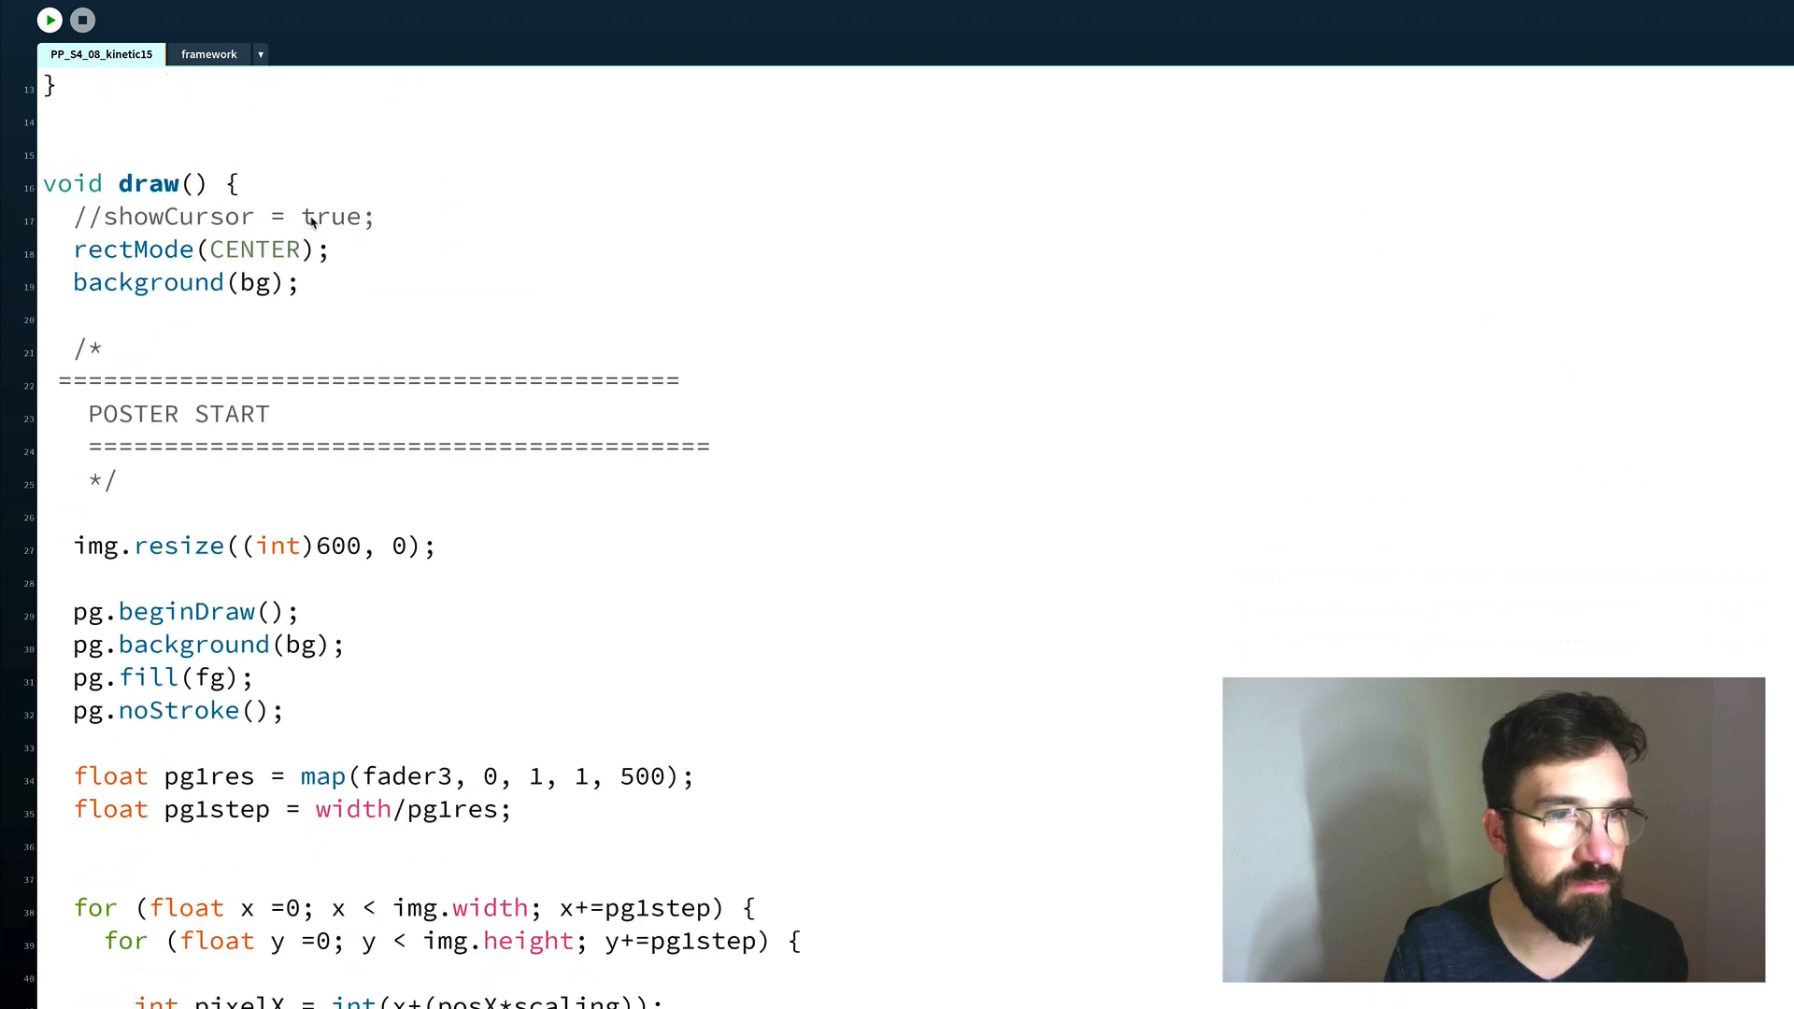
scroll(down, 3)
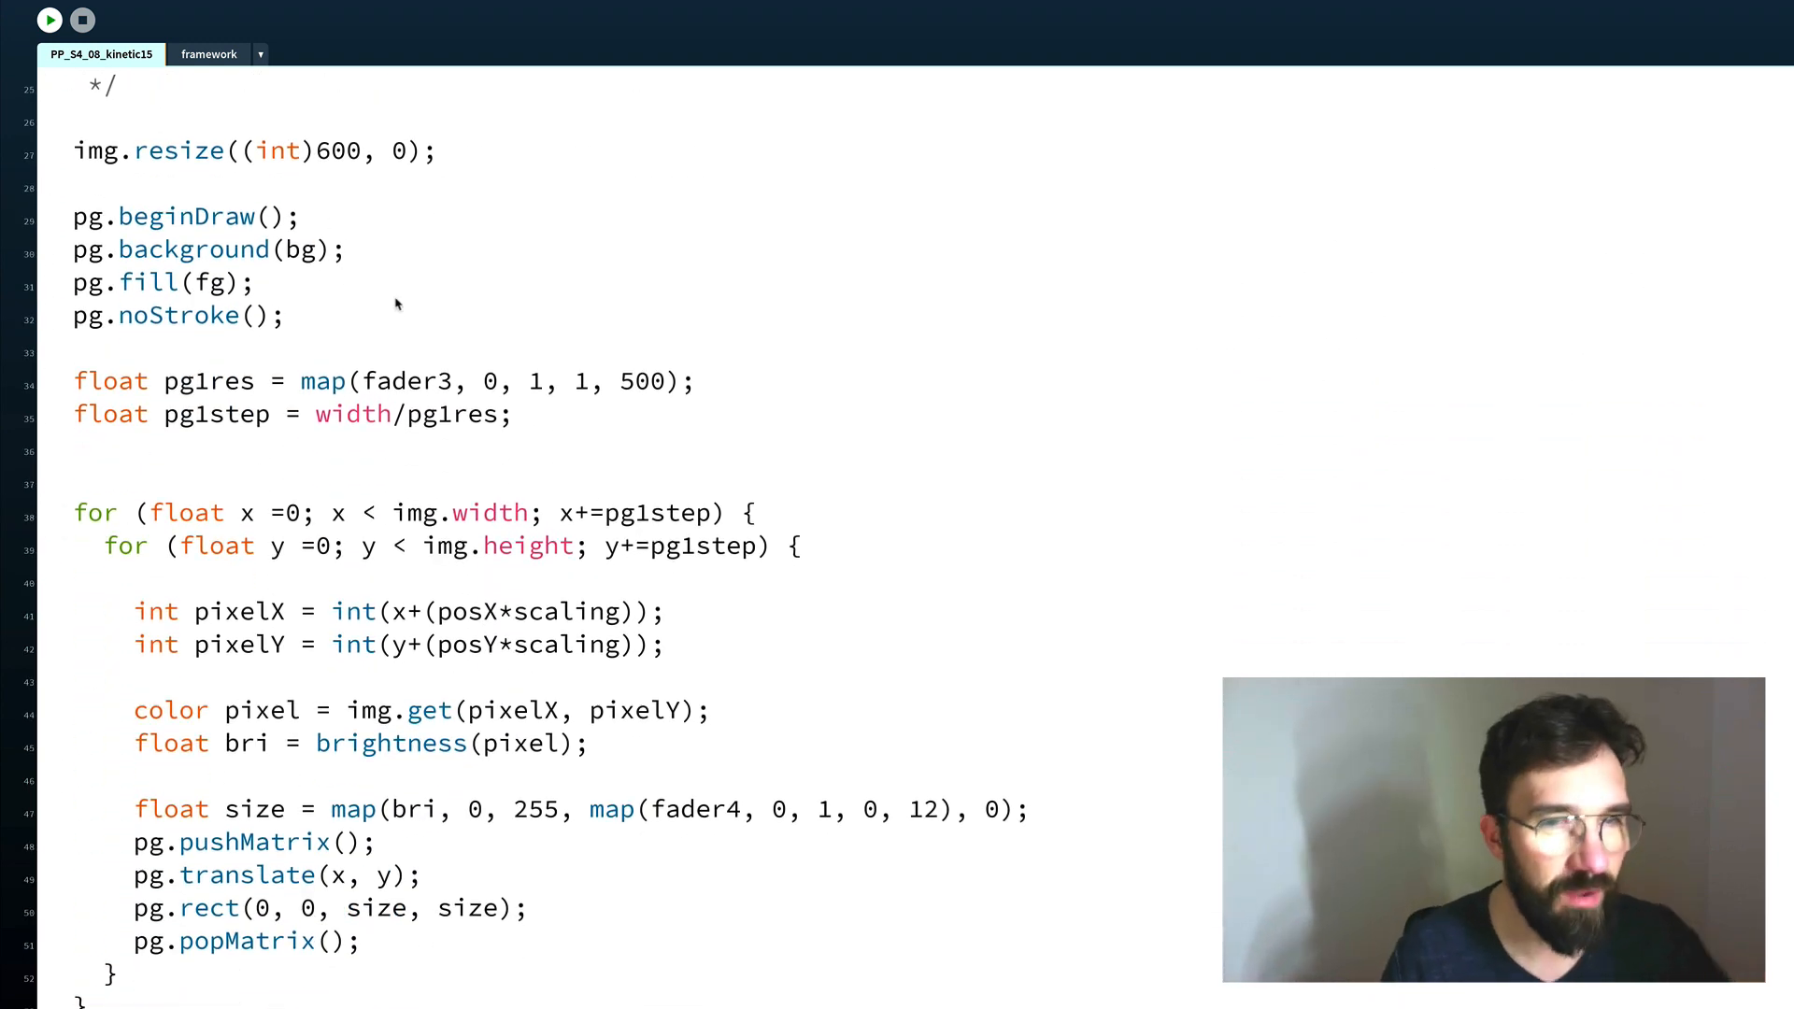
scroll(down, 3)
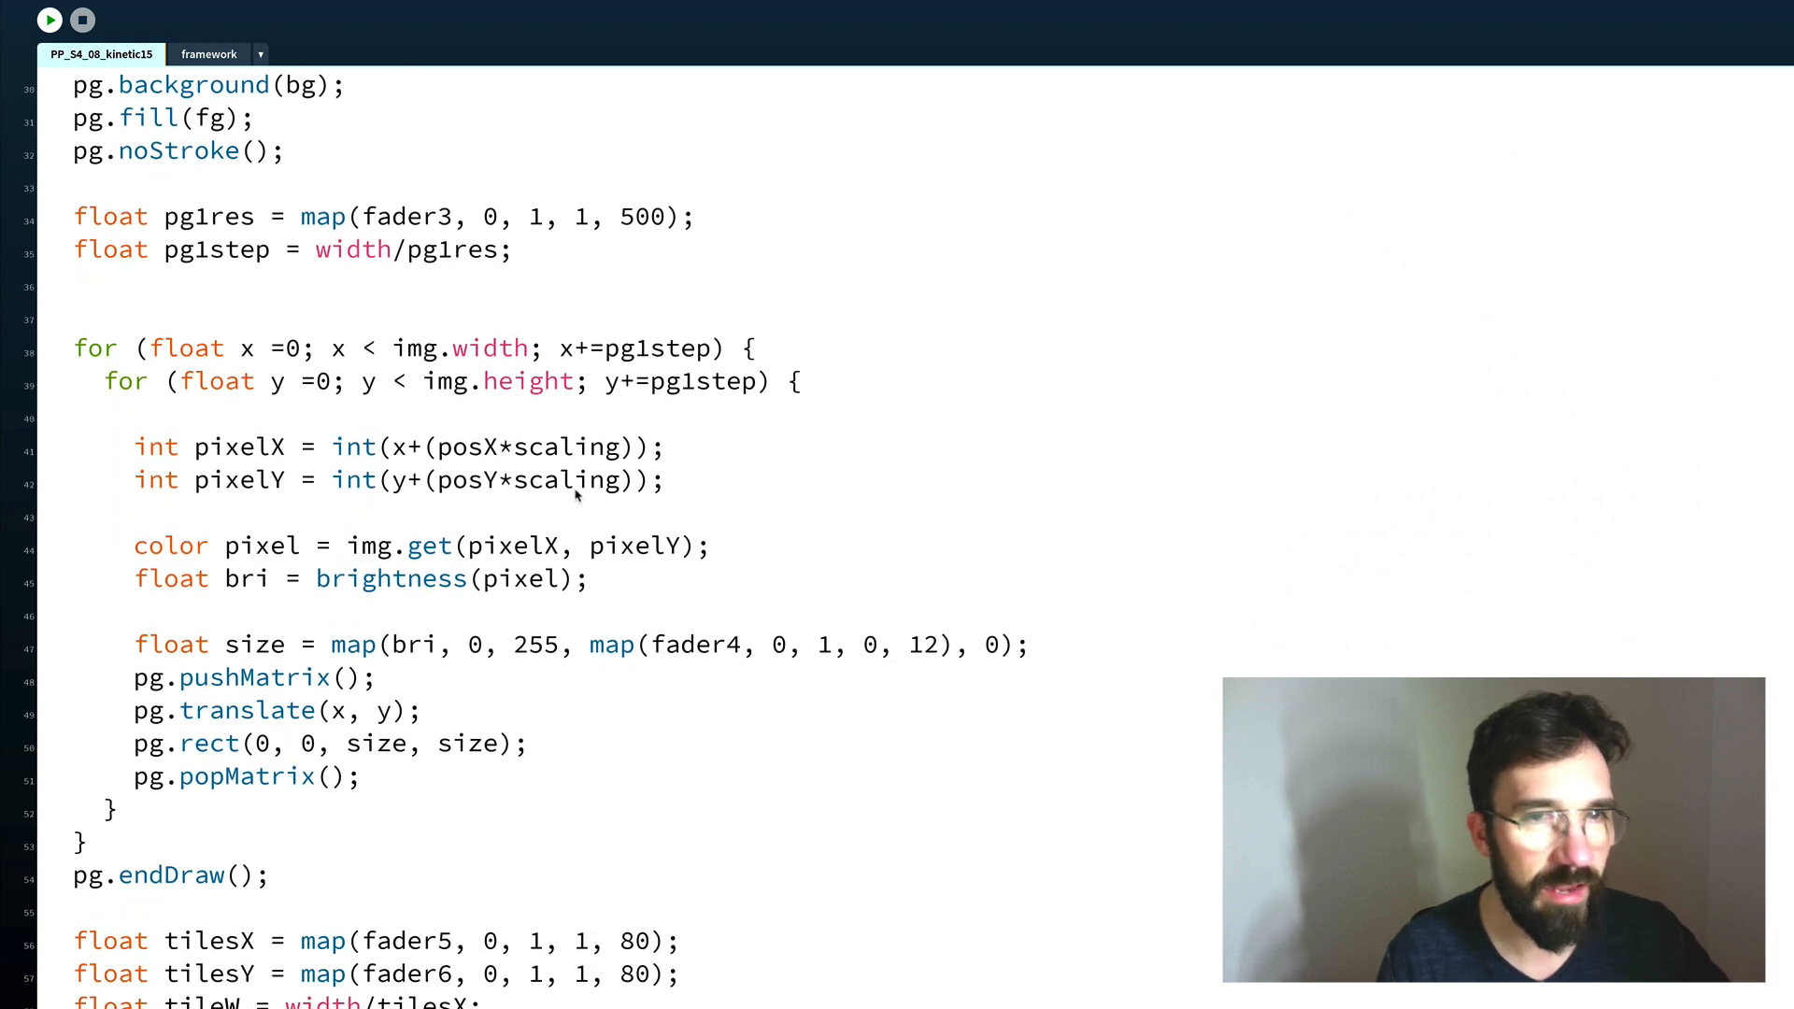
click(572, 480)
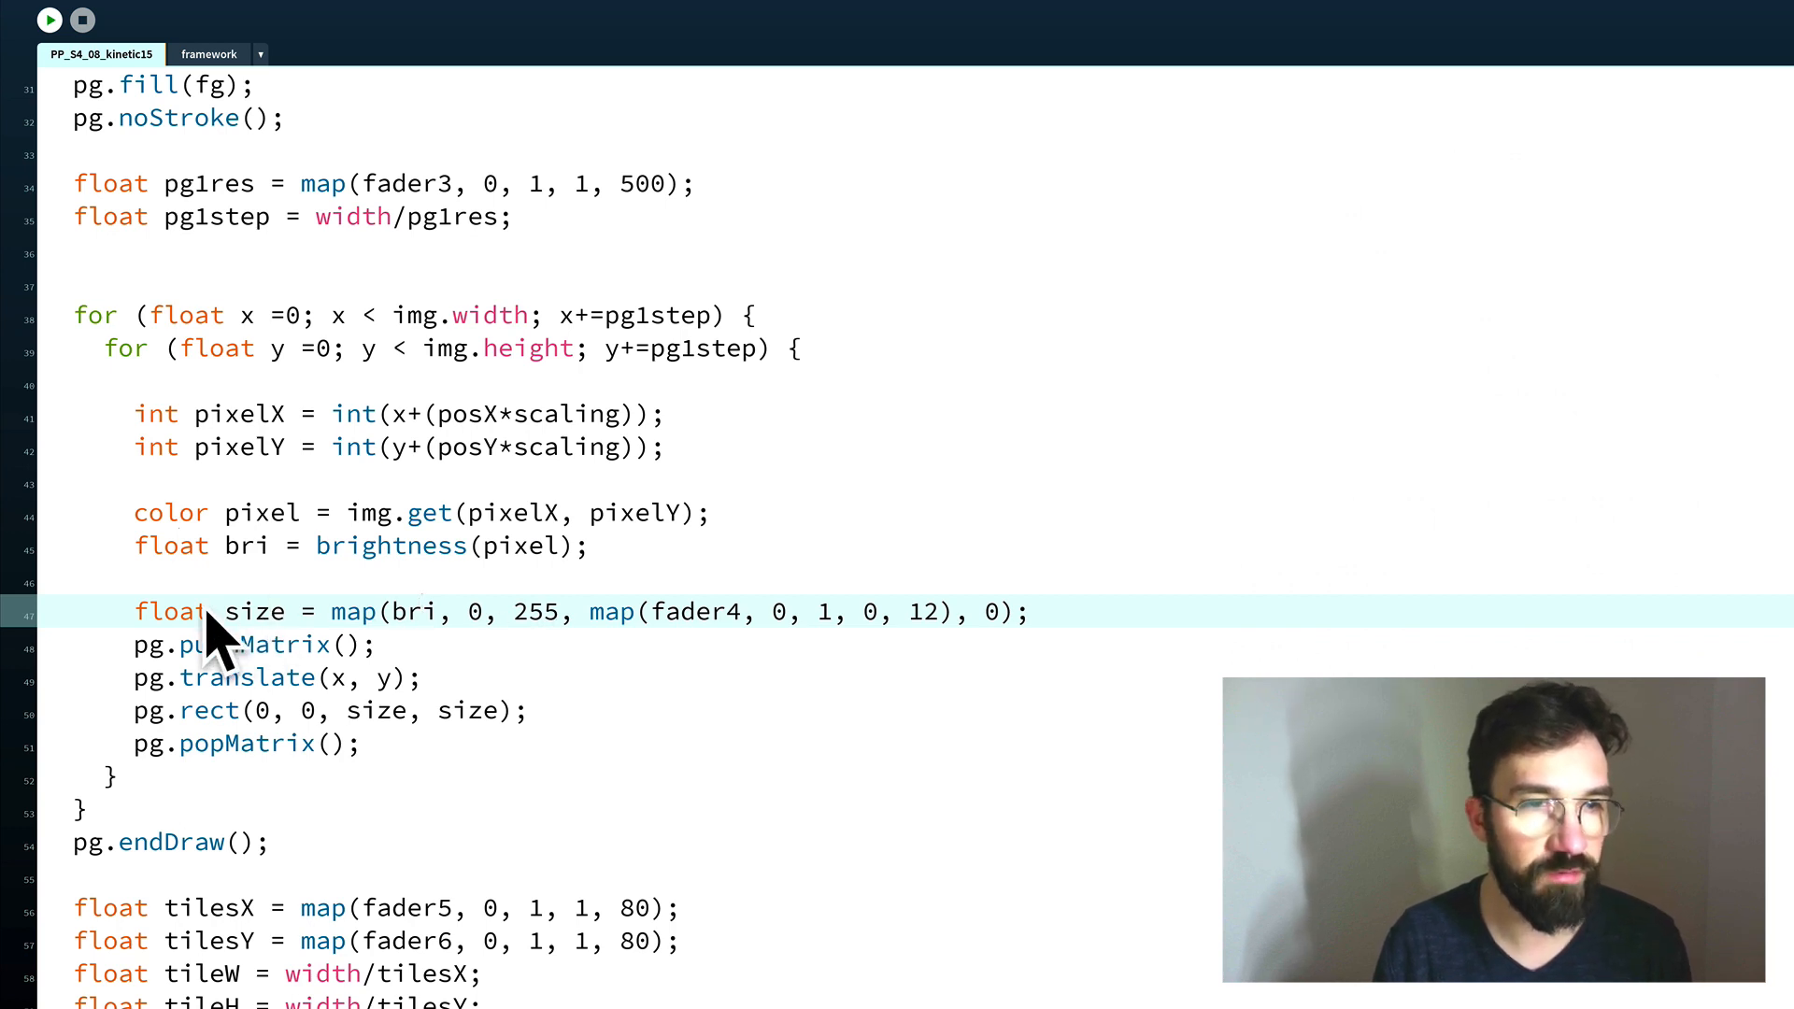
mouse_move(223, 603)
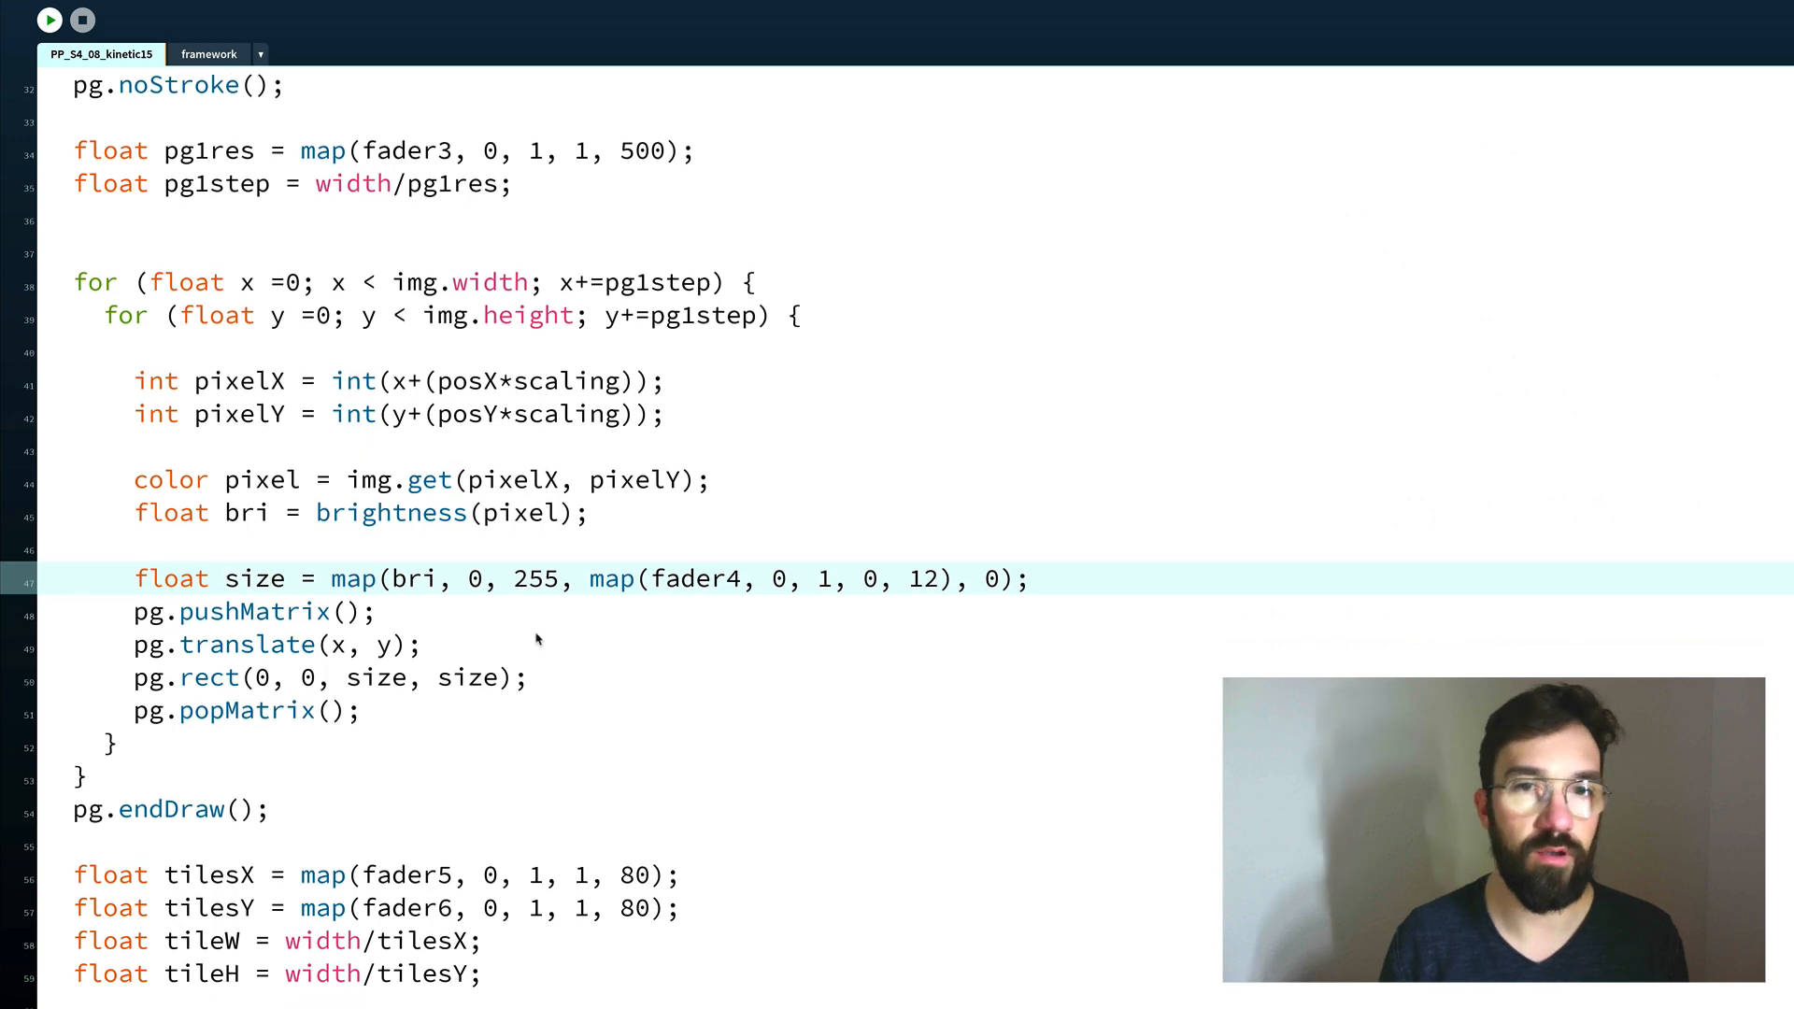
click(50, 19)
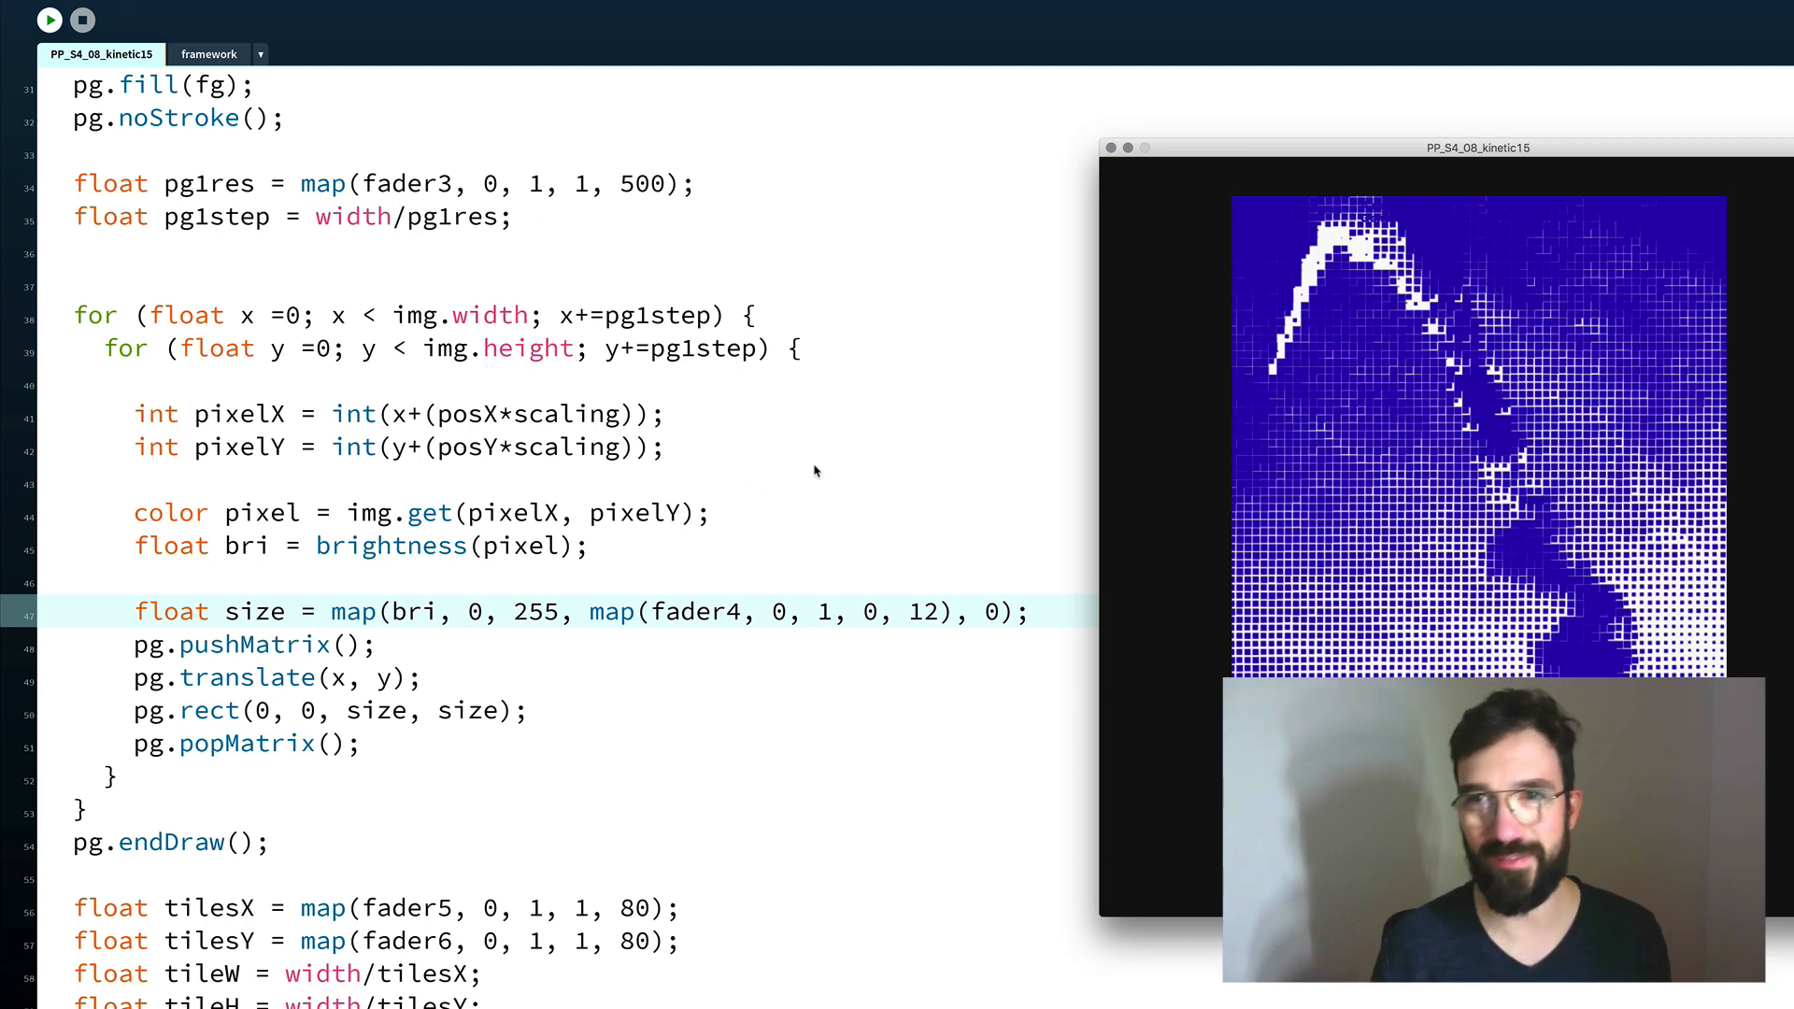
mouse_move(750, 366)
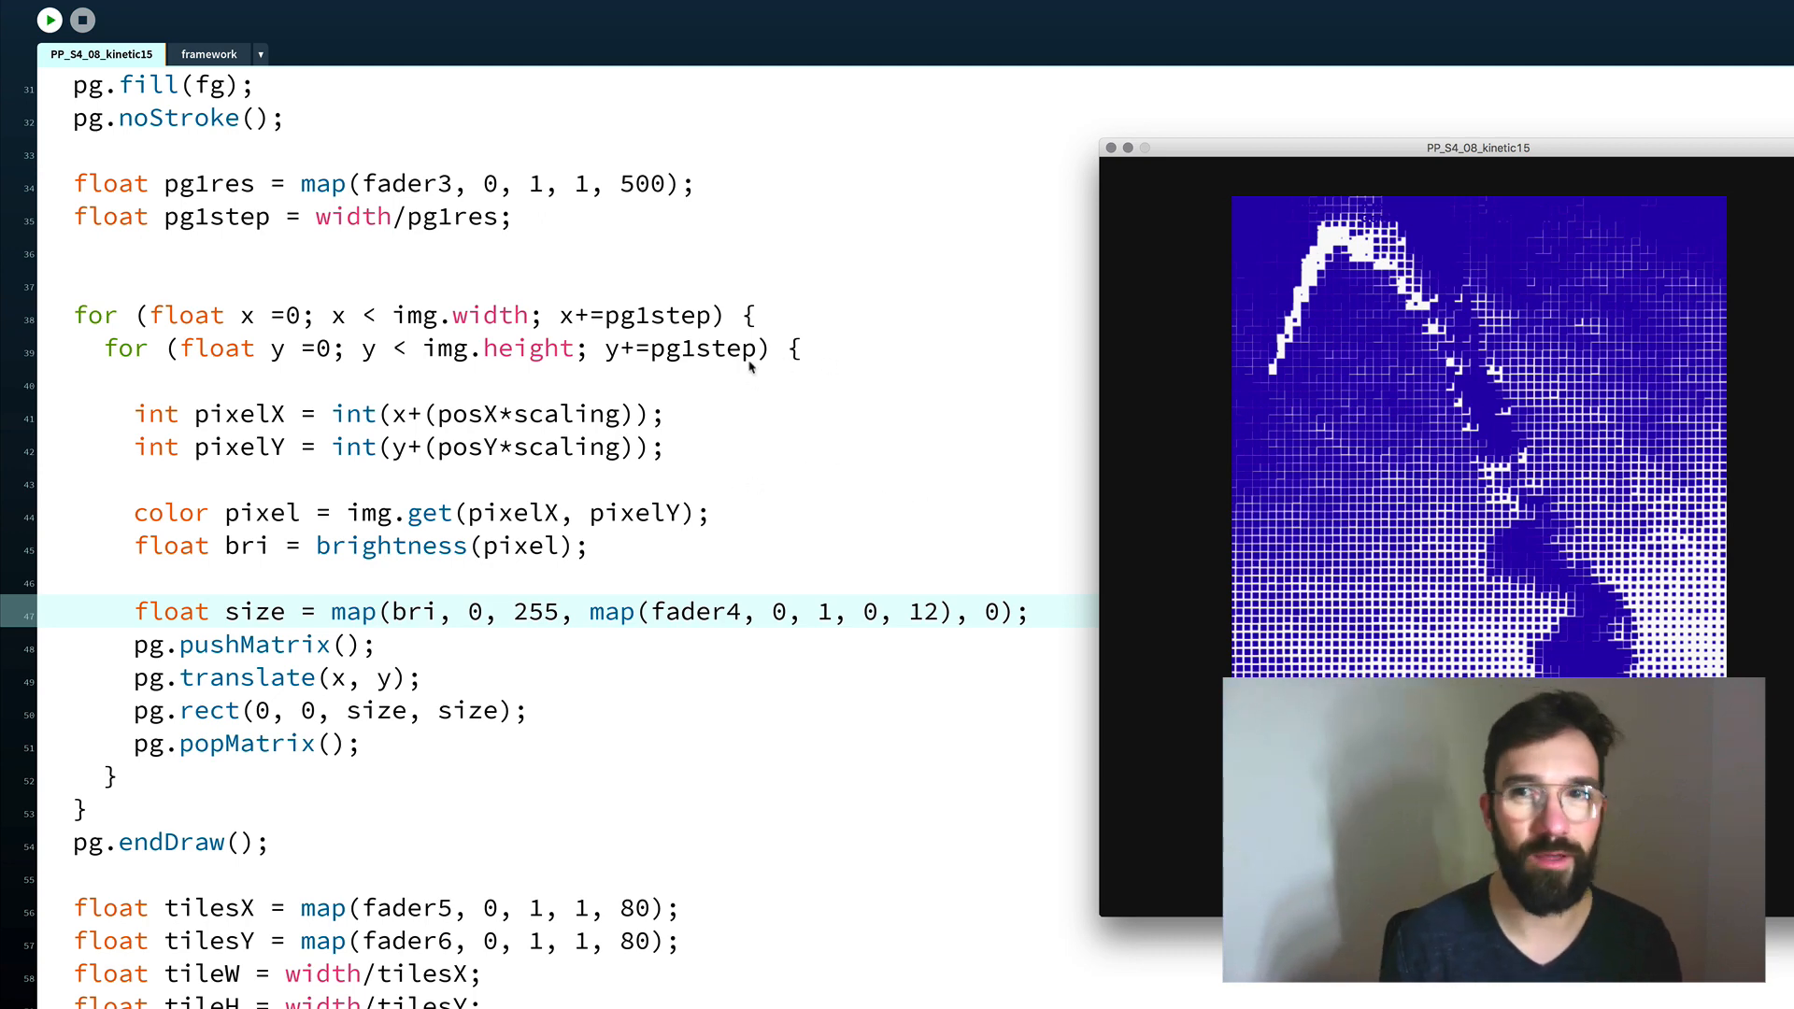
mouse_move(732, 295)
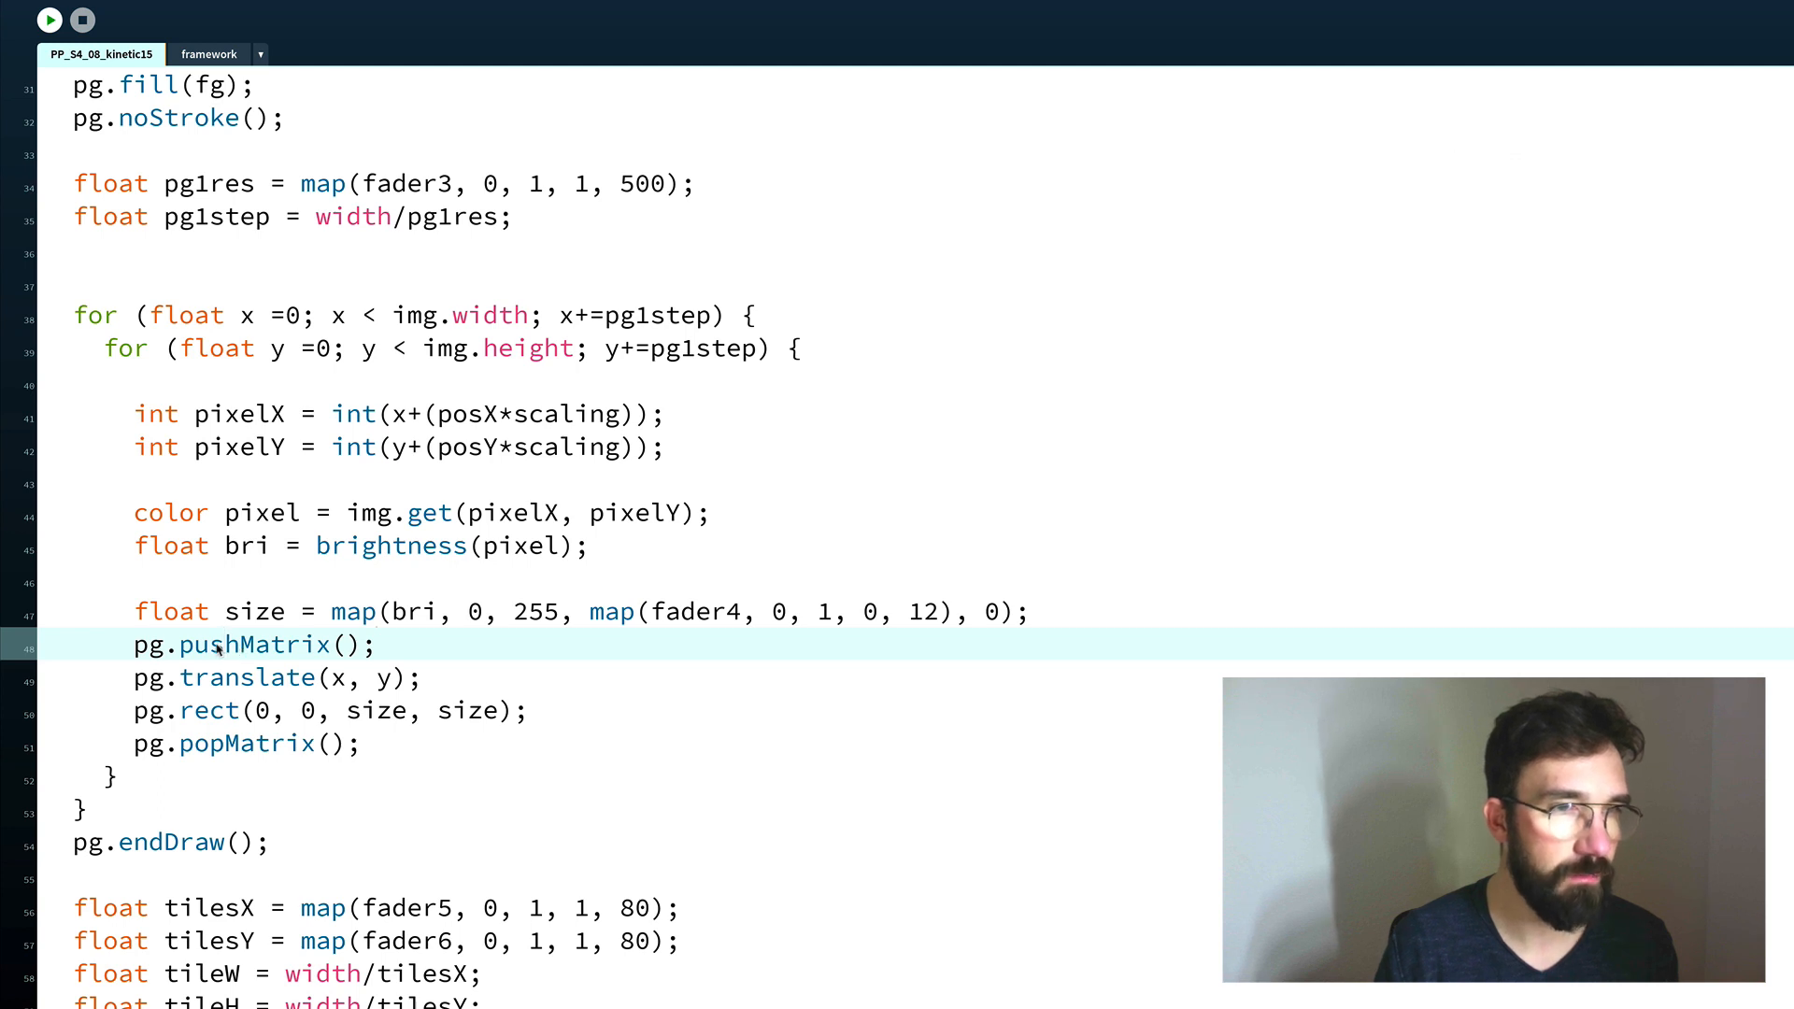
mouse_move(258, 480)
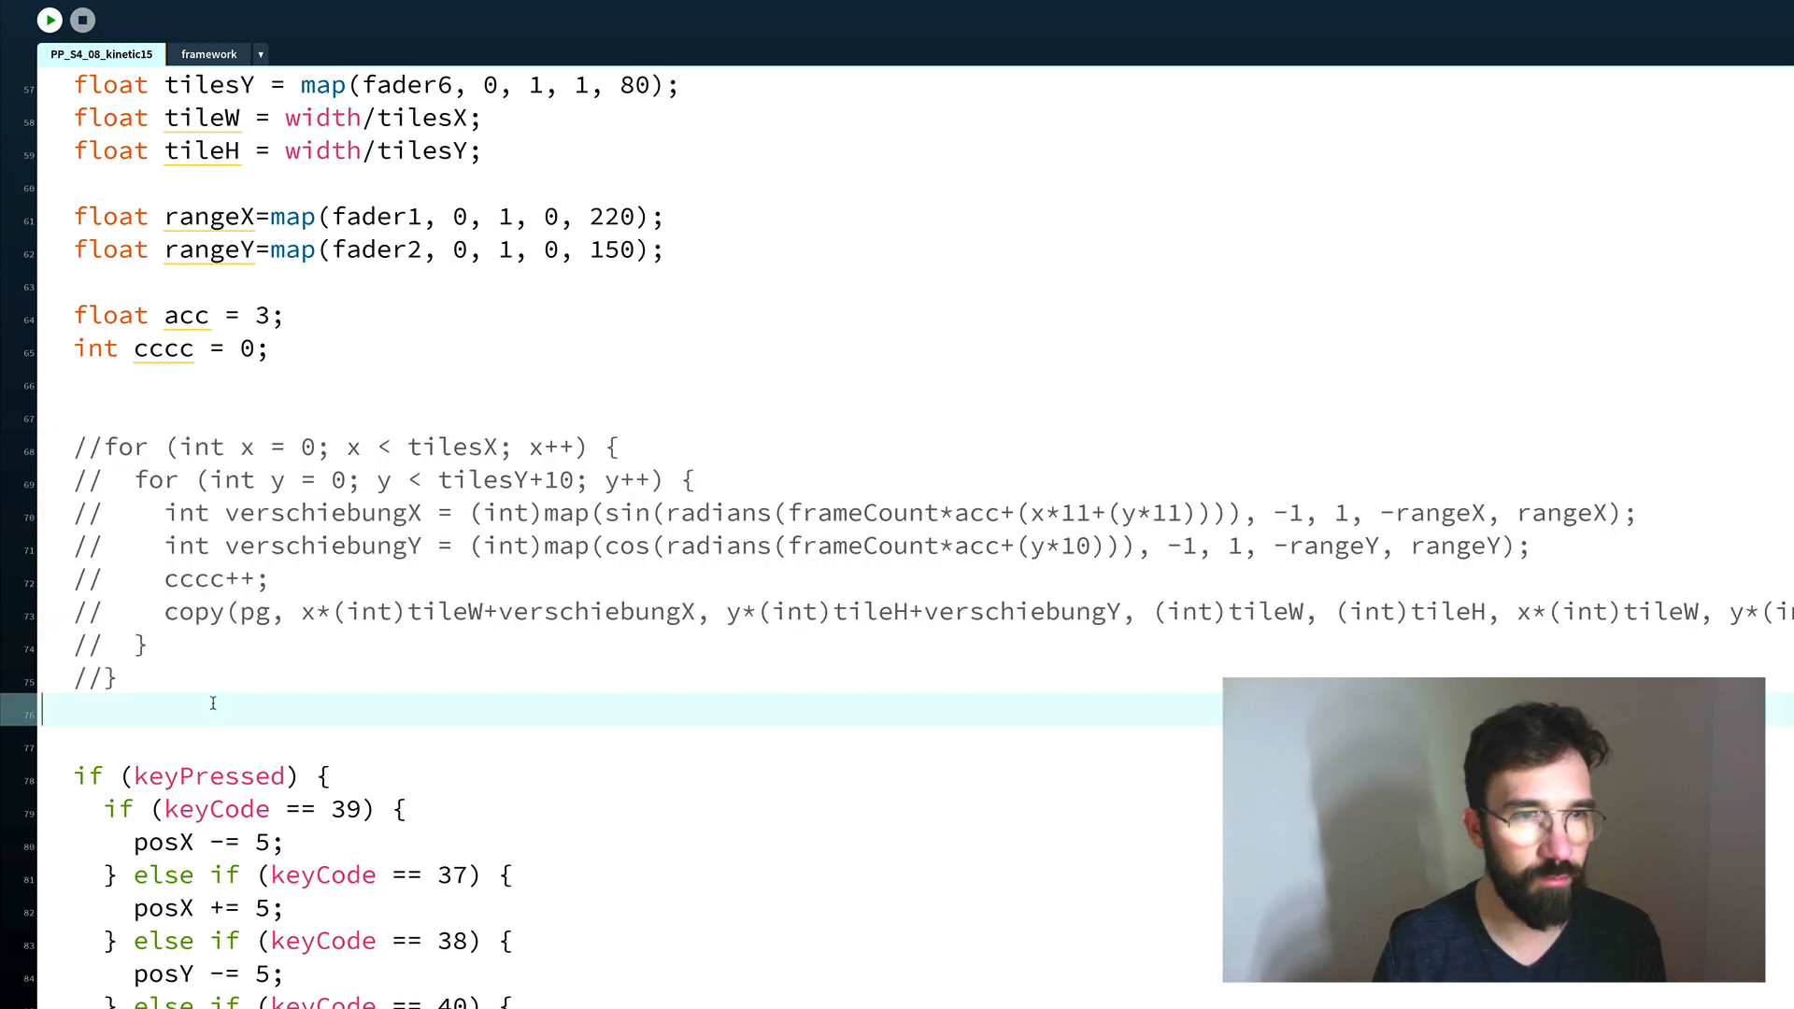
Write image(pg, width/2, height/2);, then select the commented tile loop to reactivate it.
text(img();)
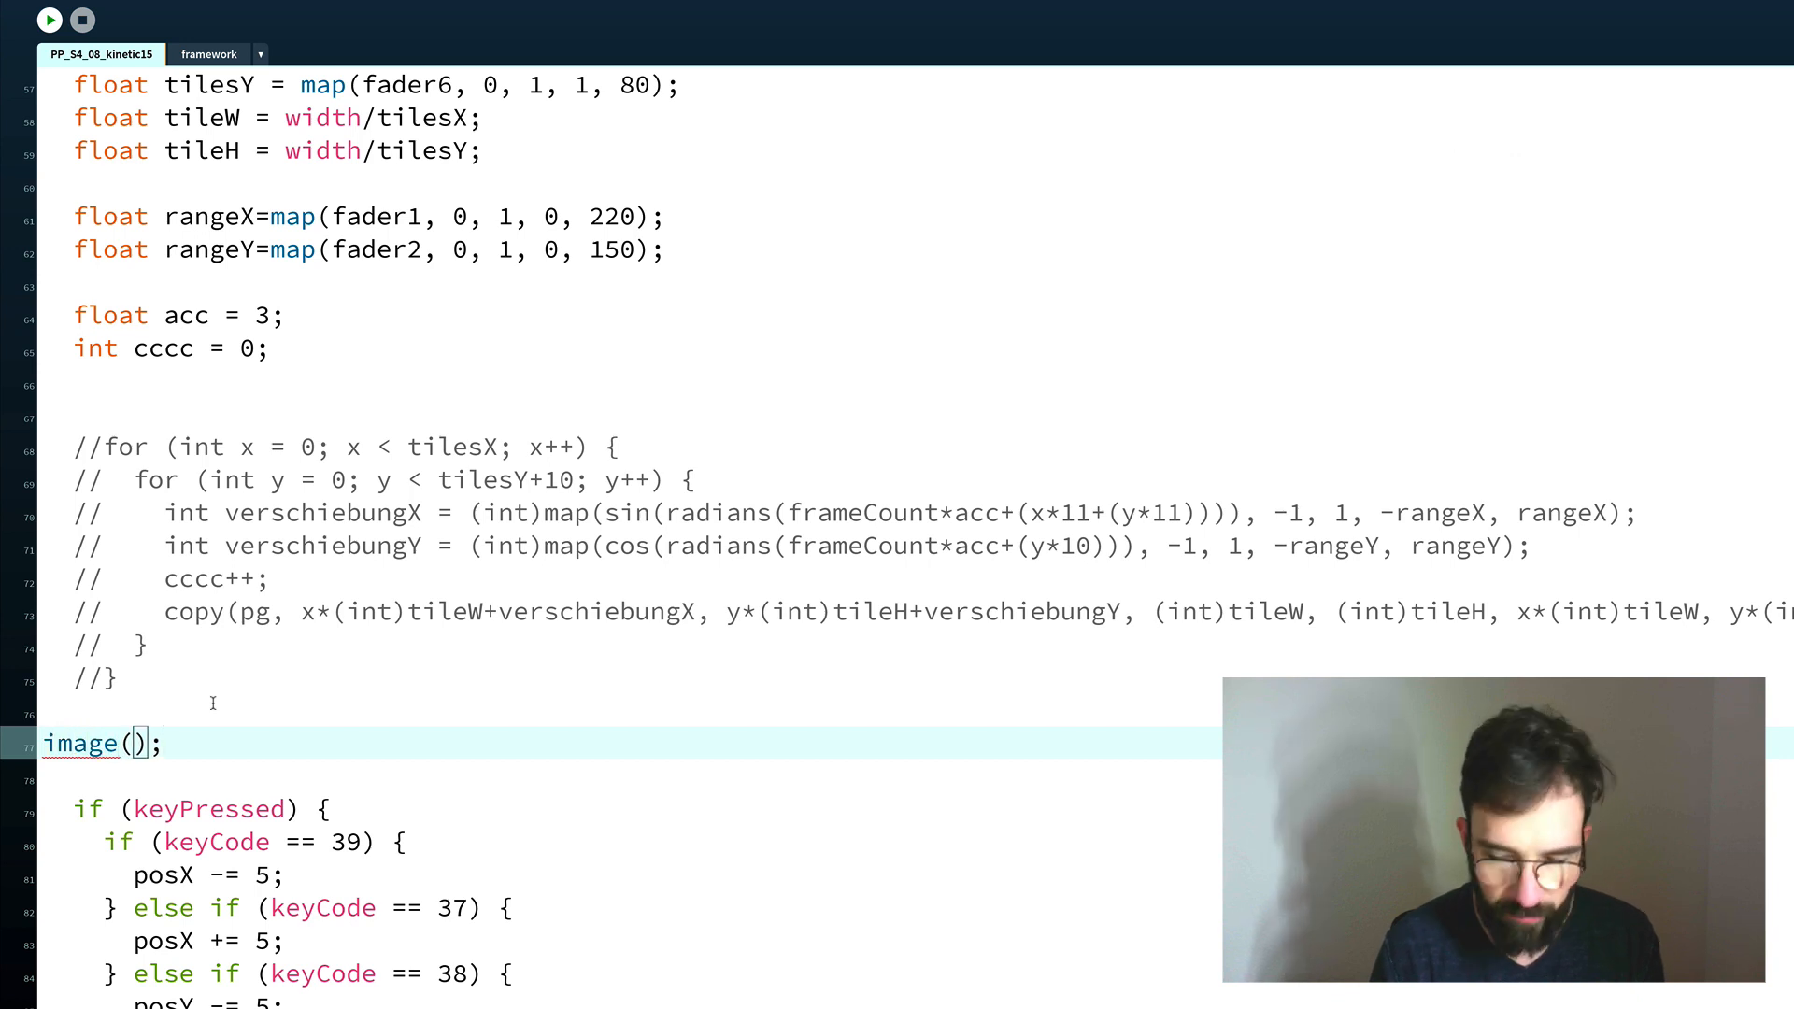
text(pg,wi)
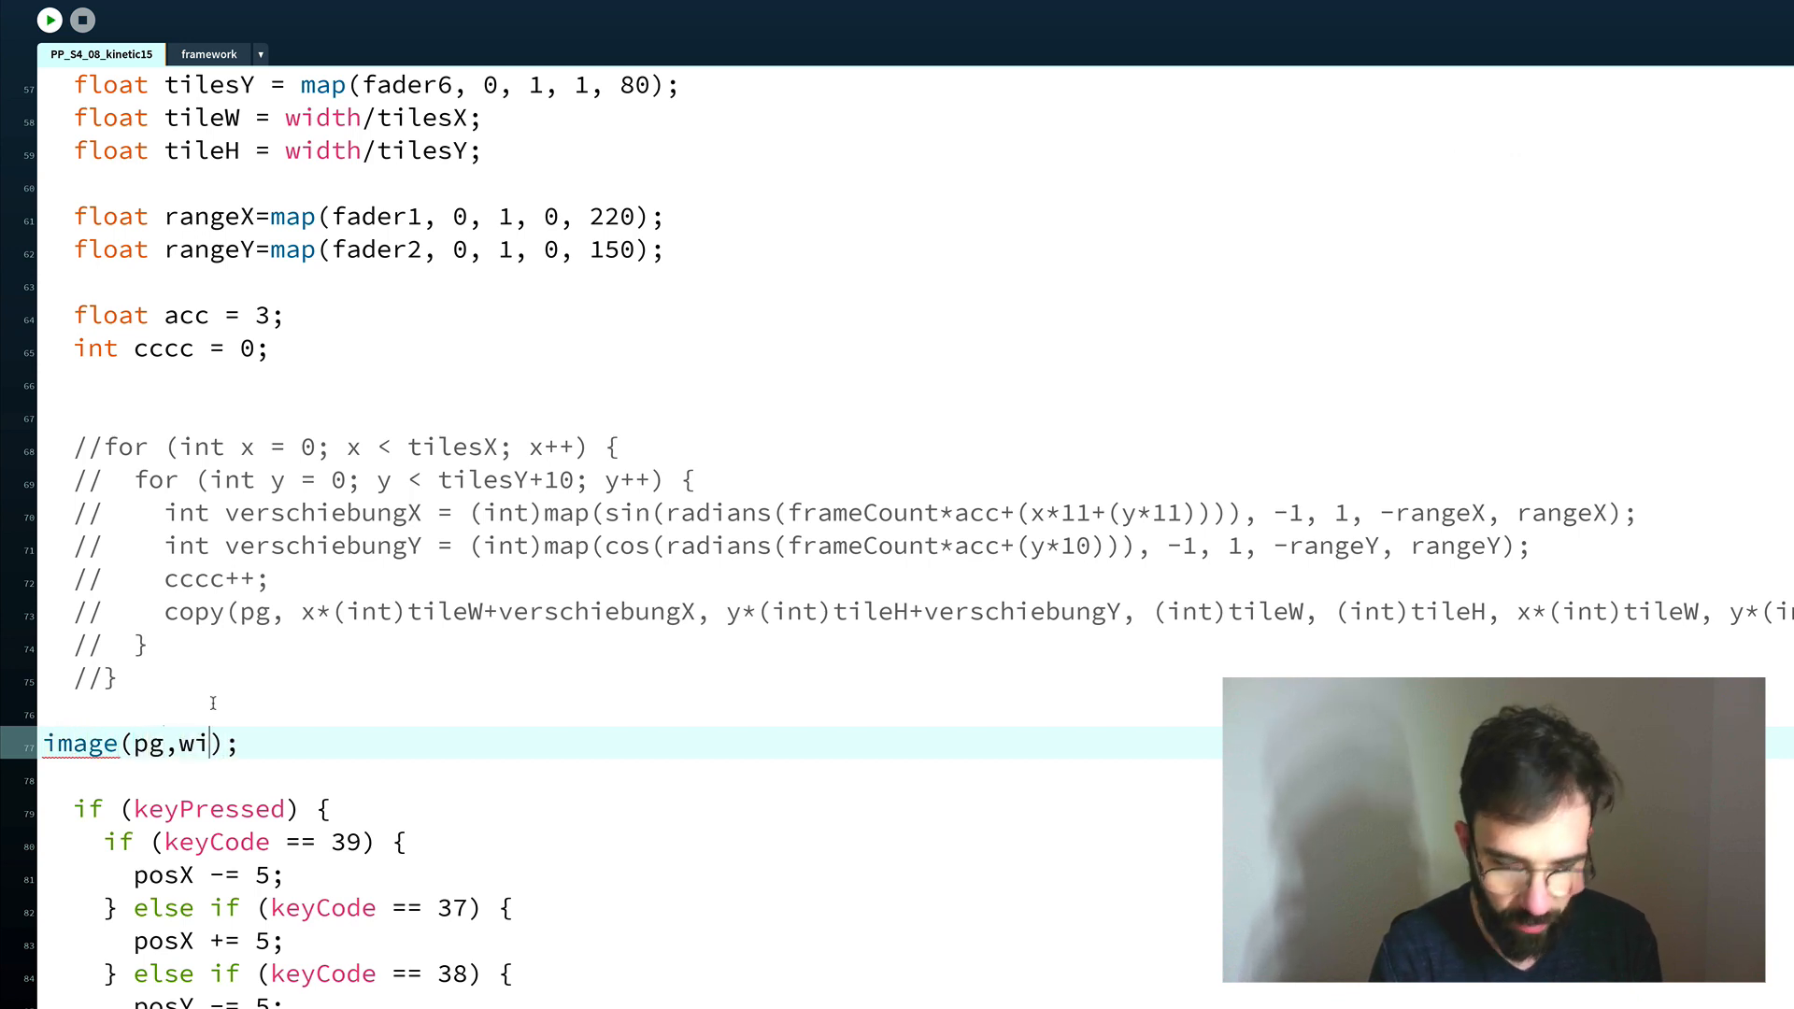
text(dth)
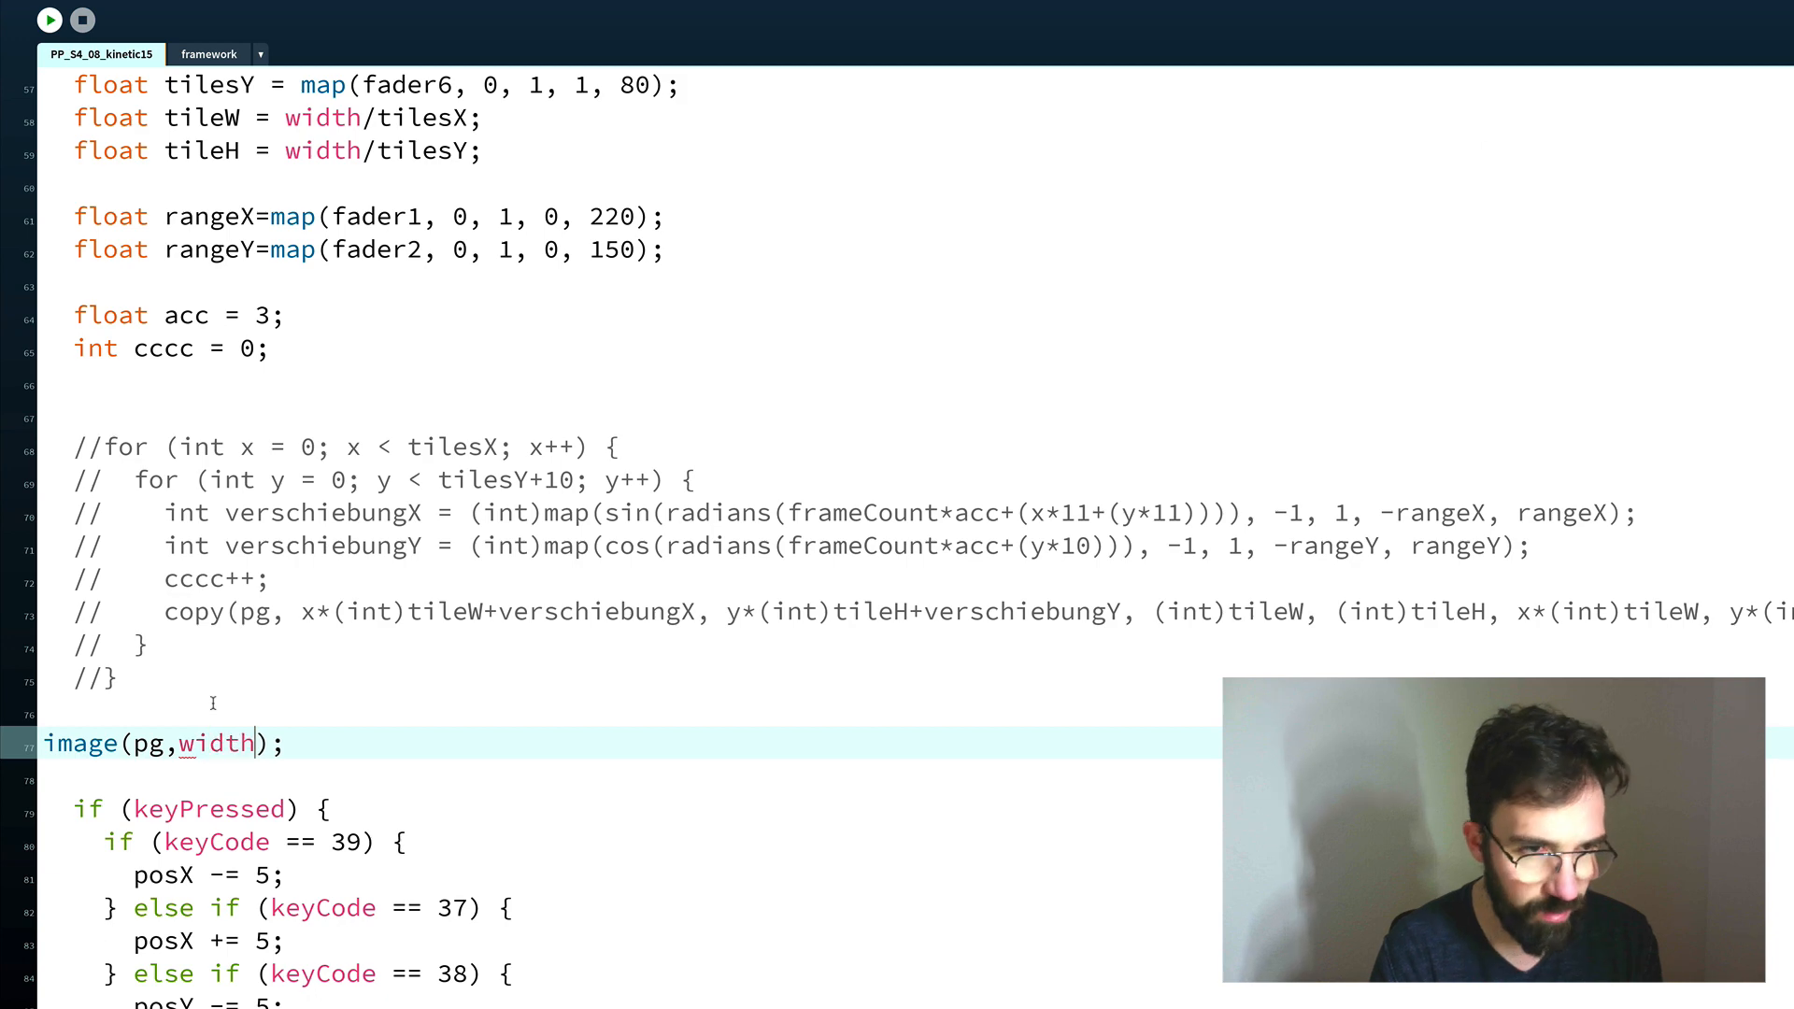
text(/2)
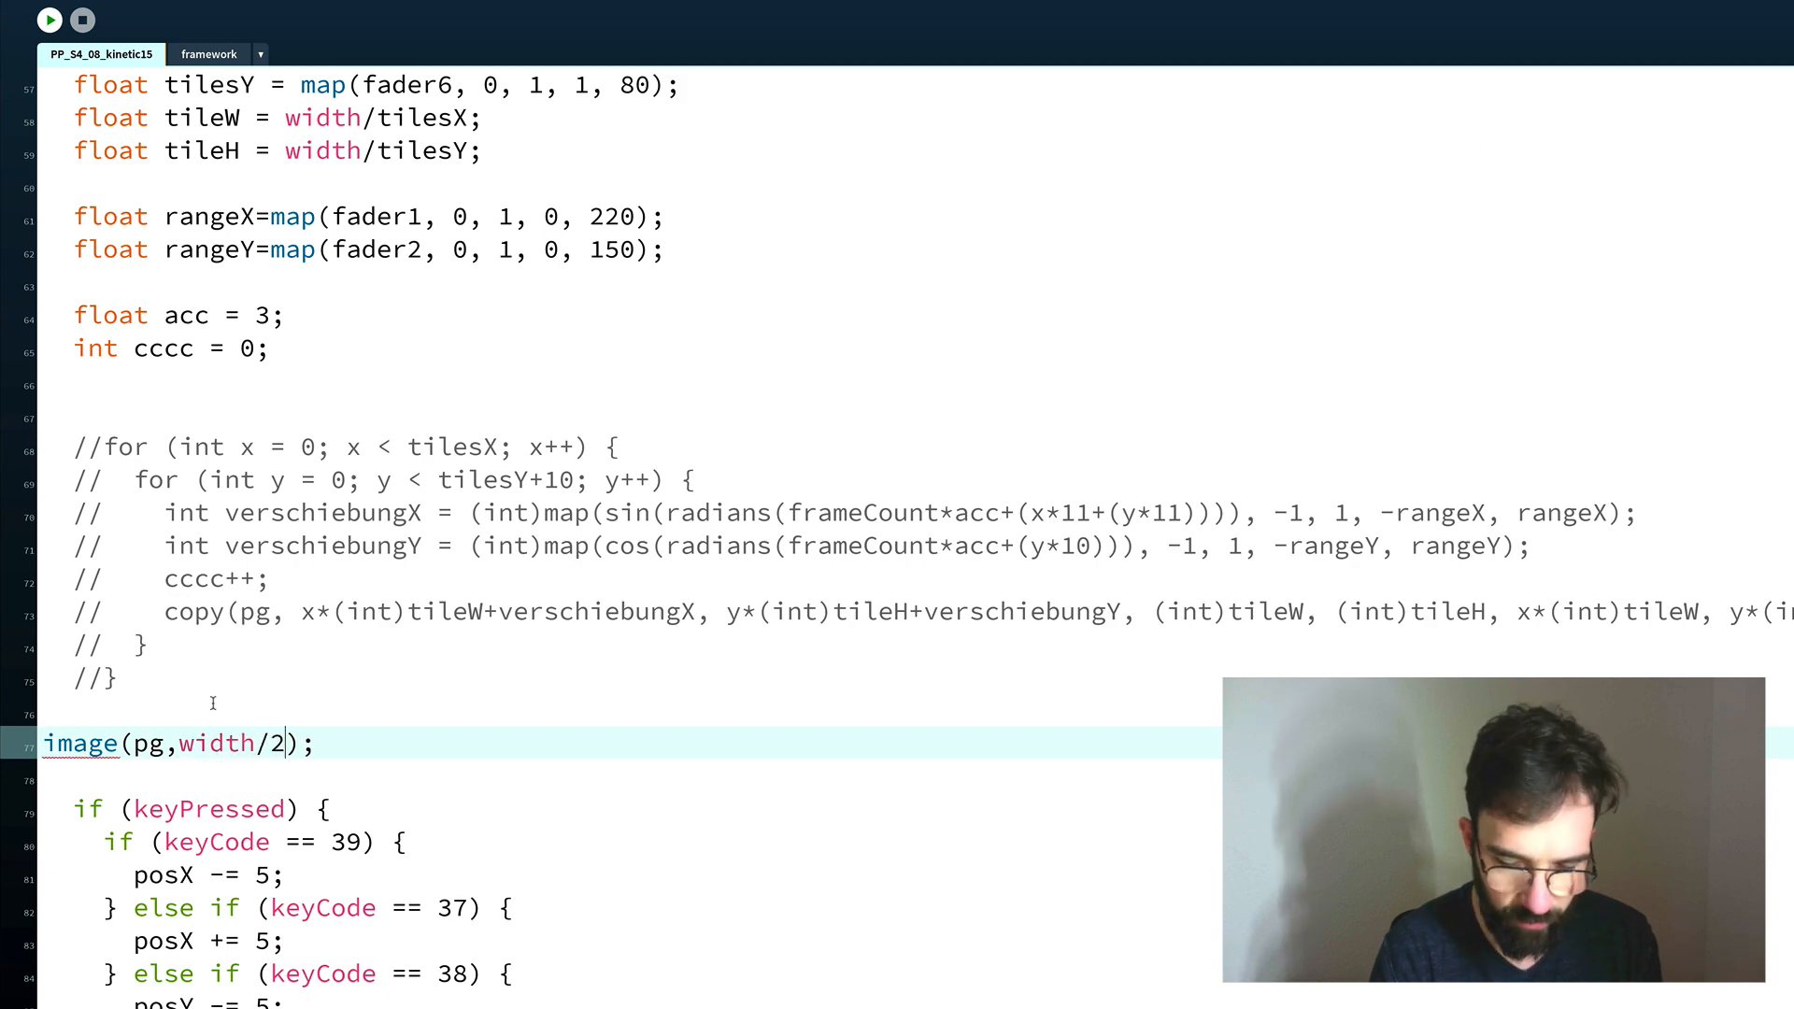
text(,height/2)
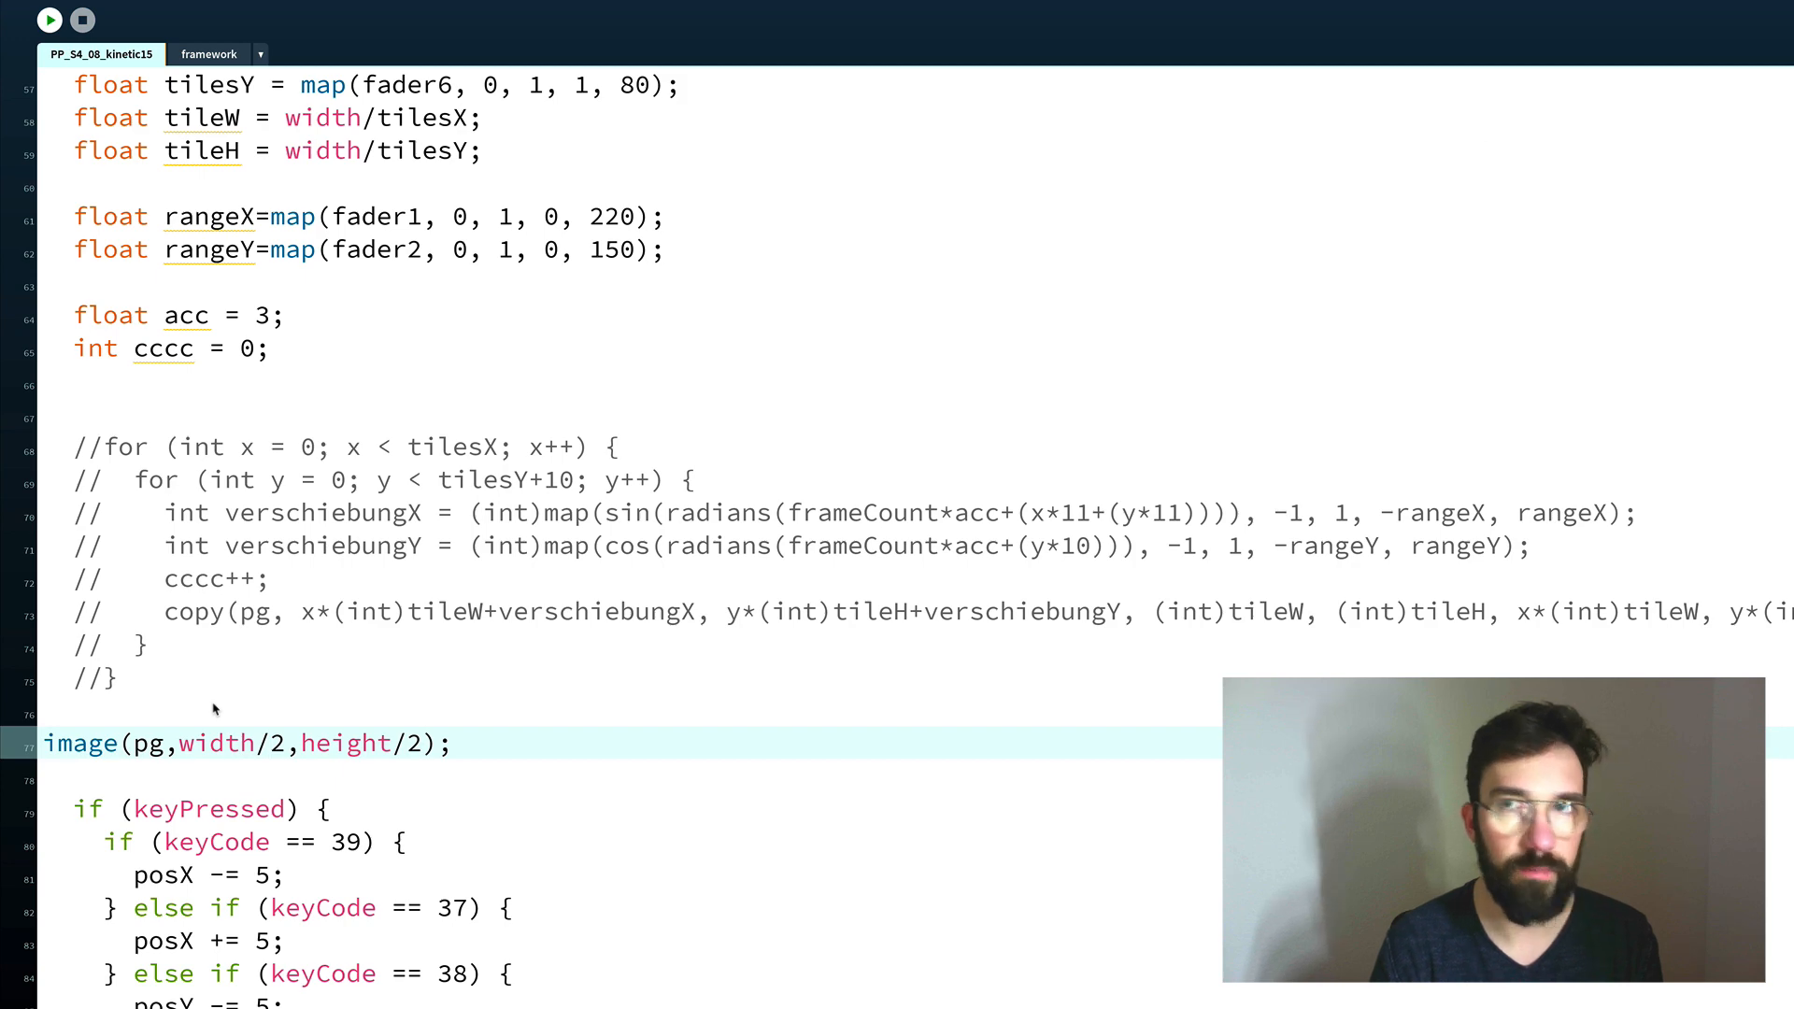
click(50, 20)
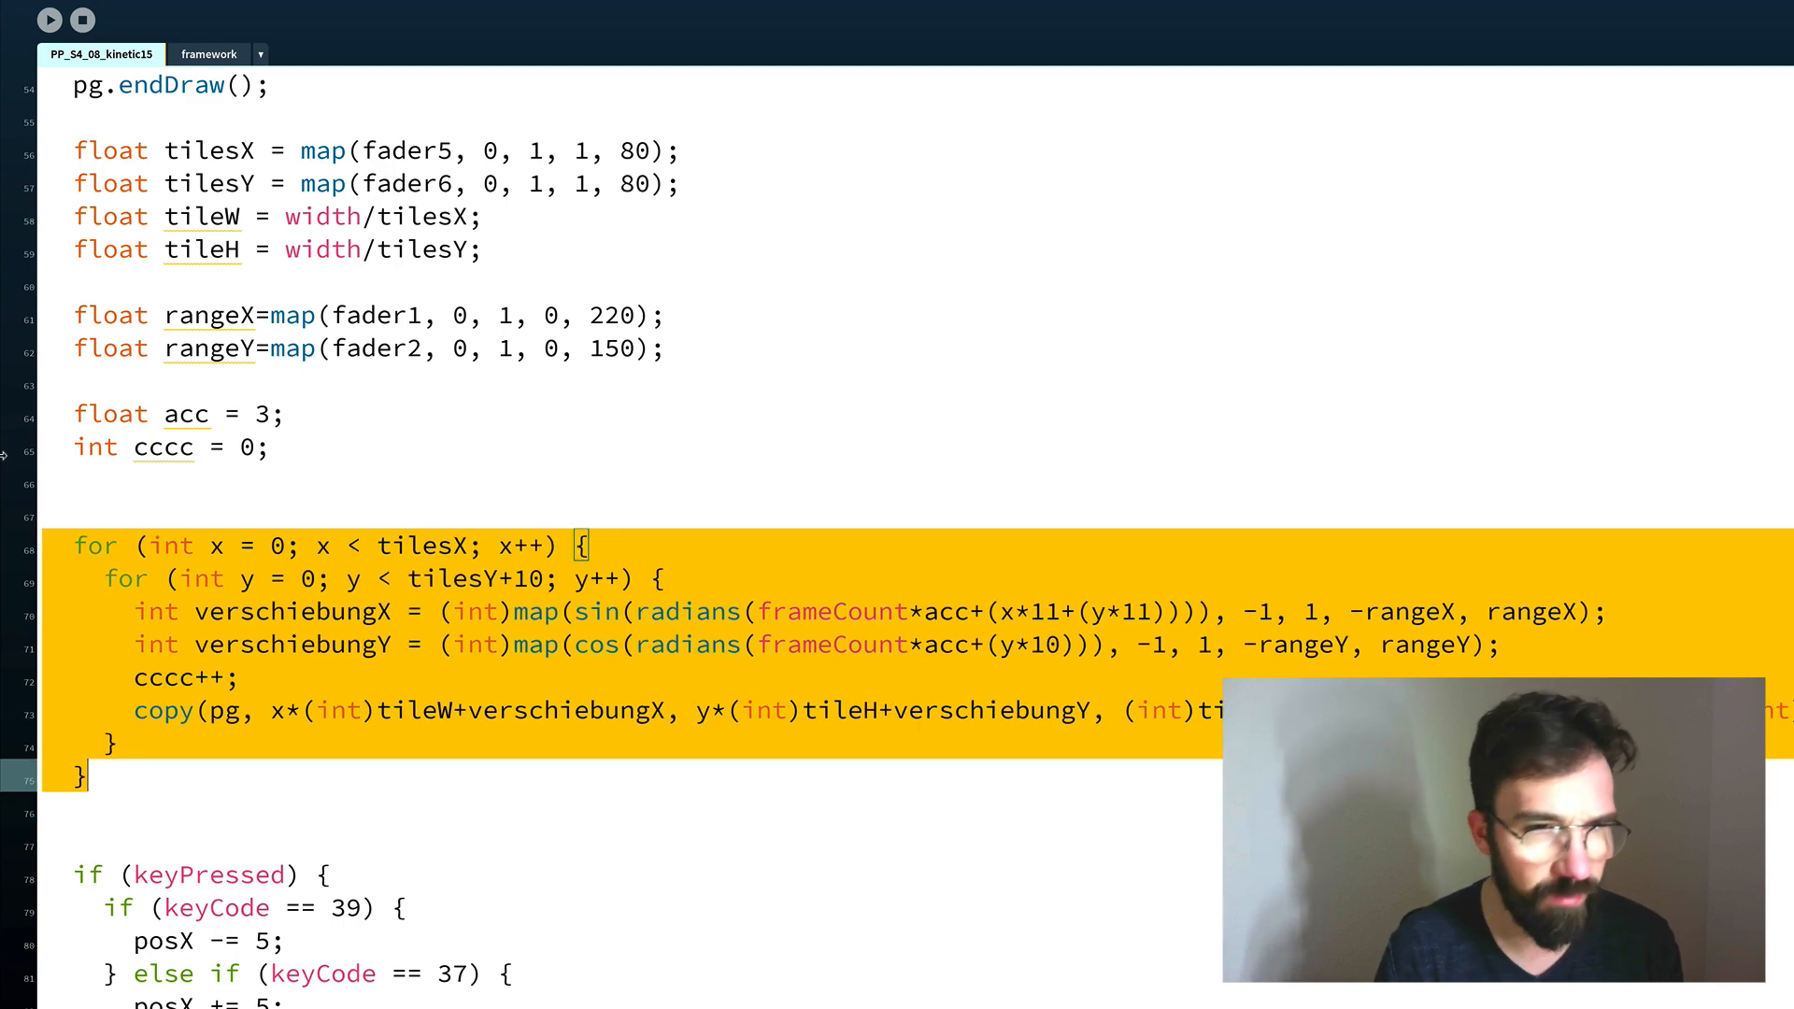
Write image(pg,0,0); below the commented-out tile loop to draw the buffer at the origin.
scroll(down, 3)
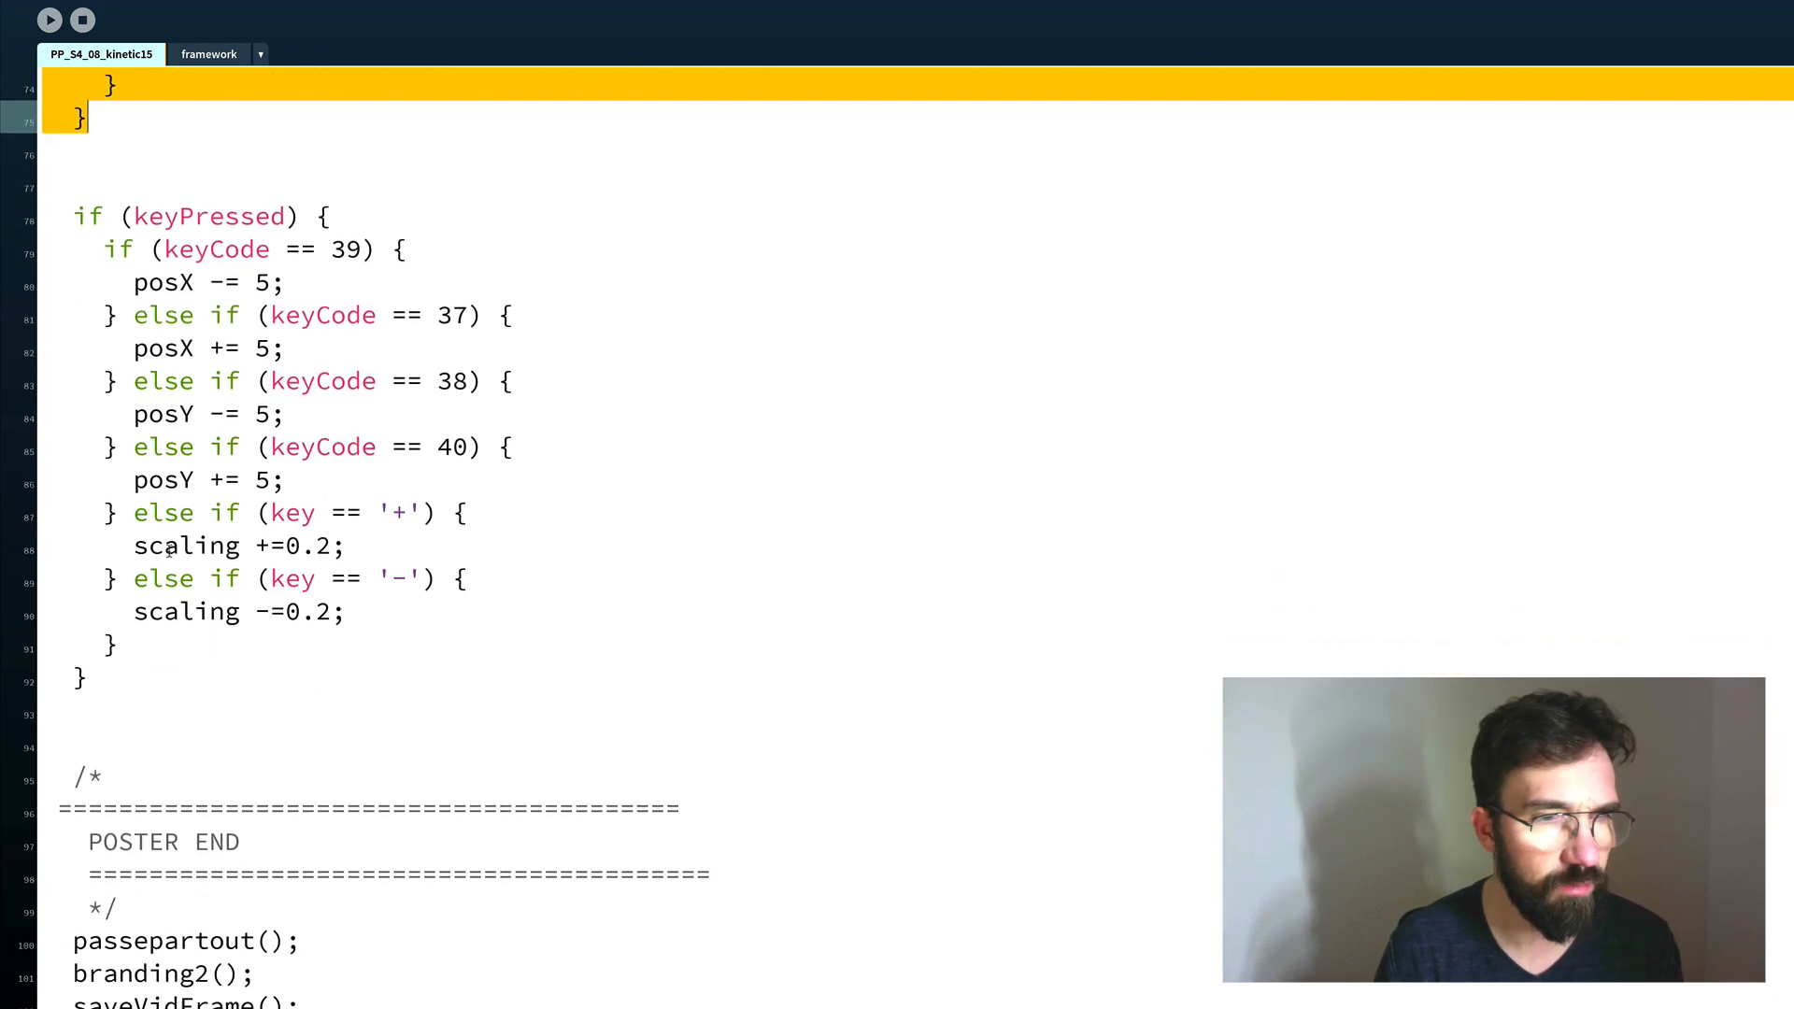
scroll(up, 3)
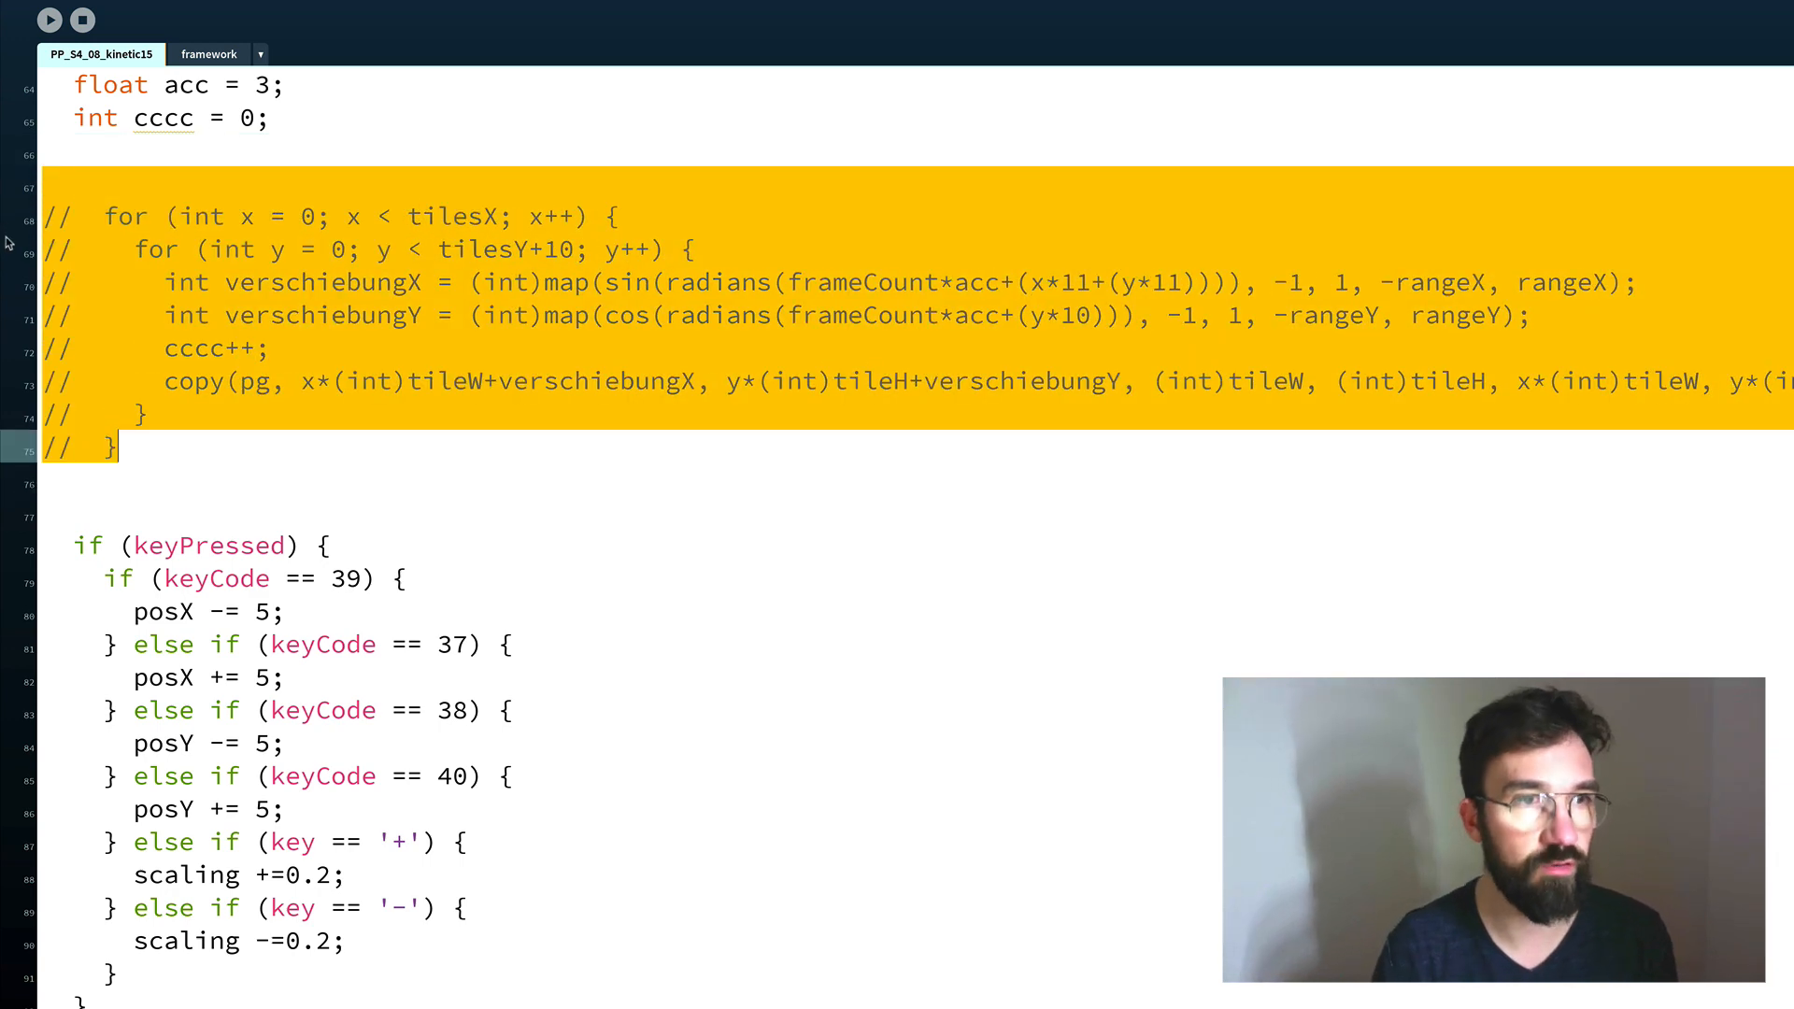
text(image)
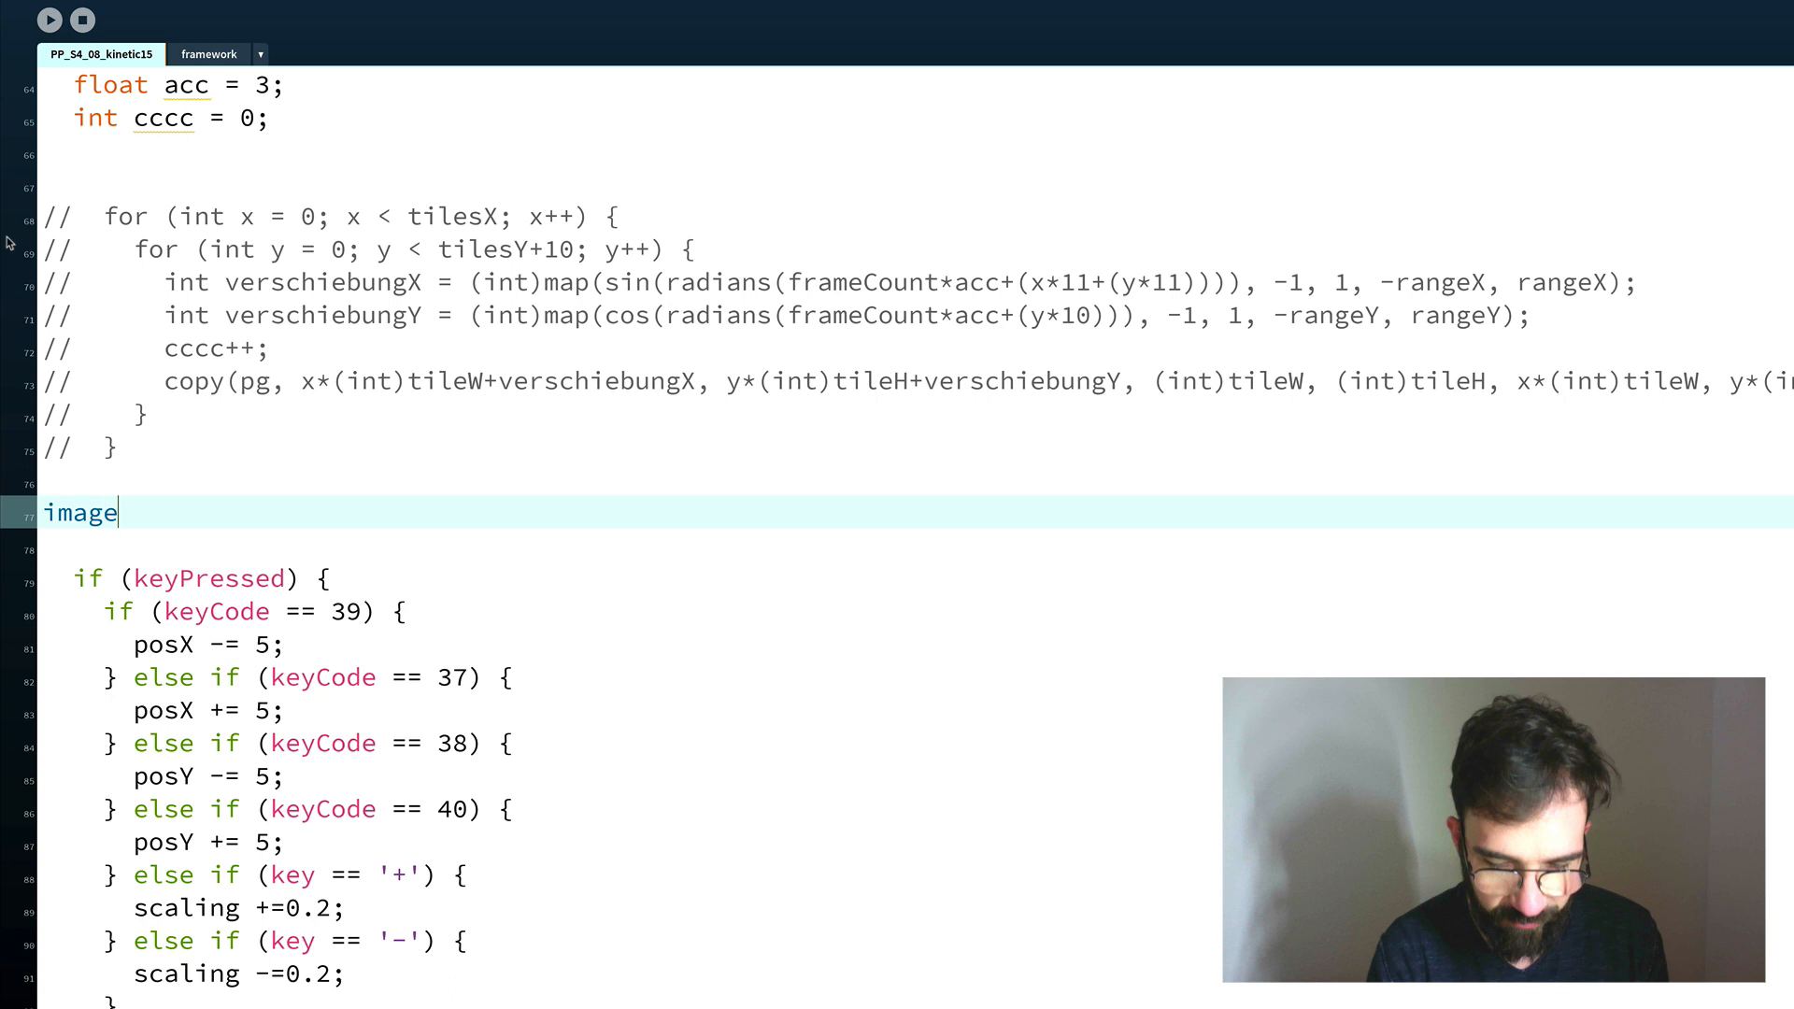
text((pg);)
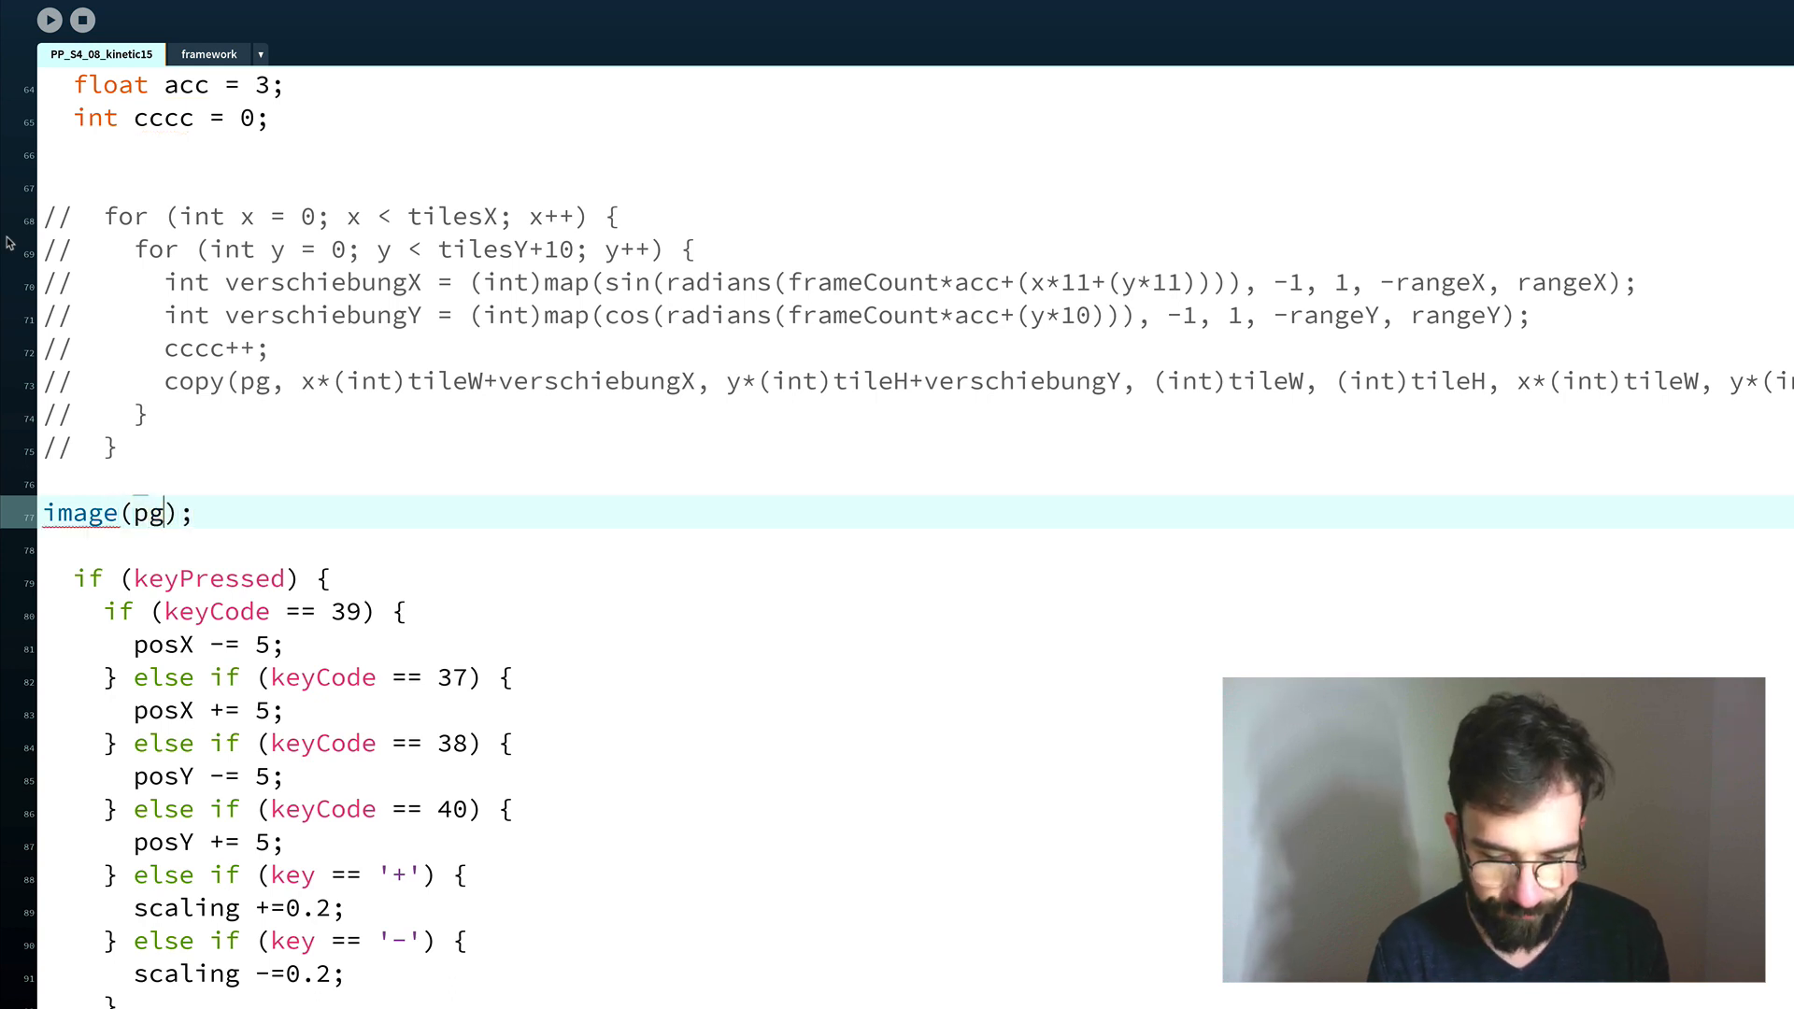
text(,0,0)
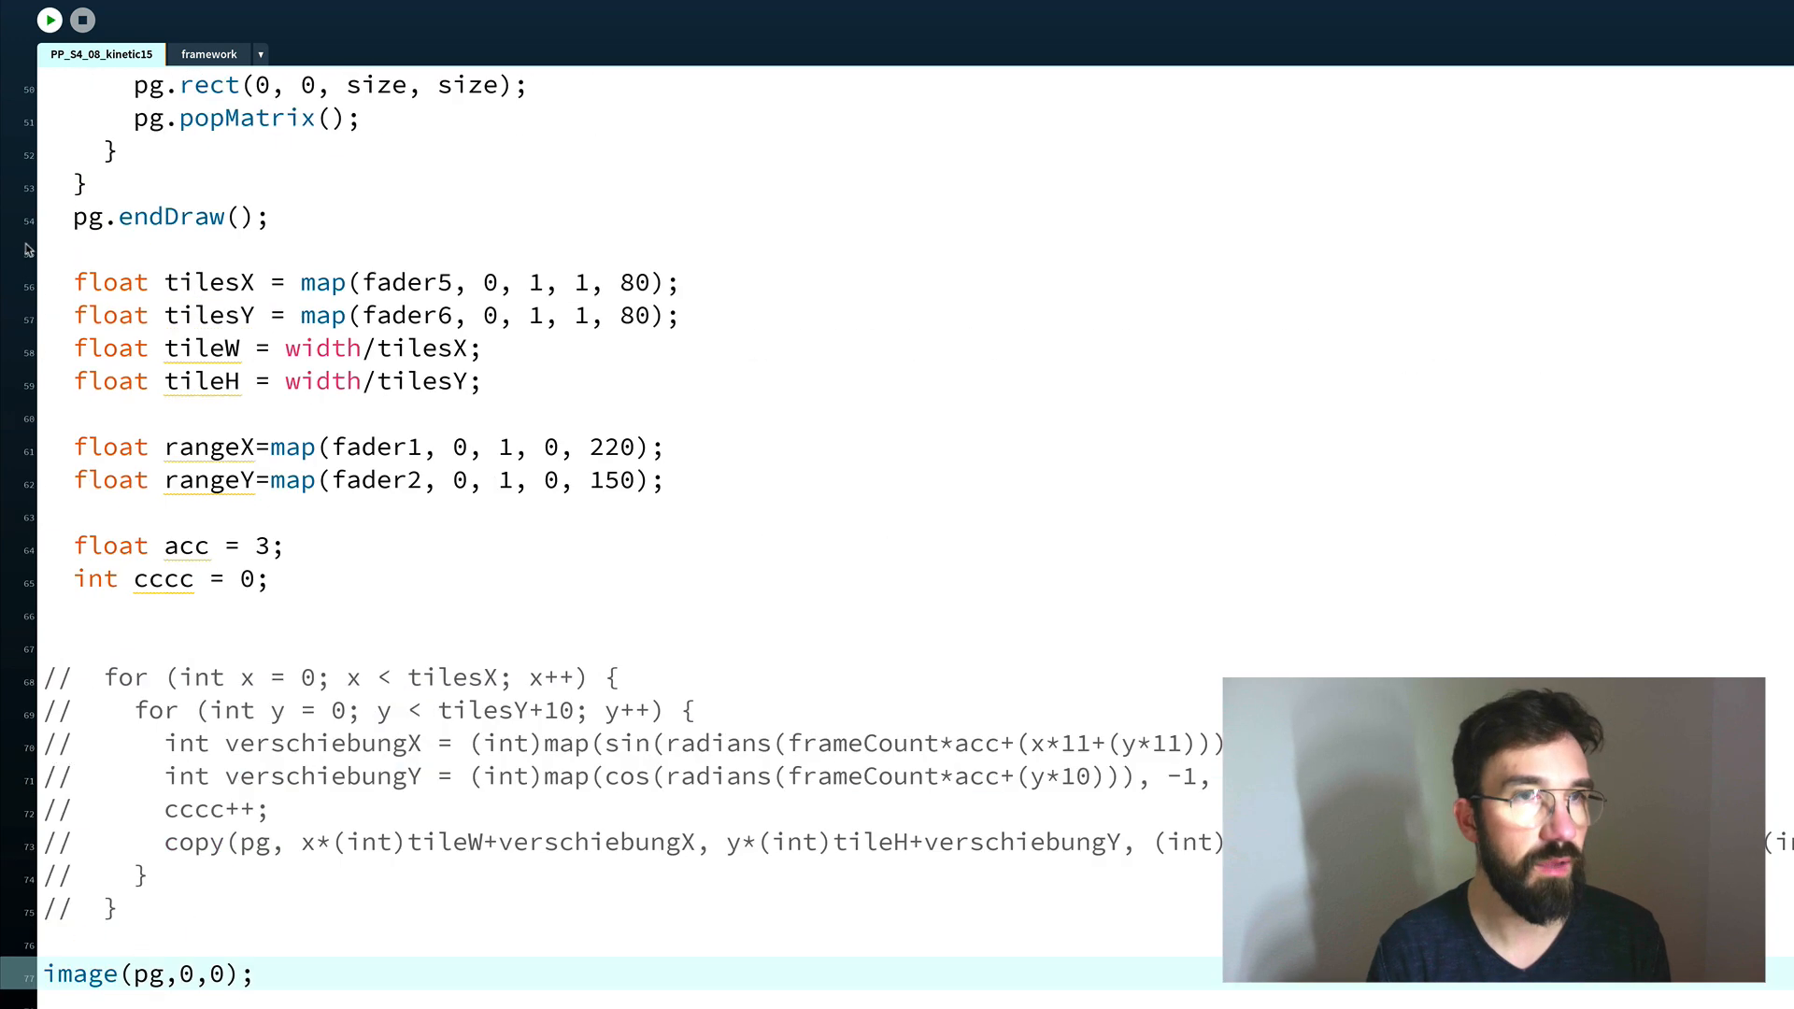
Delete the image(pg,0,0) line and uncomment the tile-shifting loop.
click(50, 20)
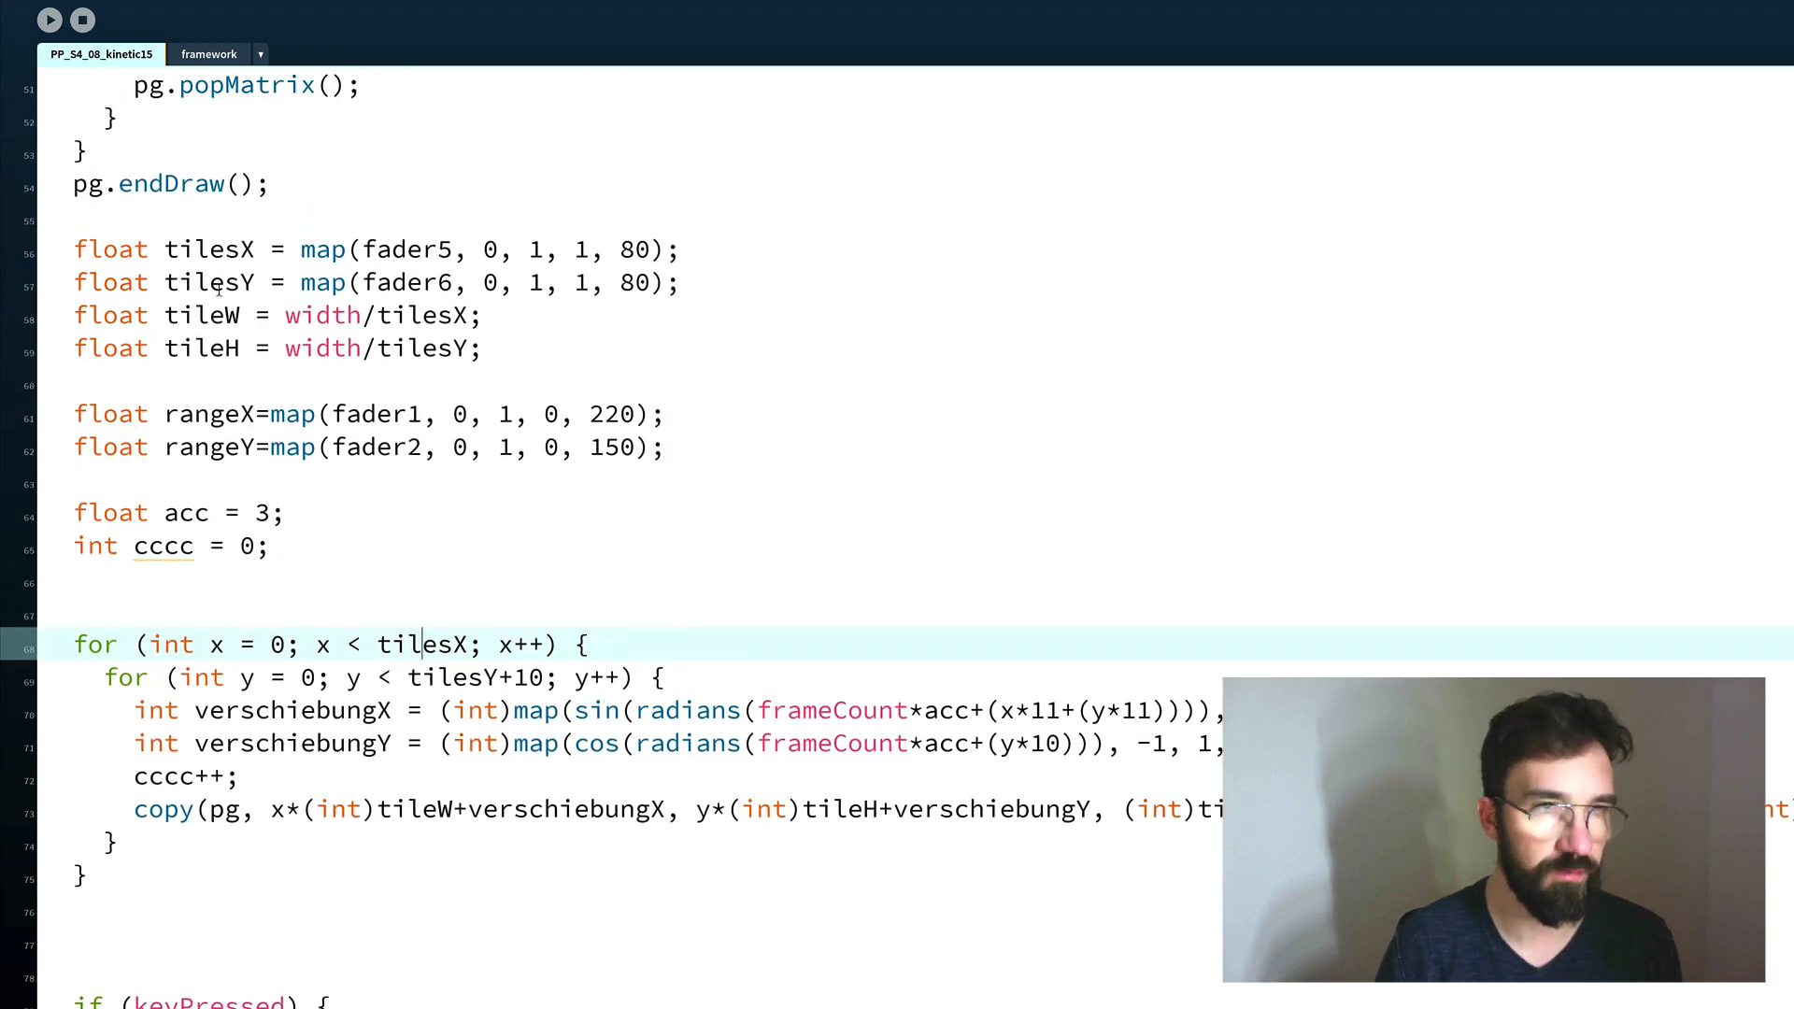
Briefly try tileH = height/tilesY, revert to width/tilesY, and run the sketch.
click(251, 249)
text(he)
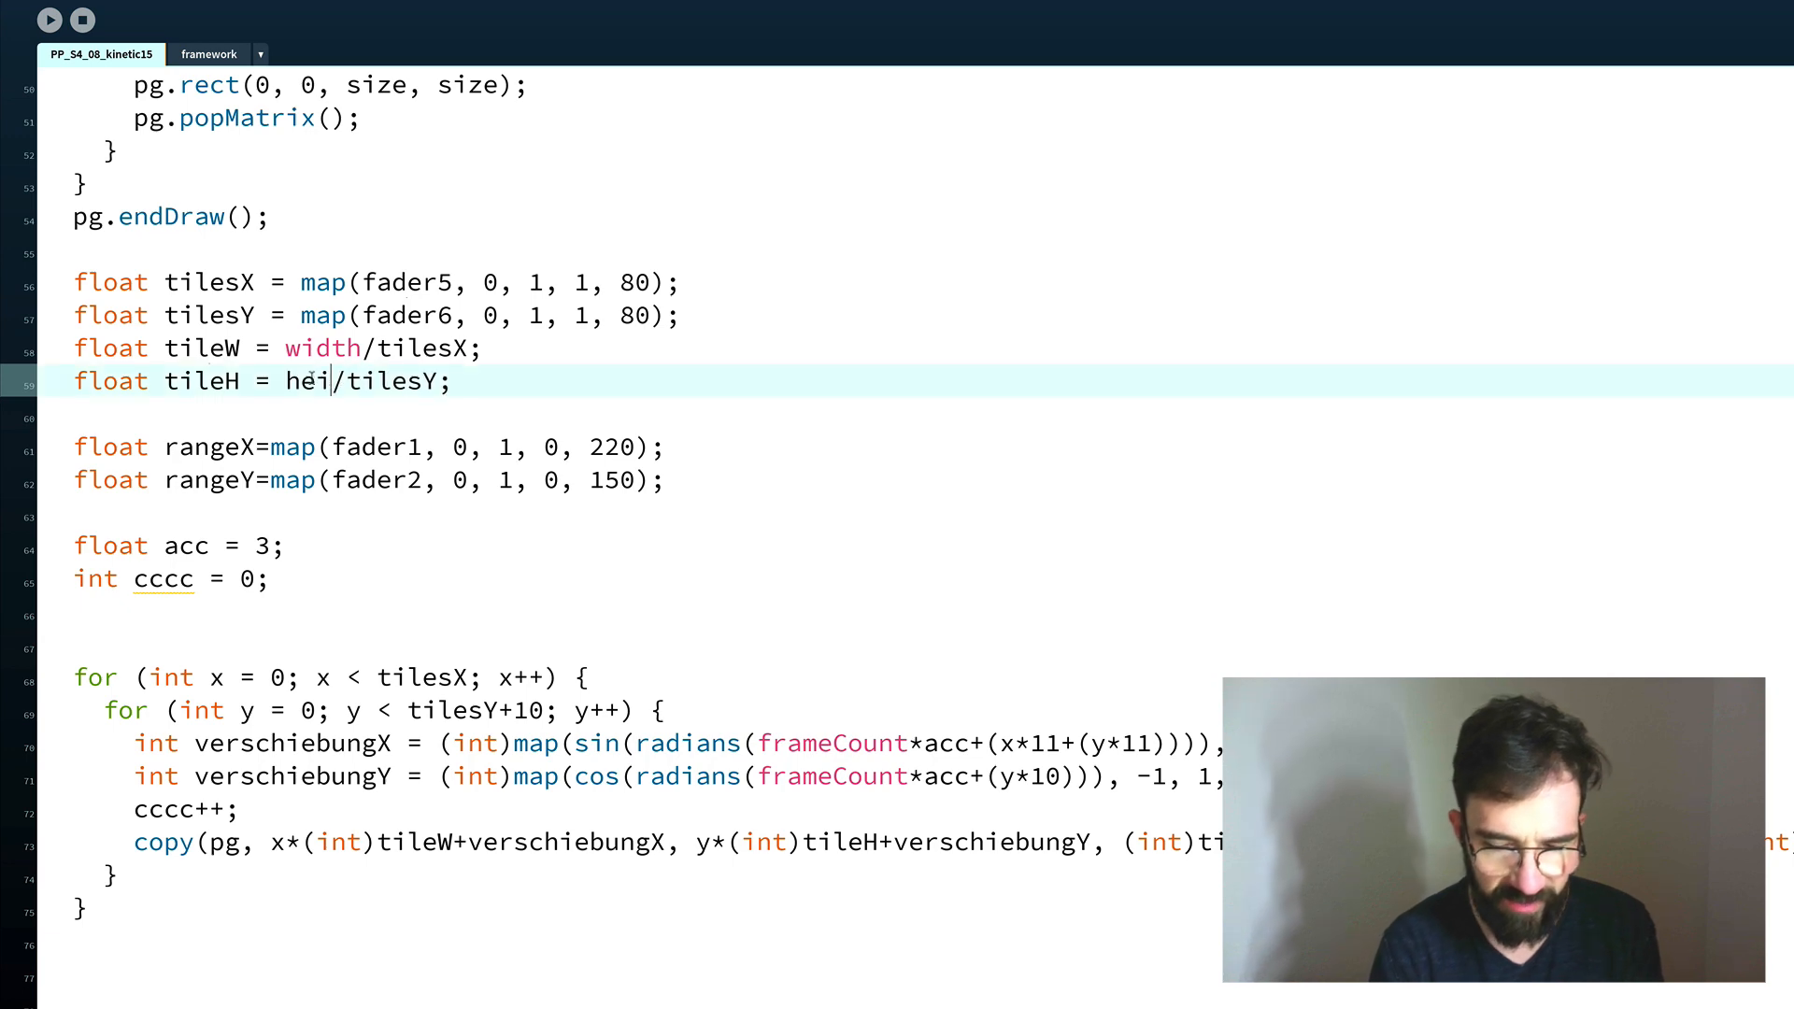
text(ght)
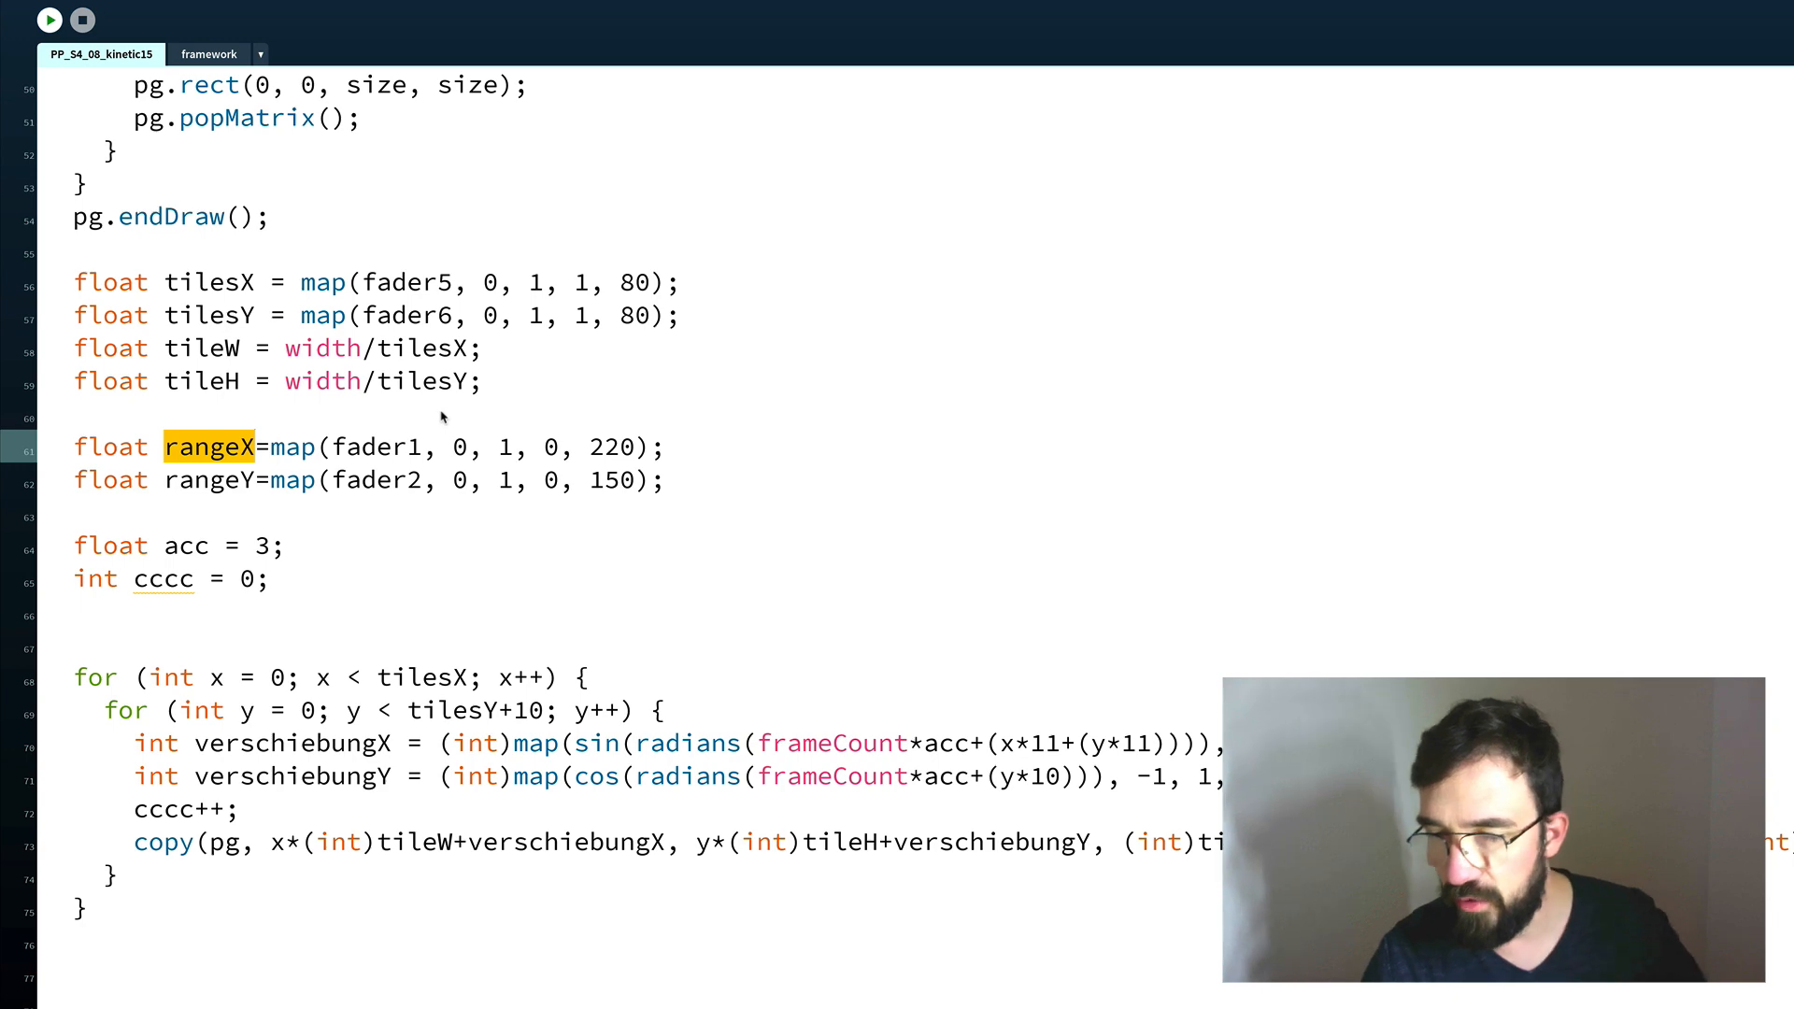
click(50, 19)
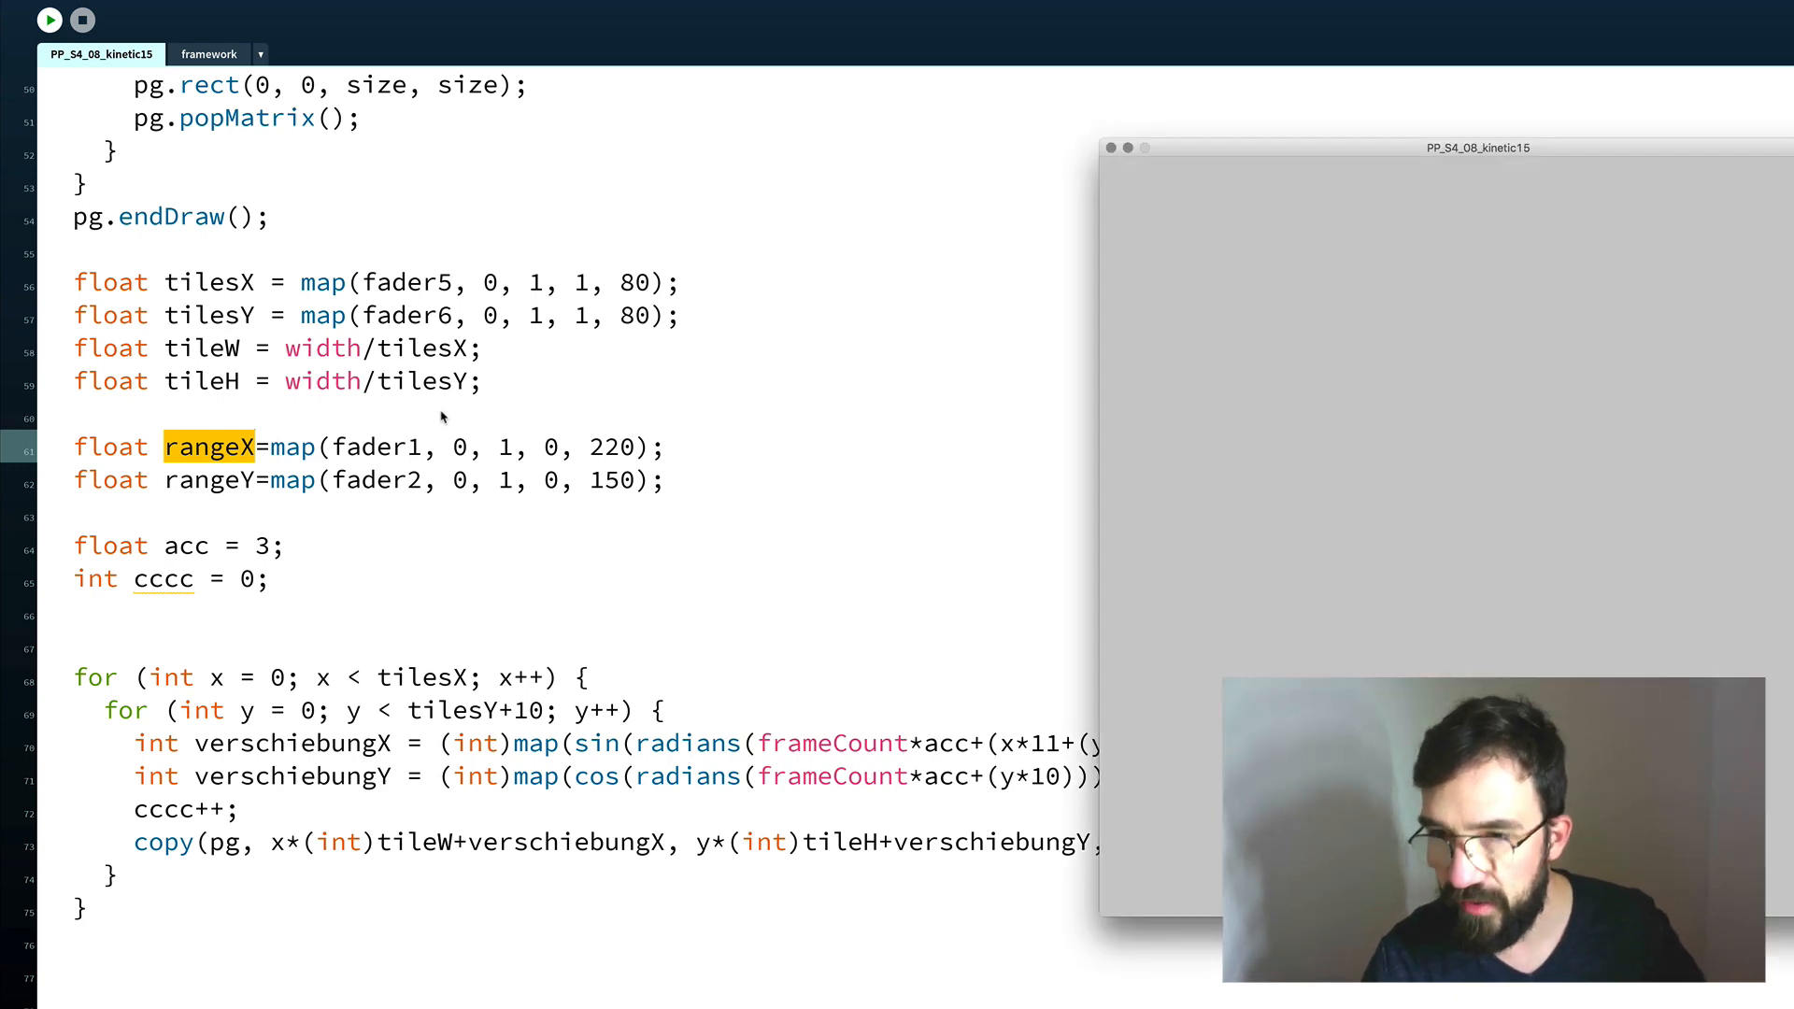
Stop the running sketch and place the cursor back in the tile for loop.
click(50, 19)
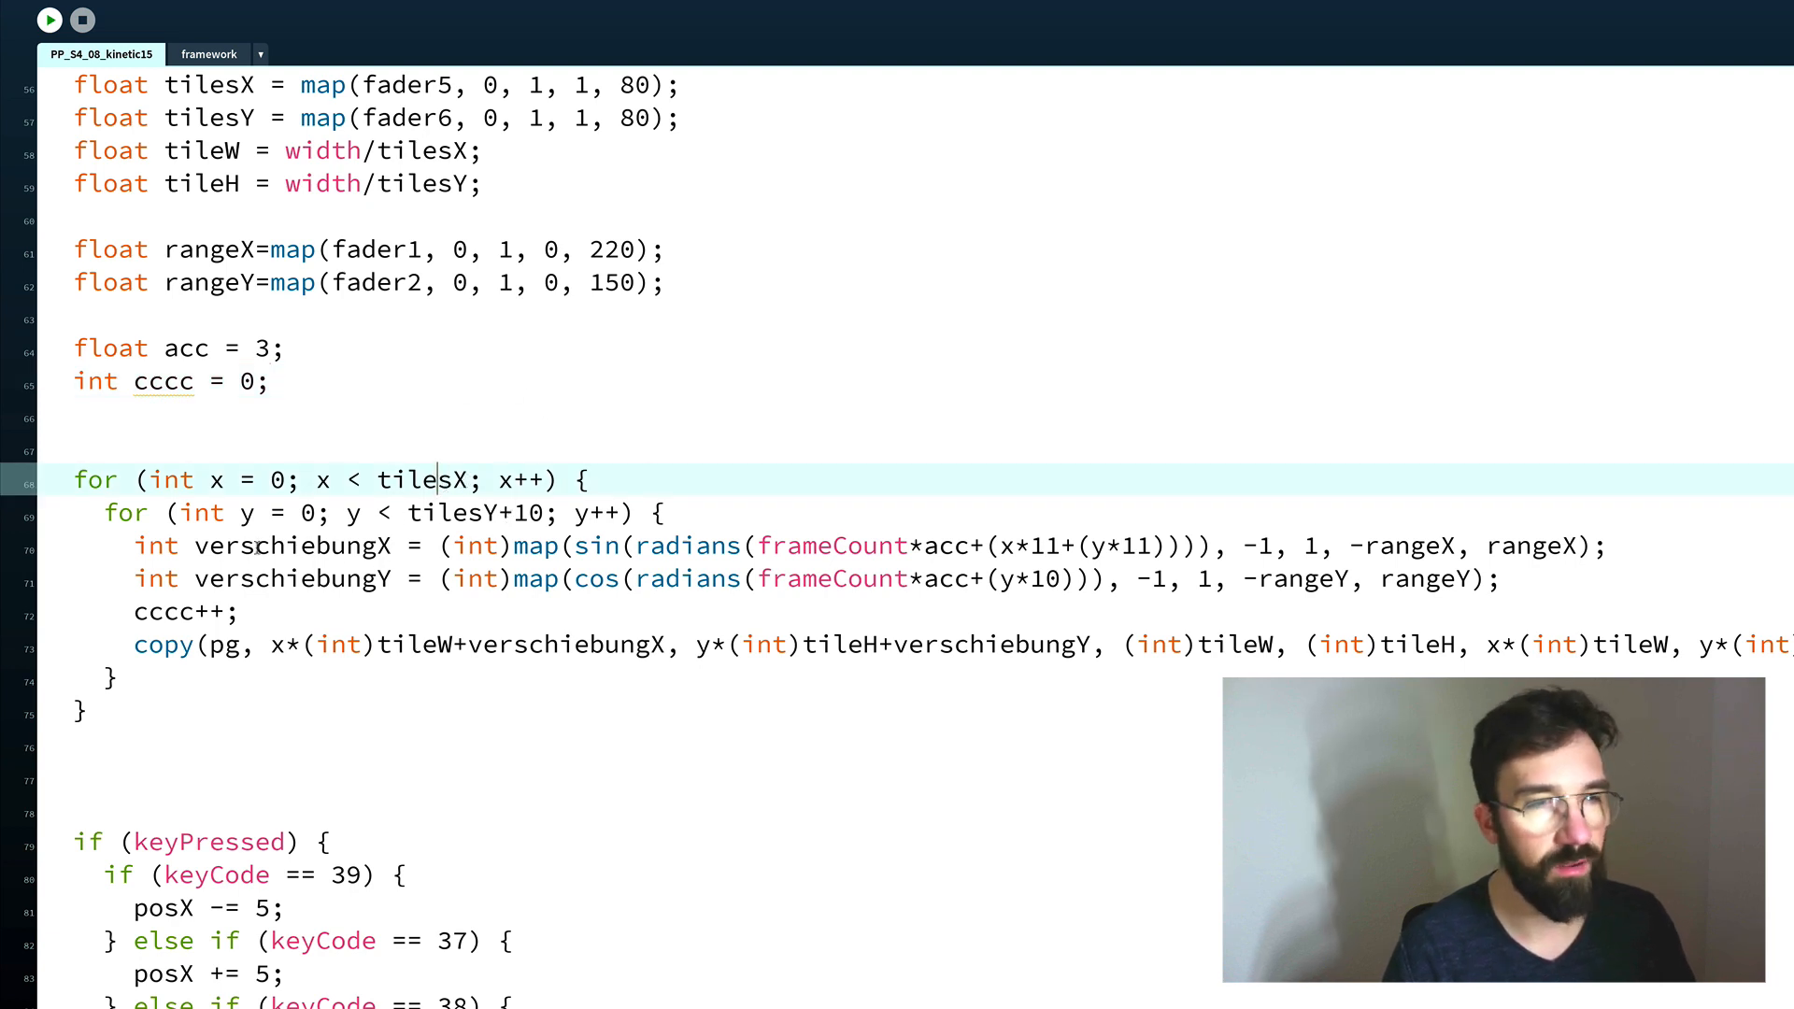
click(271, 545)
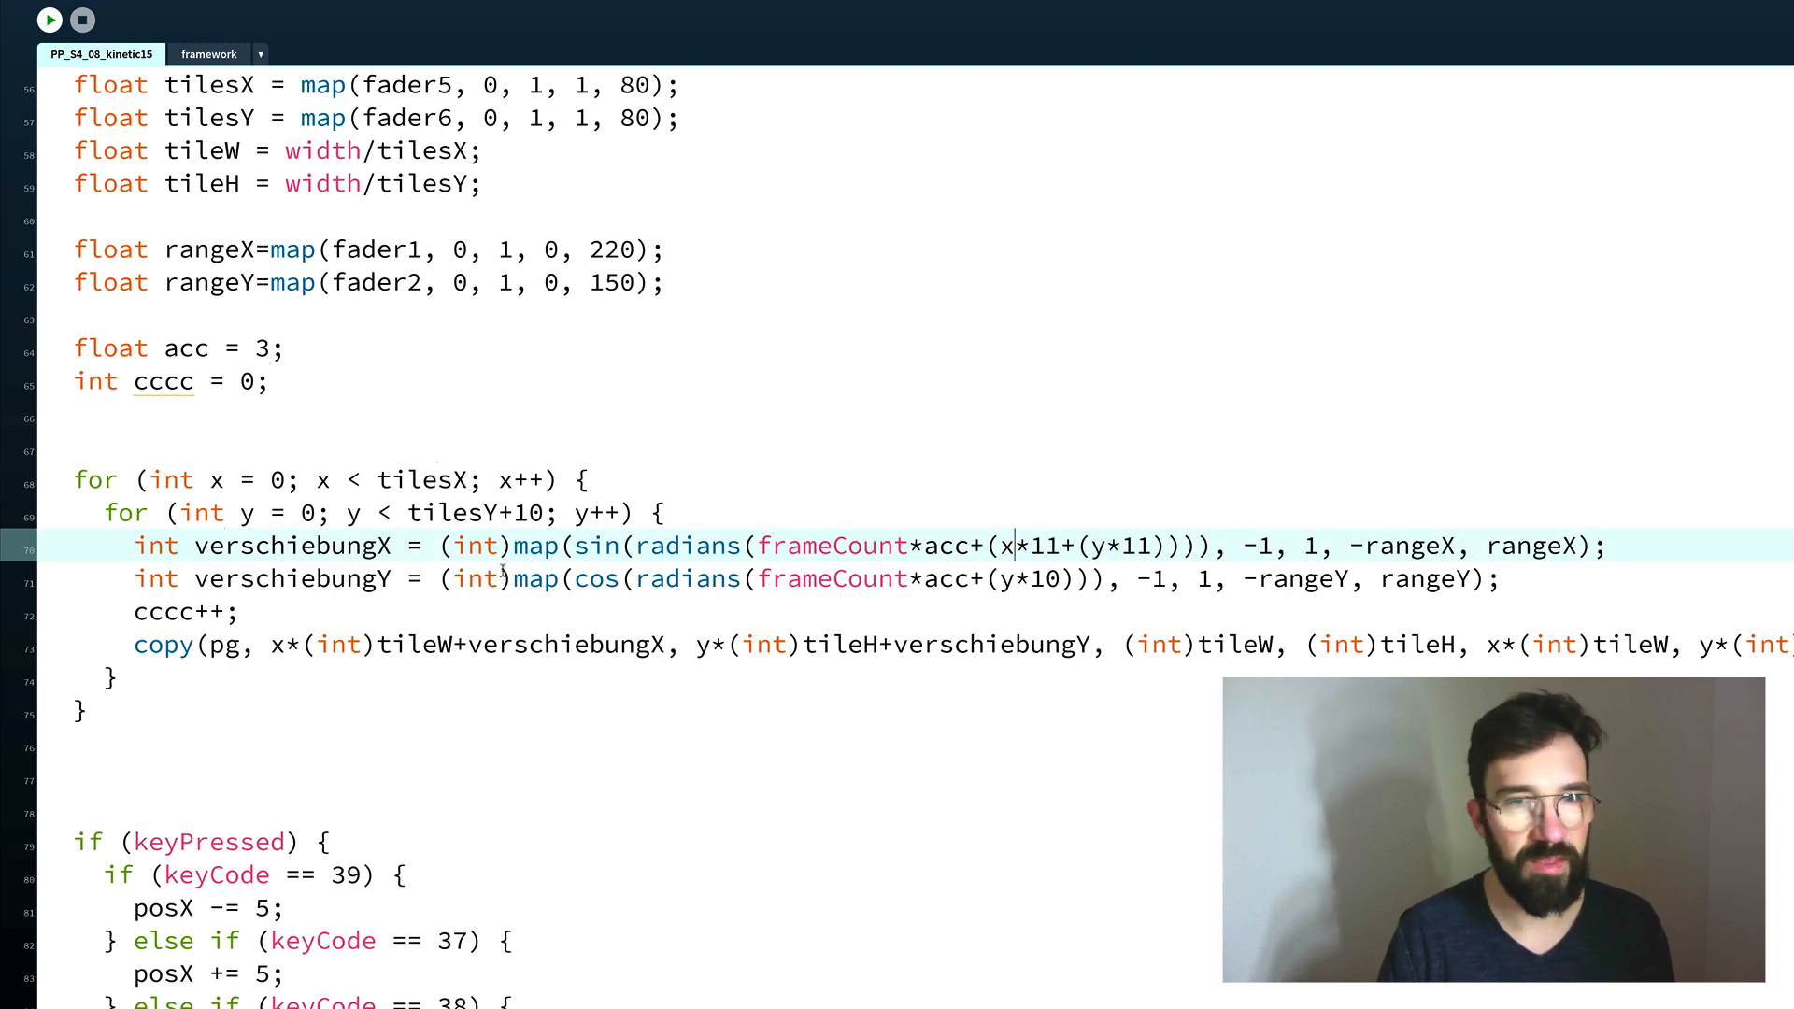
Select a term in the verschiebungX formula, then run the sketch to show the blue tile-shifted poster.
double_click(292, 546)
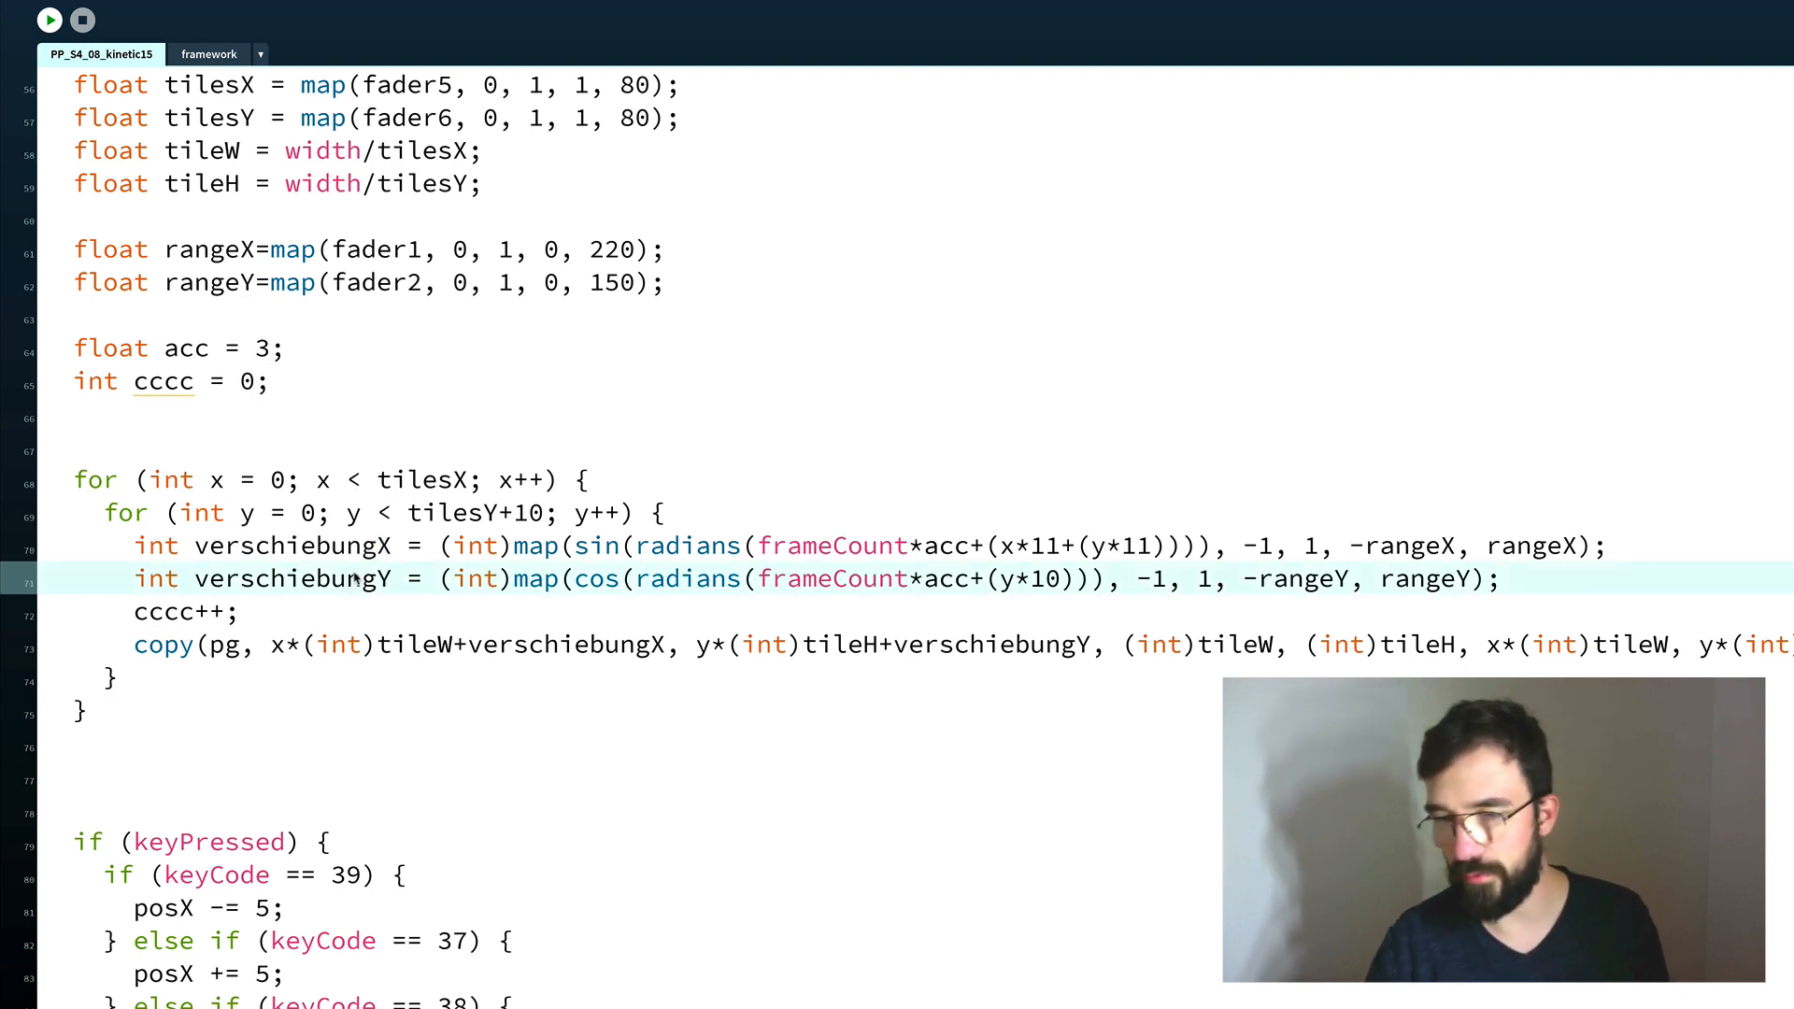
click(49, 20)
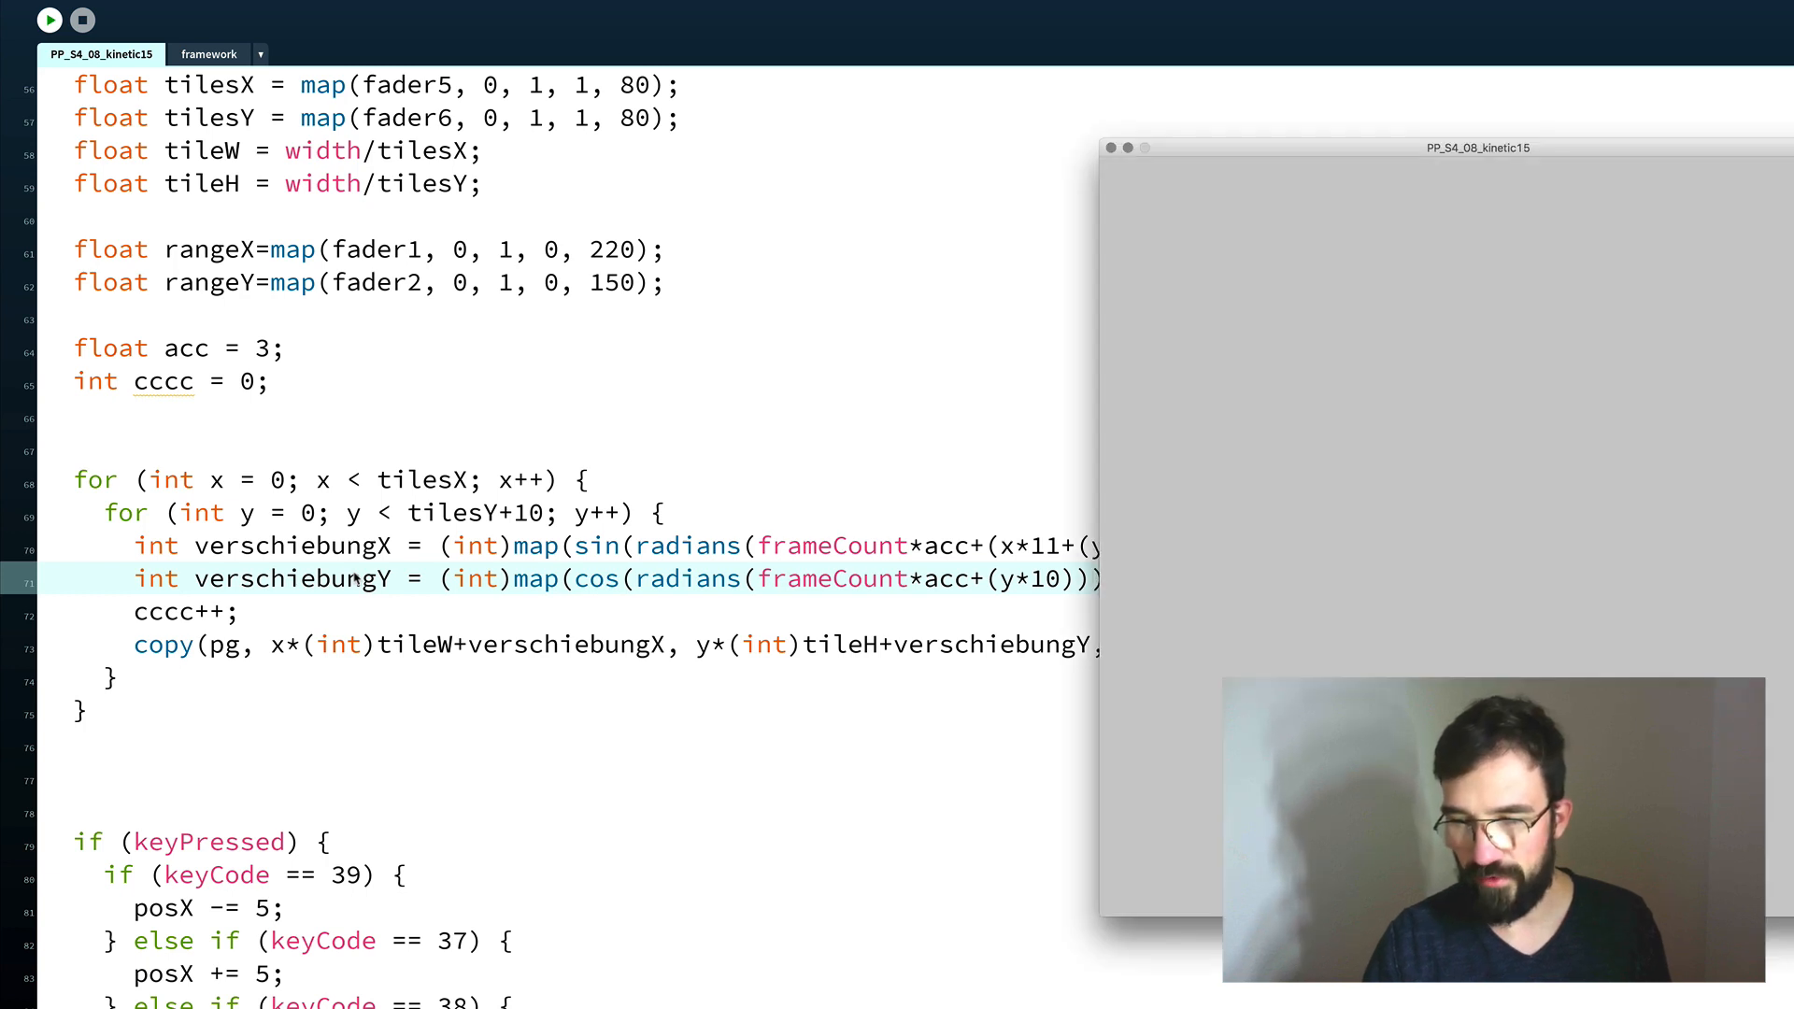
click(49, 20)
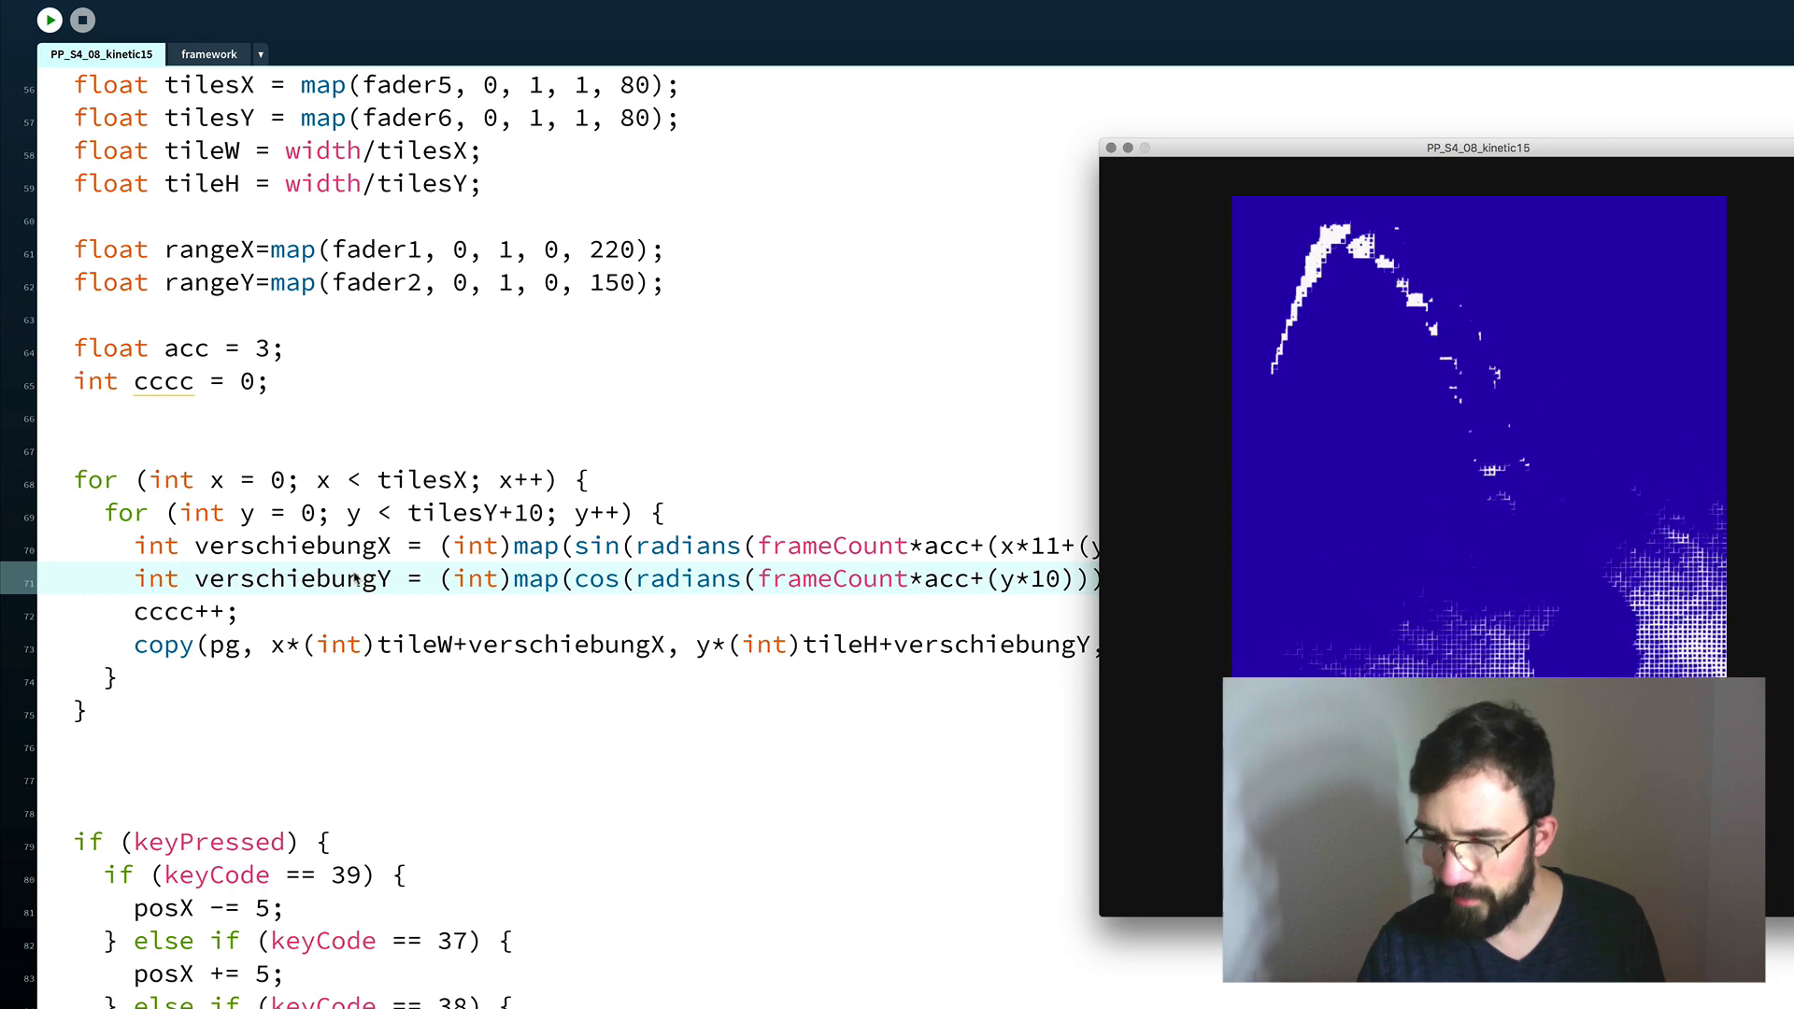
mouse_move(598, 605)
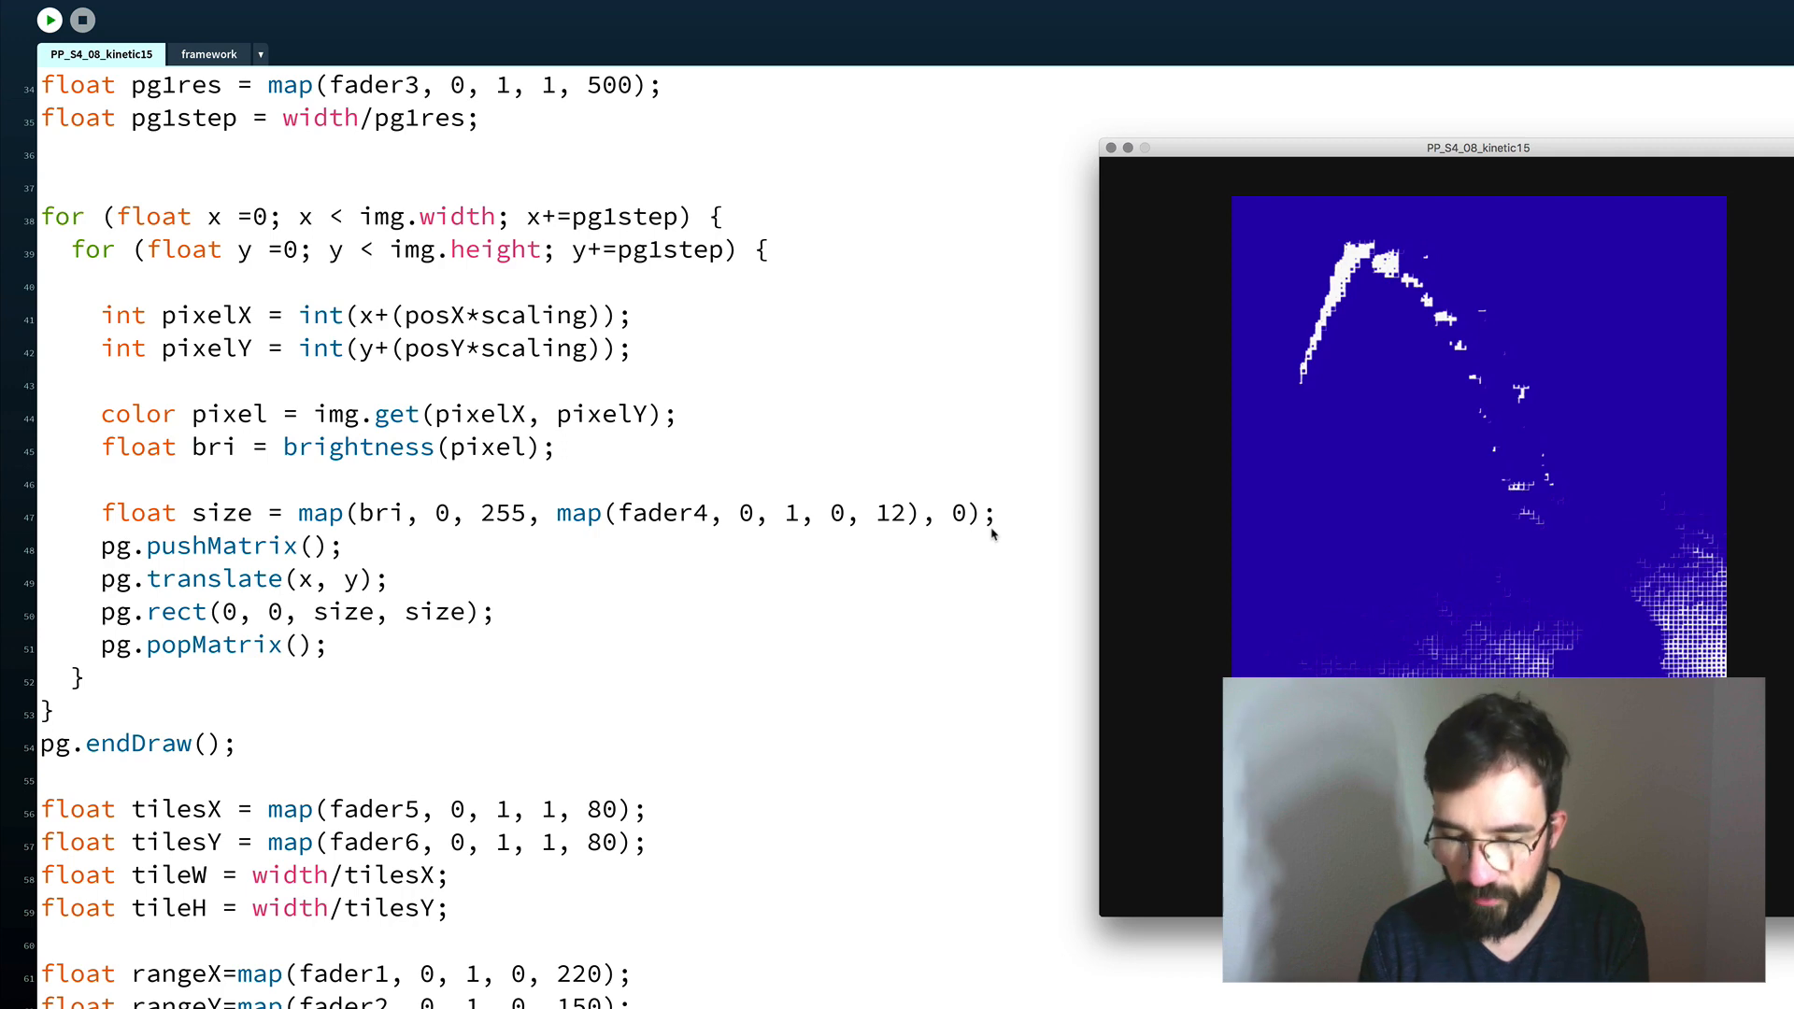
Review the keyPressed movement and scaling block, then relaunch the poster sketch.
scroll(down, 3)
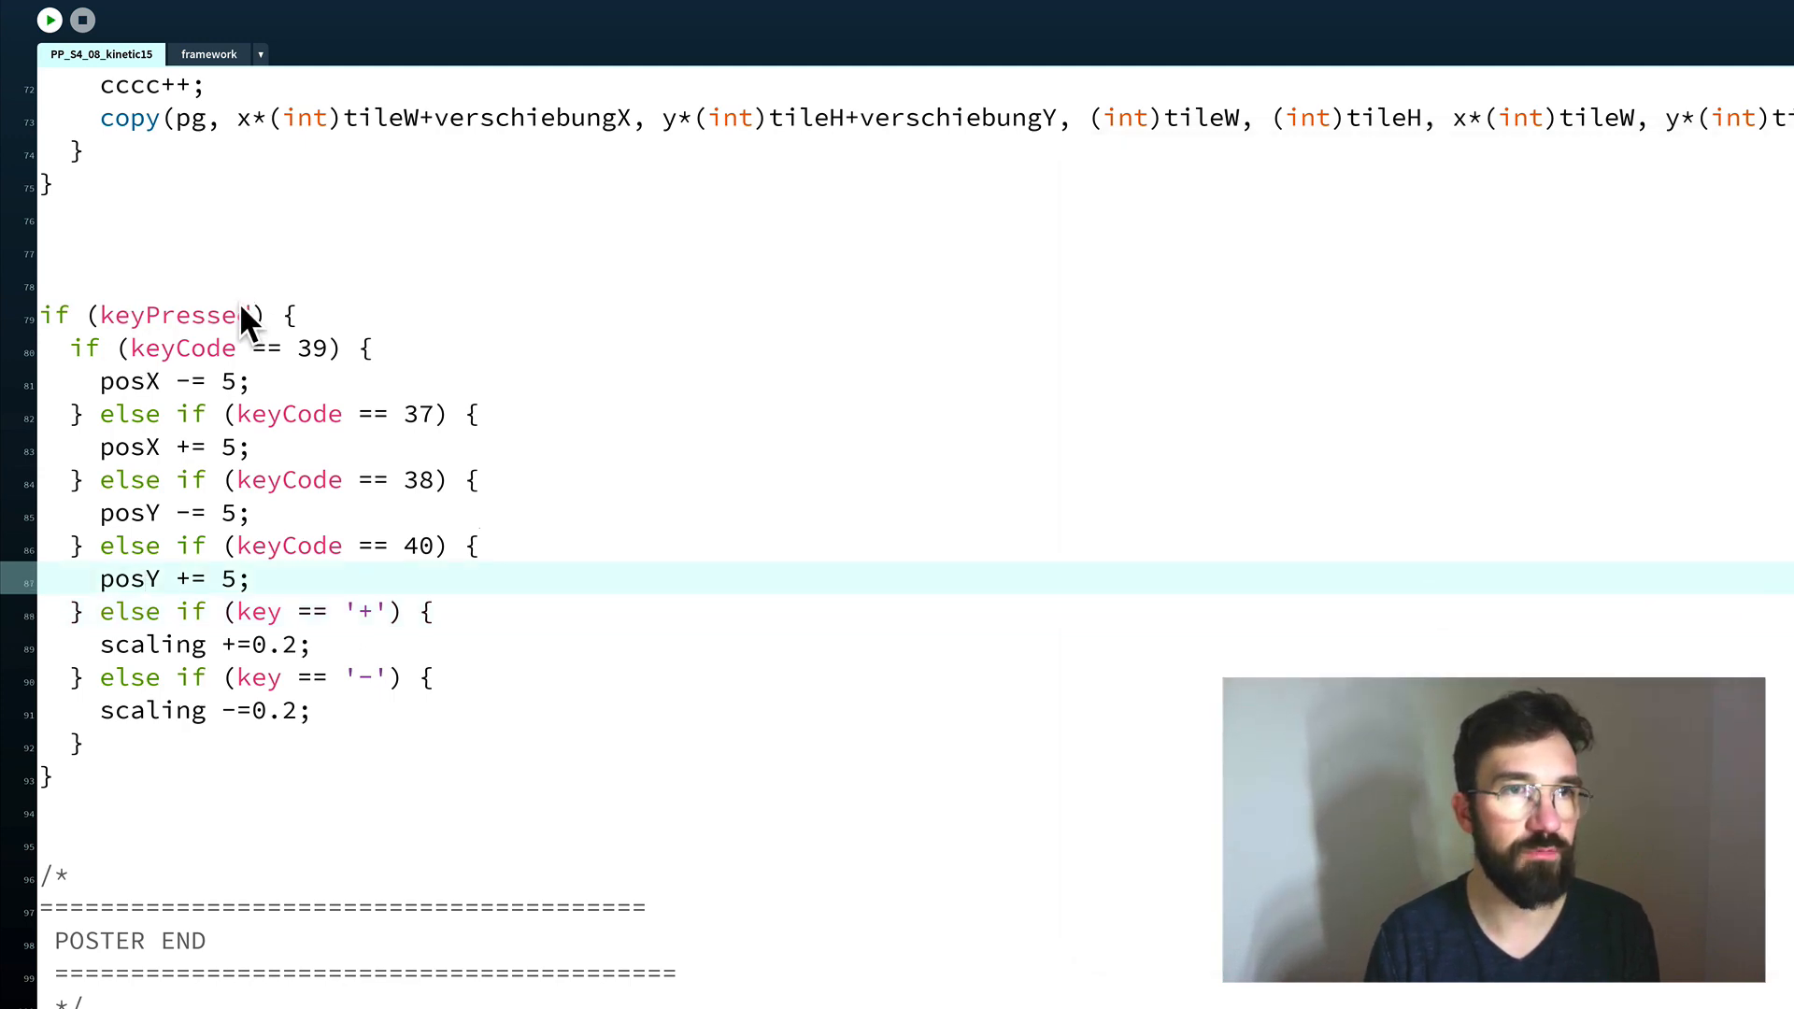
mouse_move(363, 314)
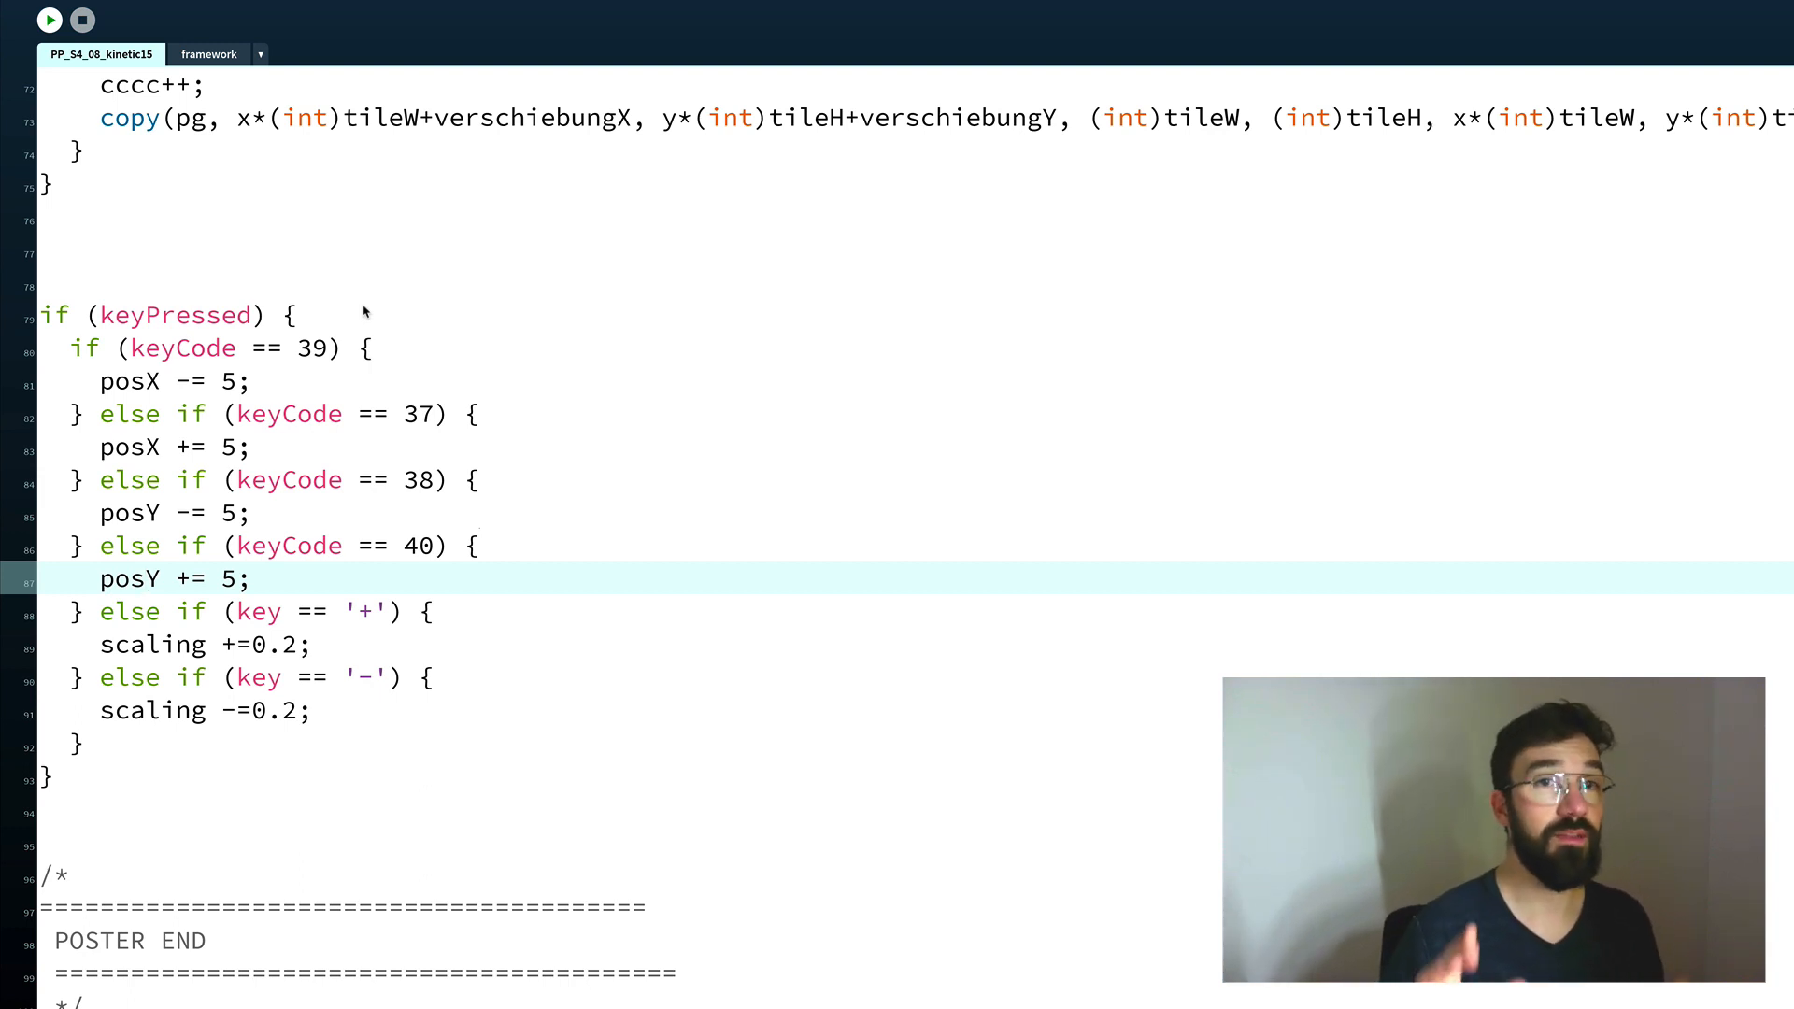
scroll(up, 3)
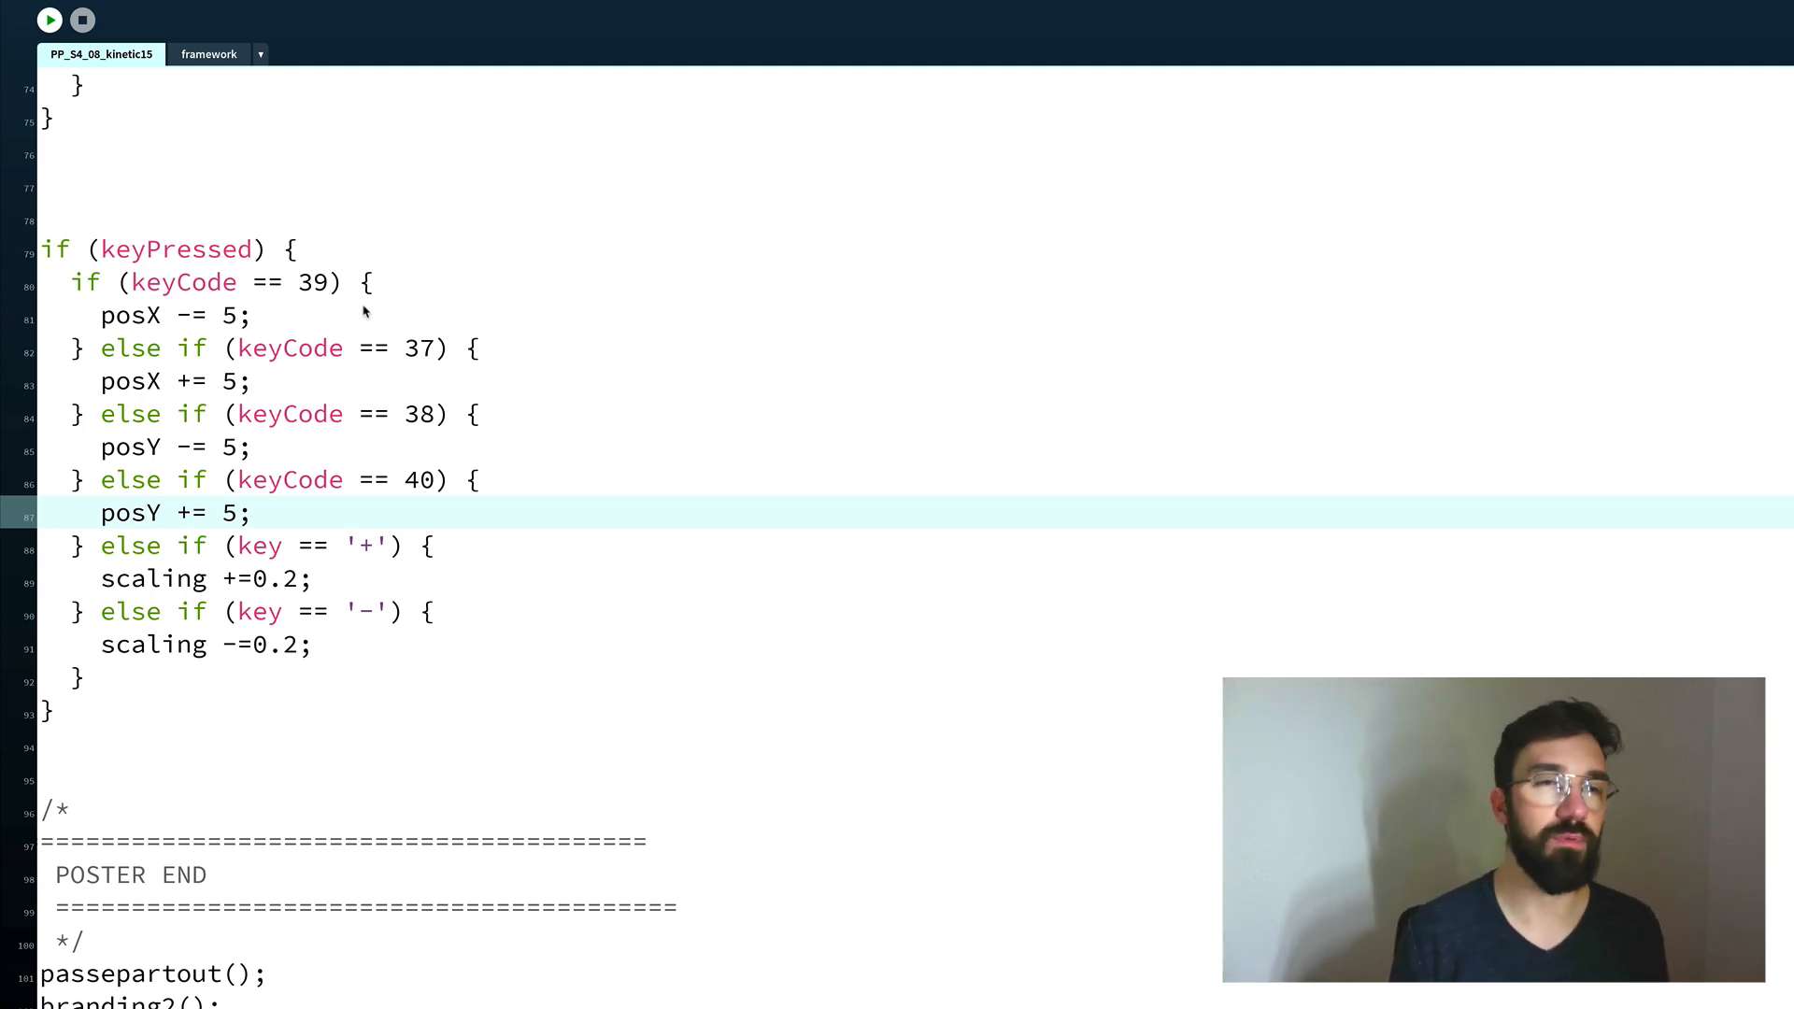
click(51, 20)
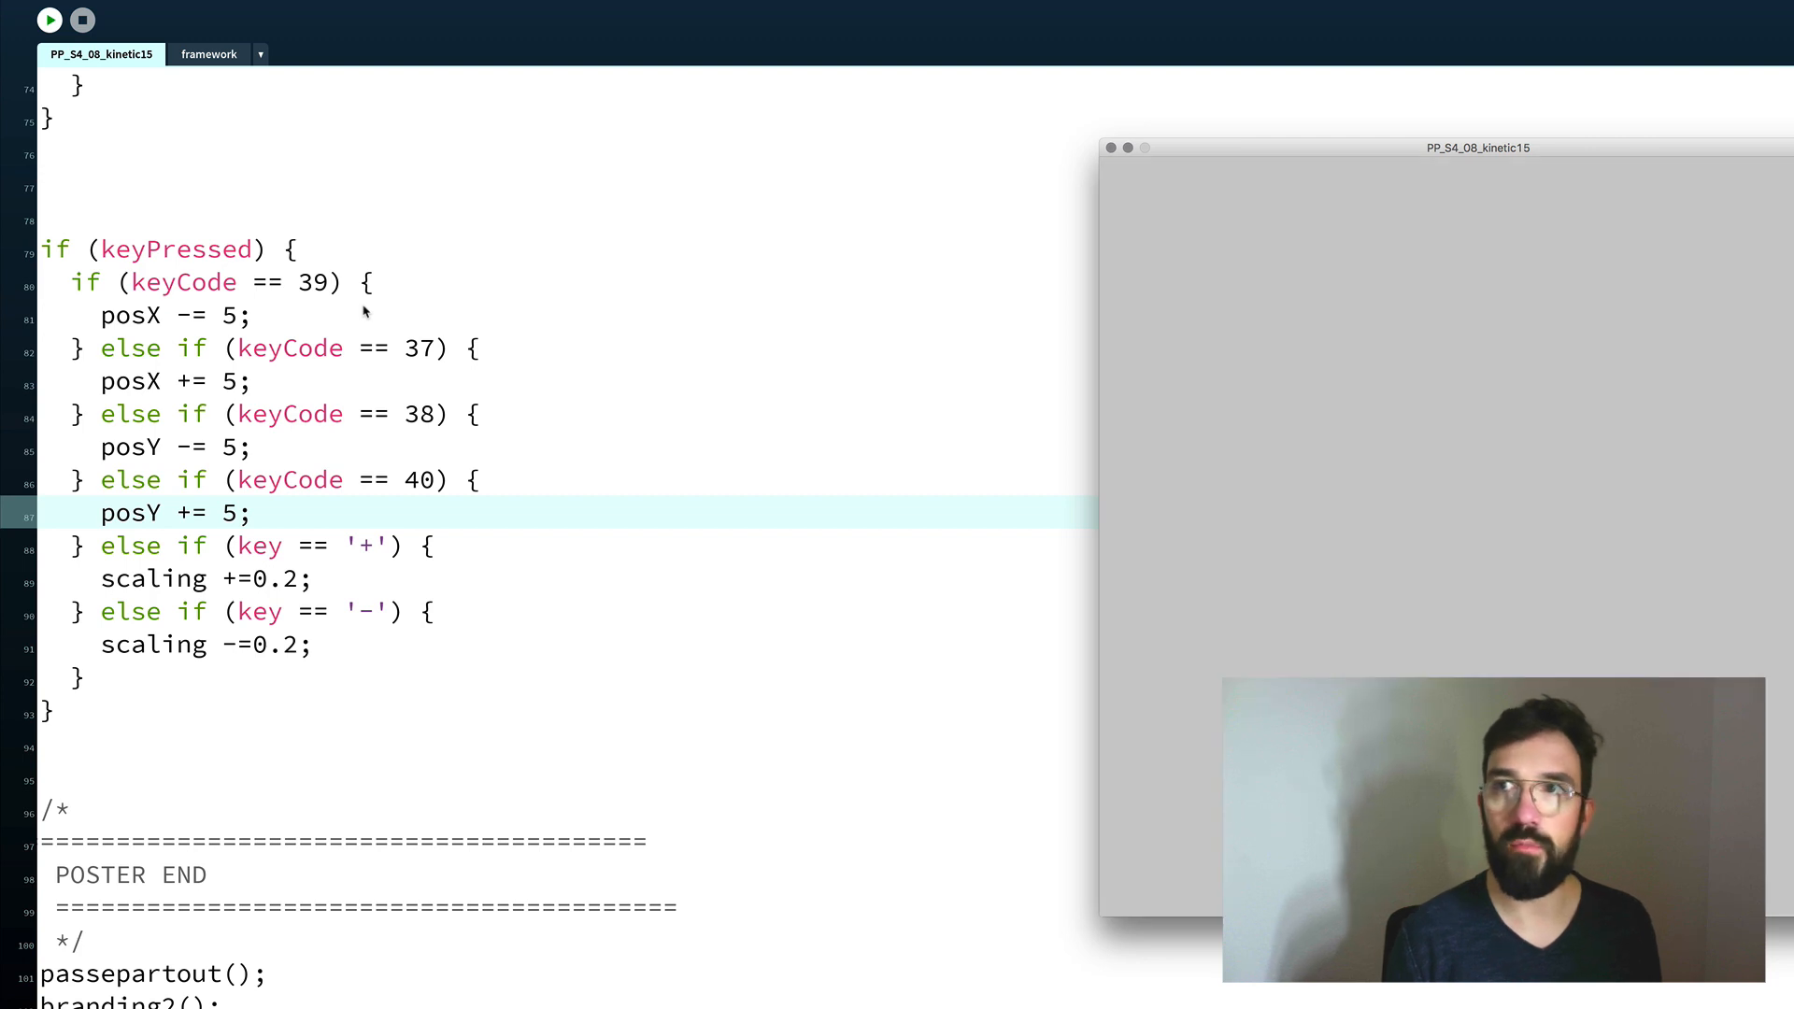